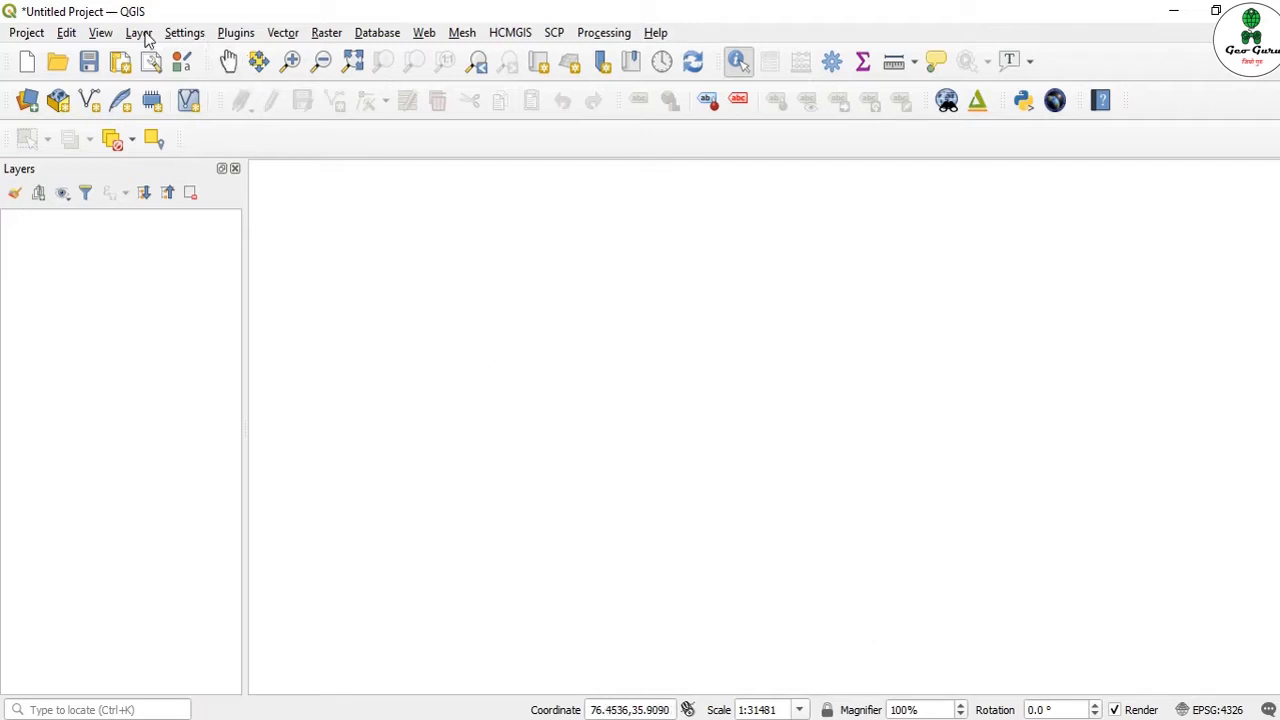
- Search the plugin manager for 'srt' to locate the installed SRTM-Downloader plugin
{"action": "left_click", "coordinate": [236, 32]}
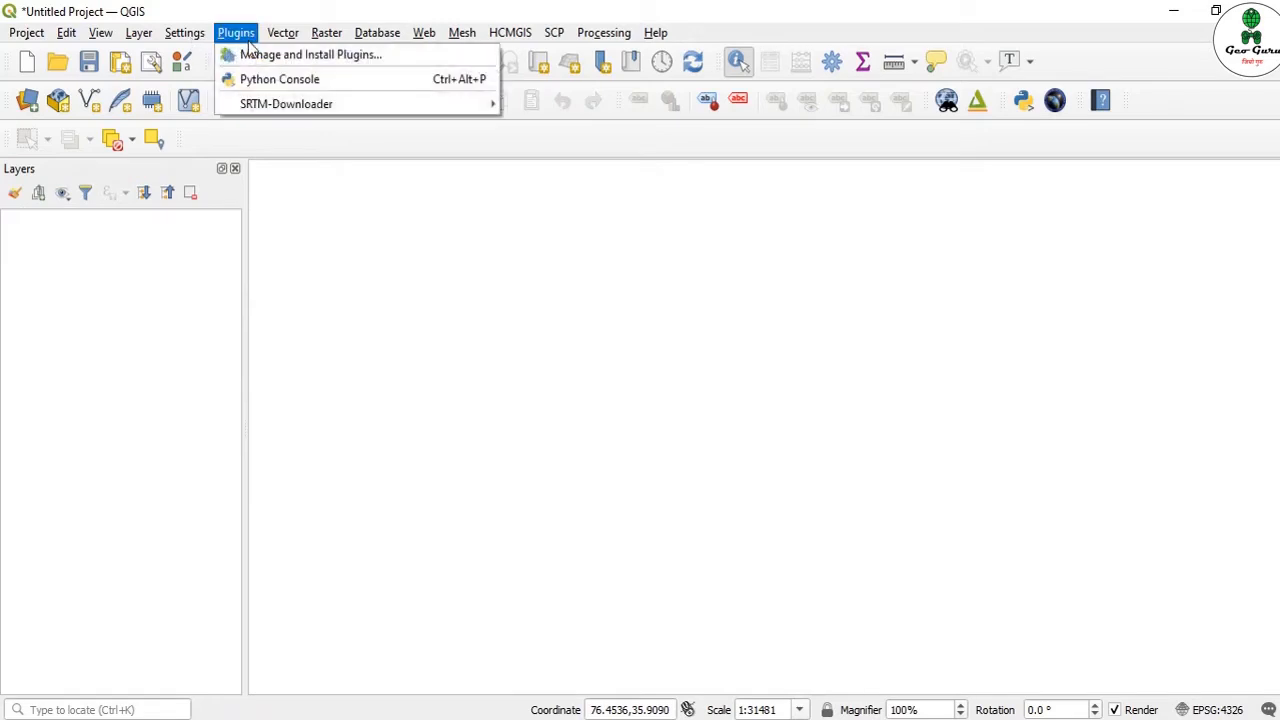
{"action": "left_click", "coordinate": [496, 130]}
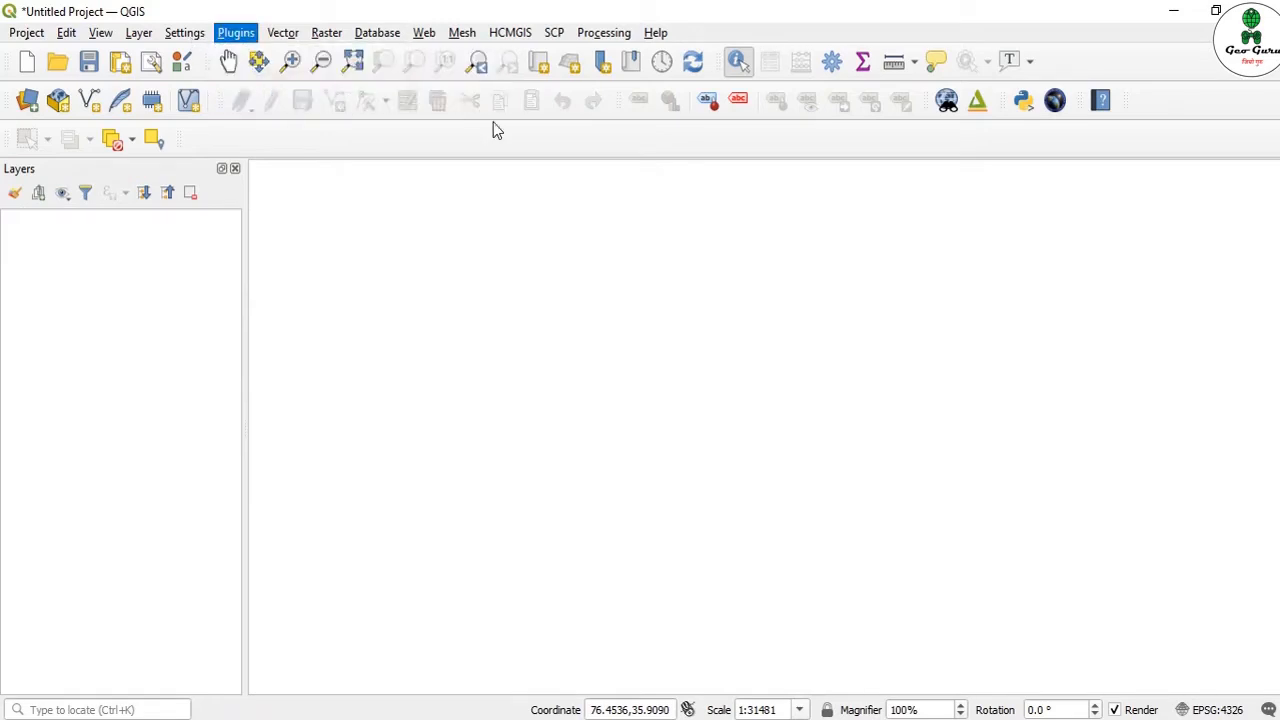
{"action": "left_click", "coordinate": [236, 32]}
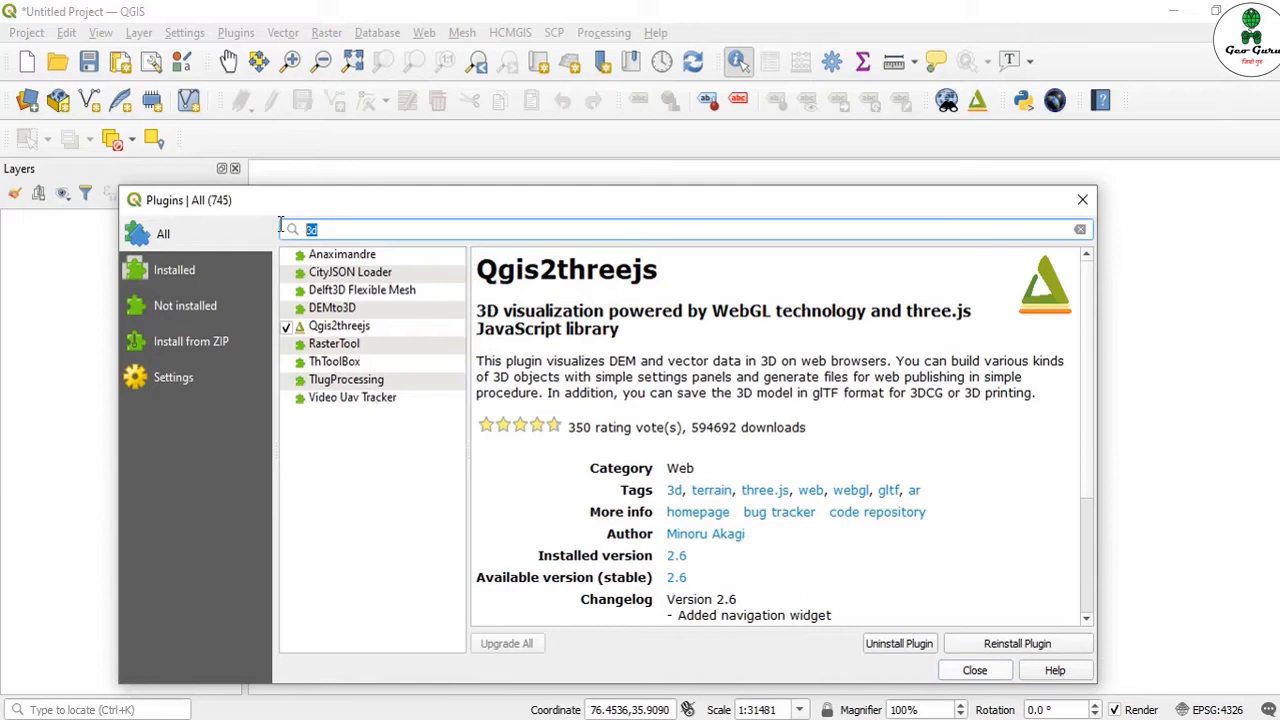
{"action": "type", "text": "srt"}
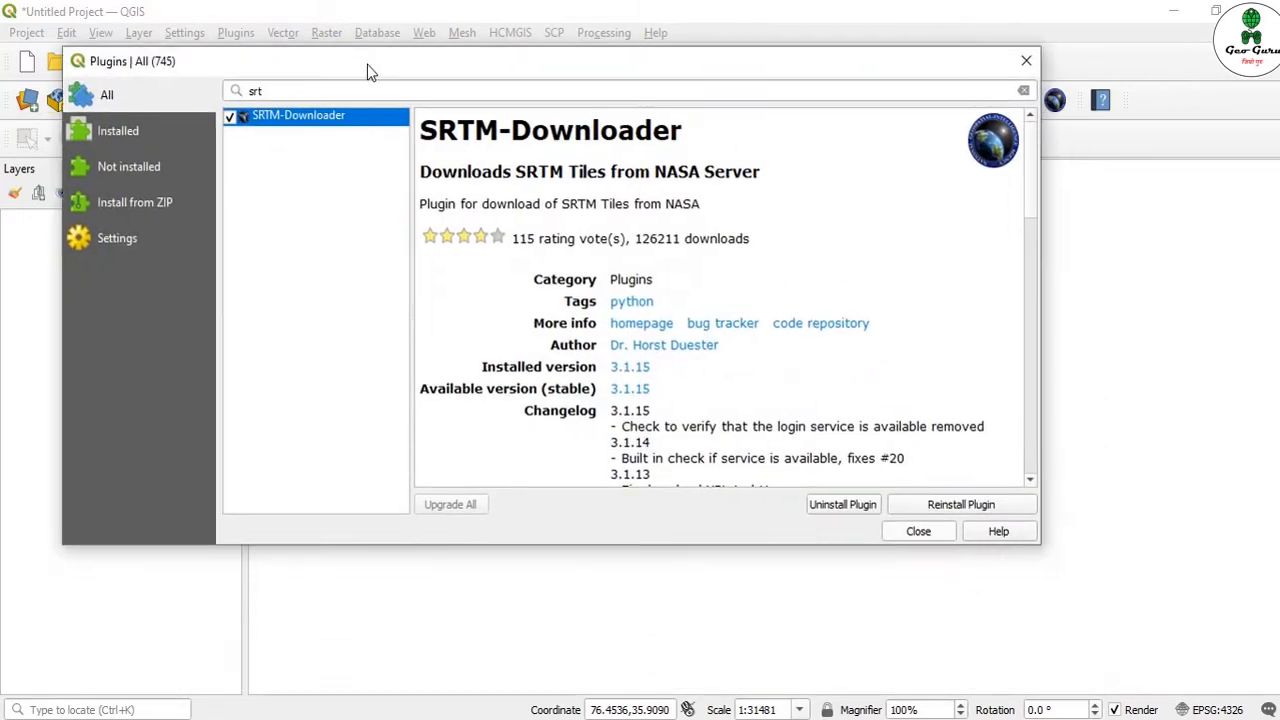
{"action": "mouse_move", "coordinate": [320, 120]}
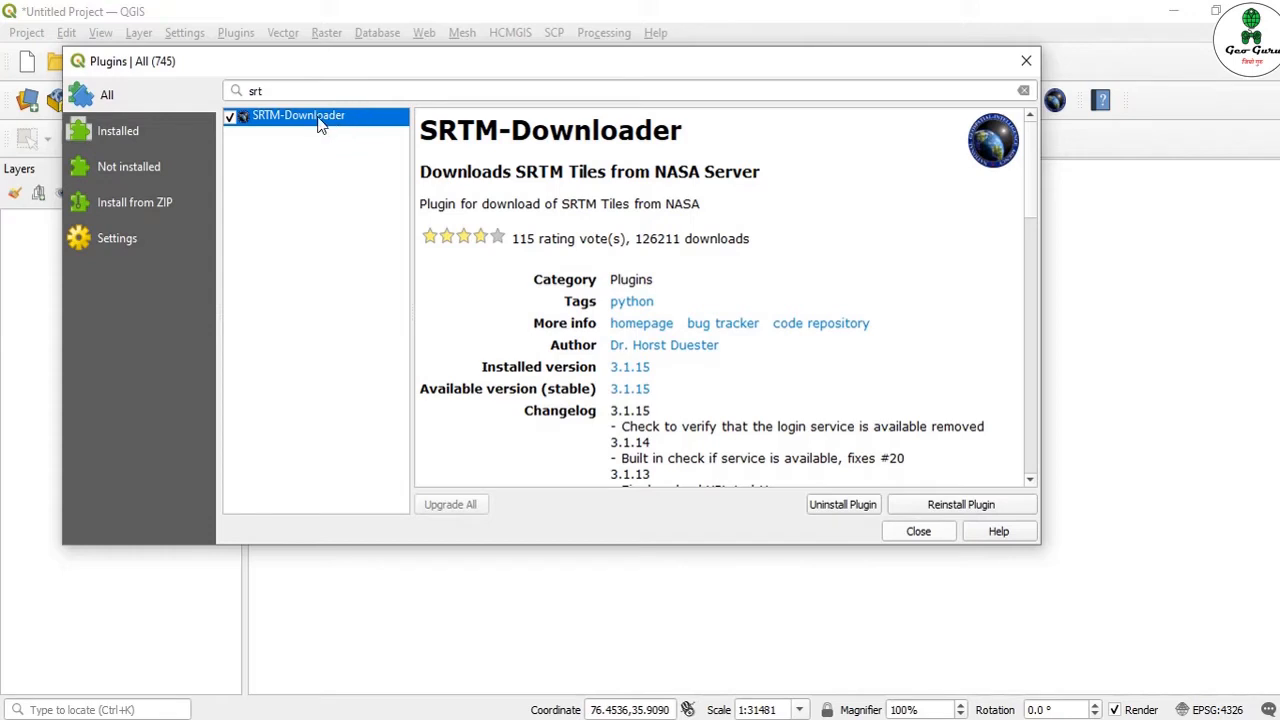
{"action": "mouse_move", "coordinate": [380, 130]}
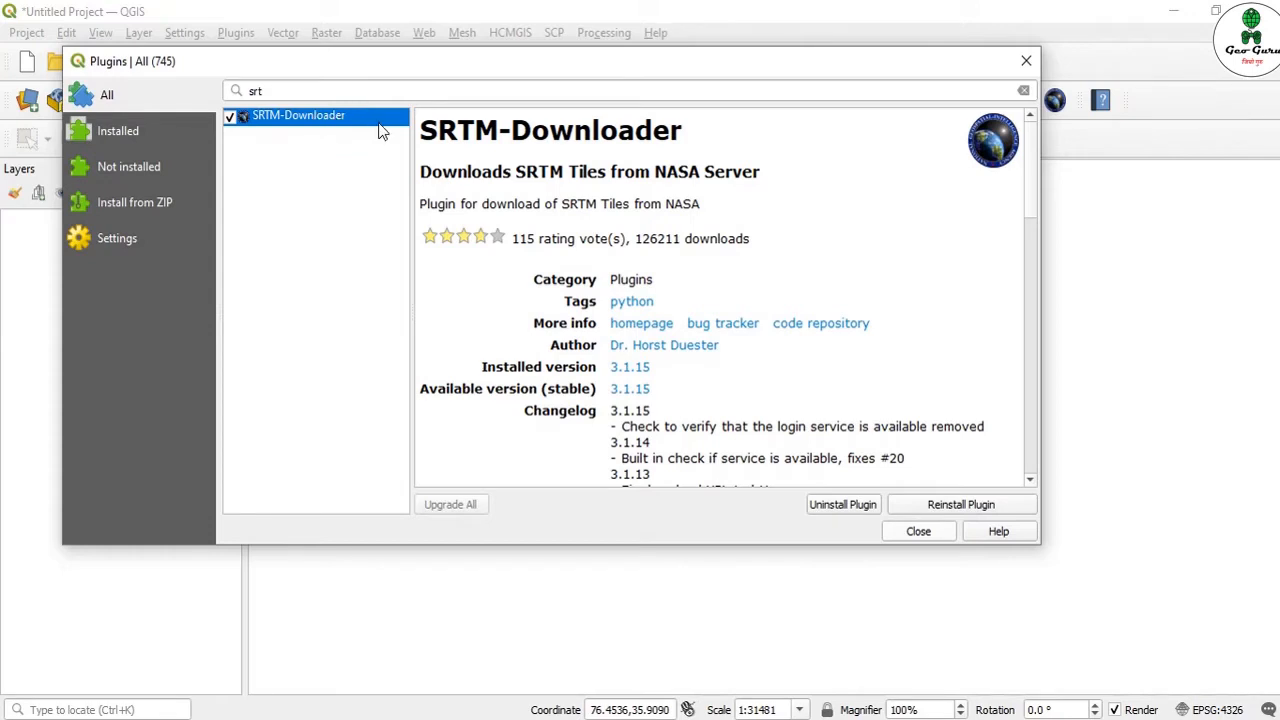
{"action": "mouse_move", "coordinate": [920, 414]}
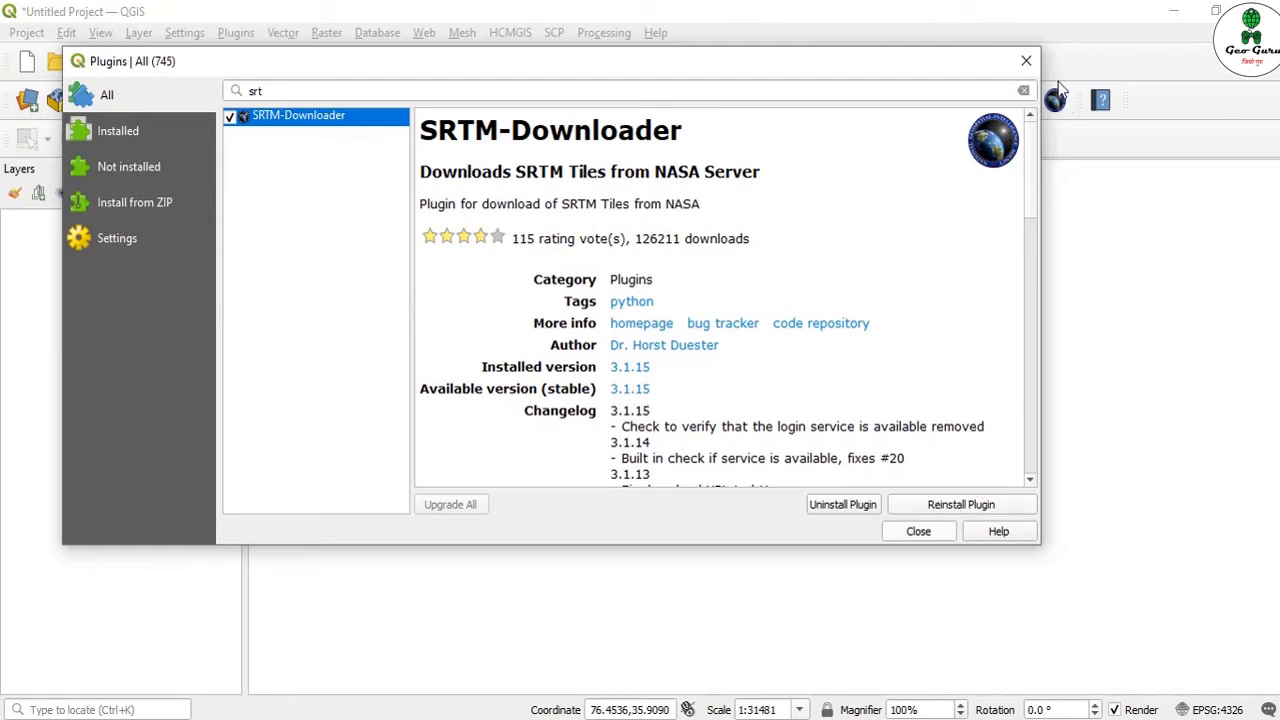
- Close the plugin manager, launch SRTM-Downloader from the Plugins menu and dismiss it
{"action": "left_click", "coordinate": [916, 532]}
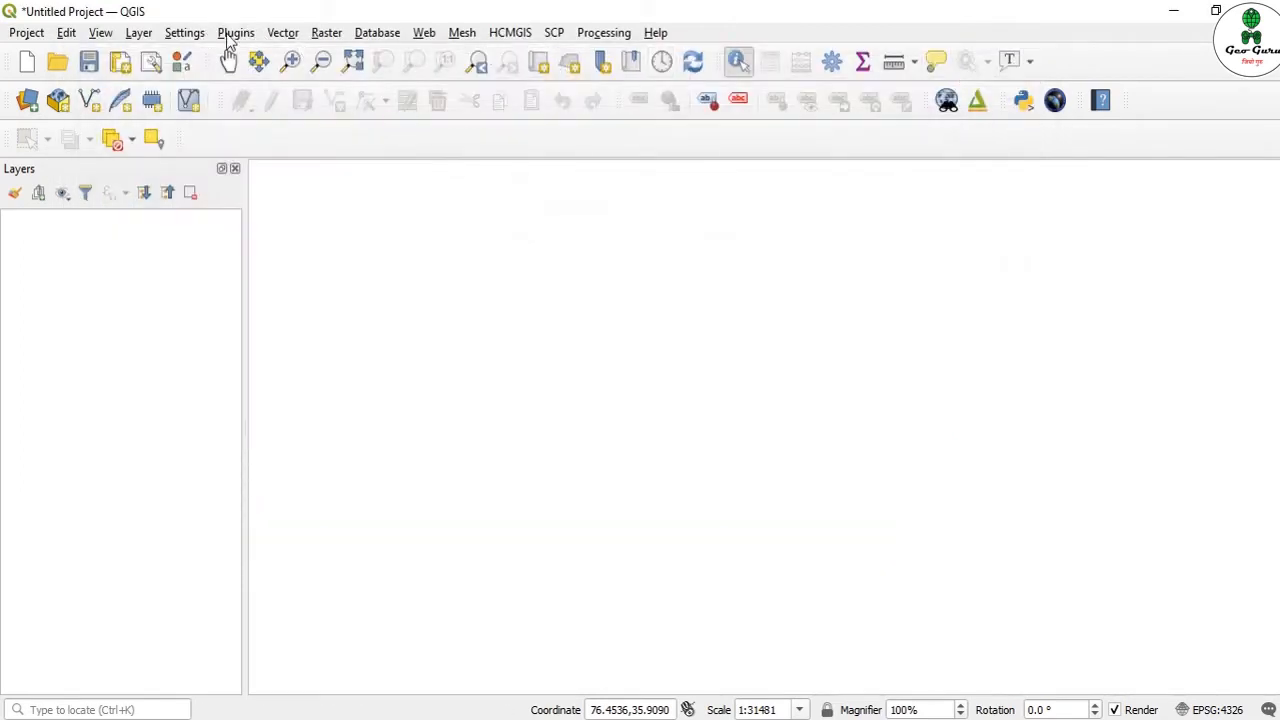
{"action": "left_click", "coordinate": [236, 32]}
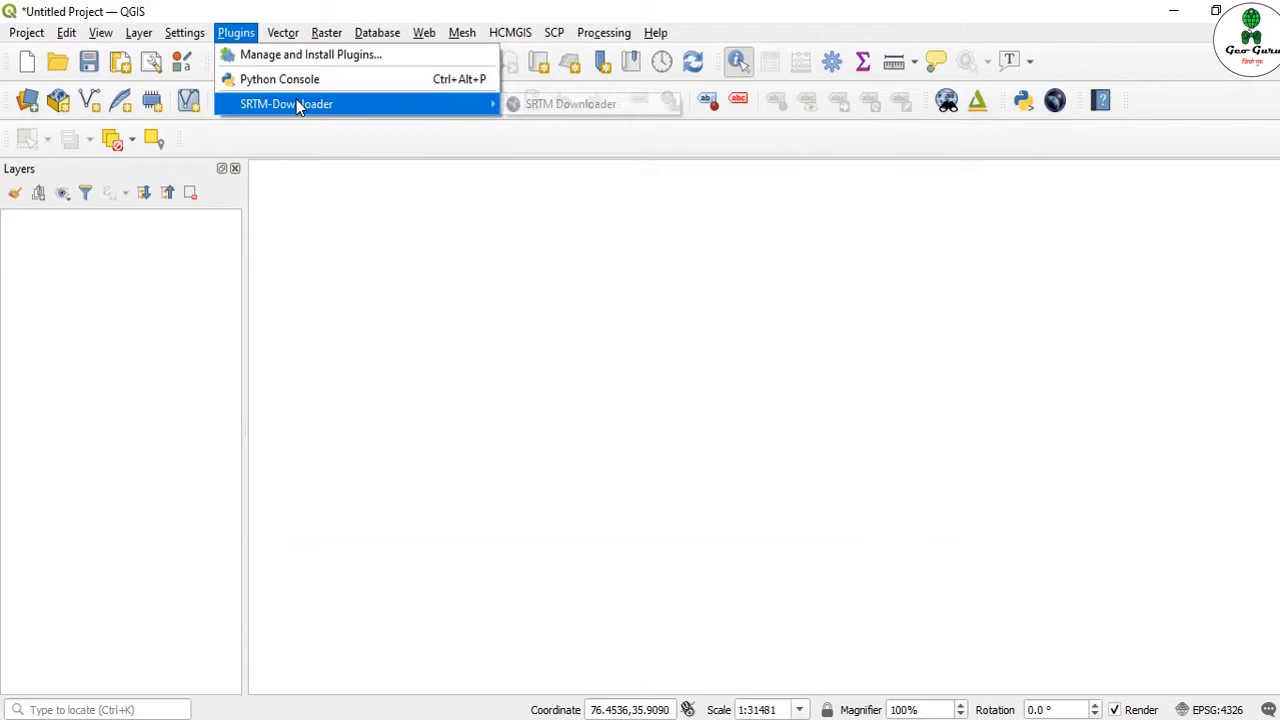
{"action": "left_click", "coordinate": [570, 104]}
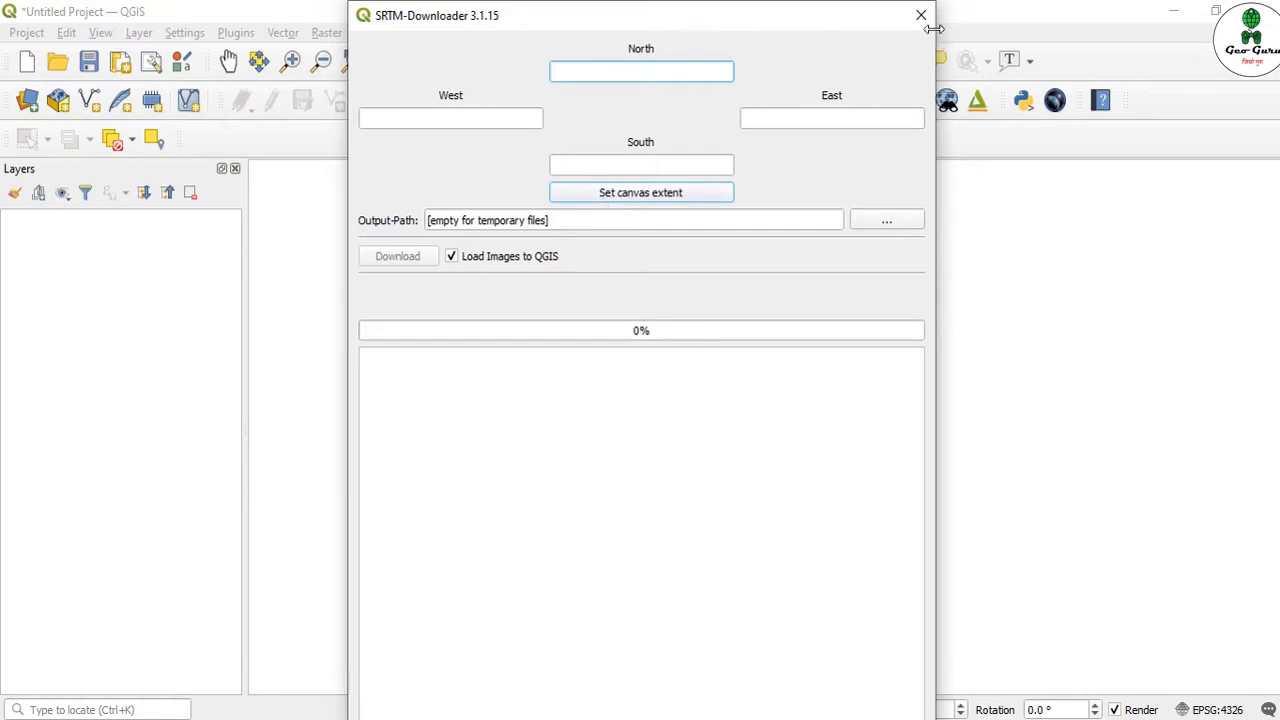
{"action": "left_click", "coordinate": [920, 16]}
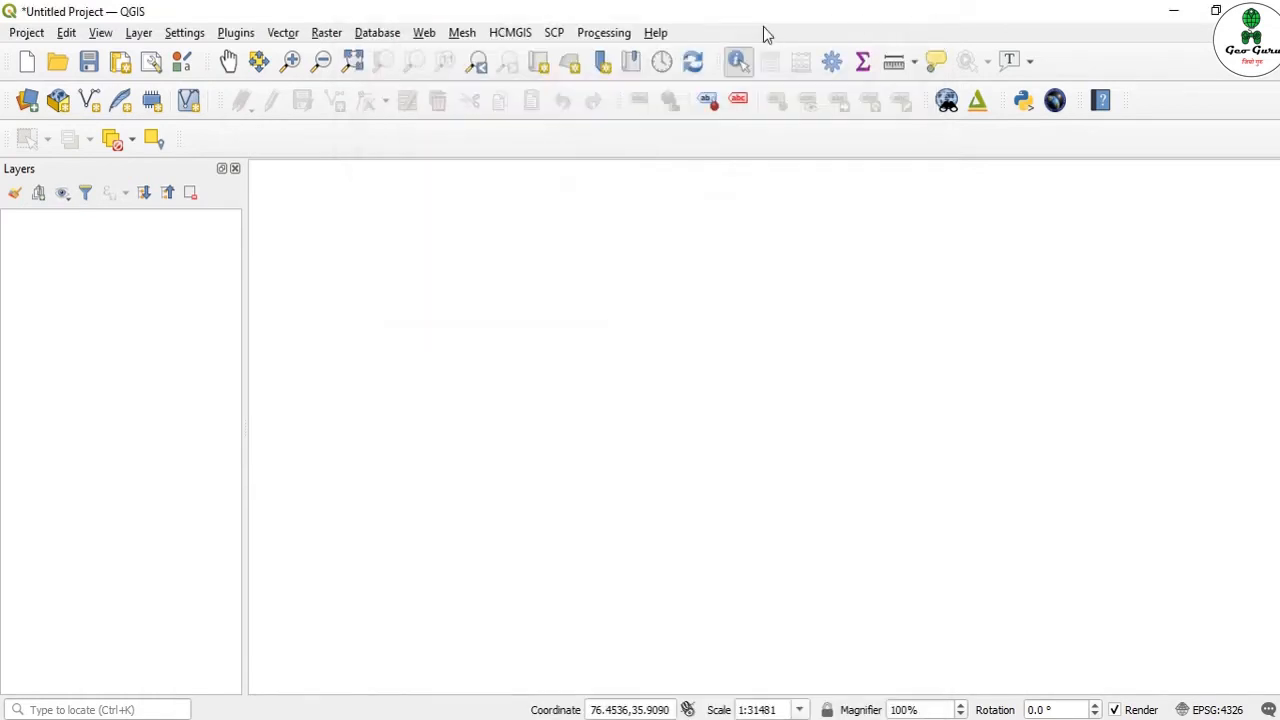
- Add the HCMGIS Google Maps basemap layer to the project
{"action": "left_click", "coordinate": [510, 32]}
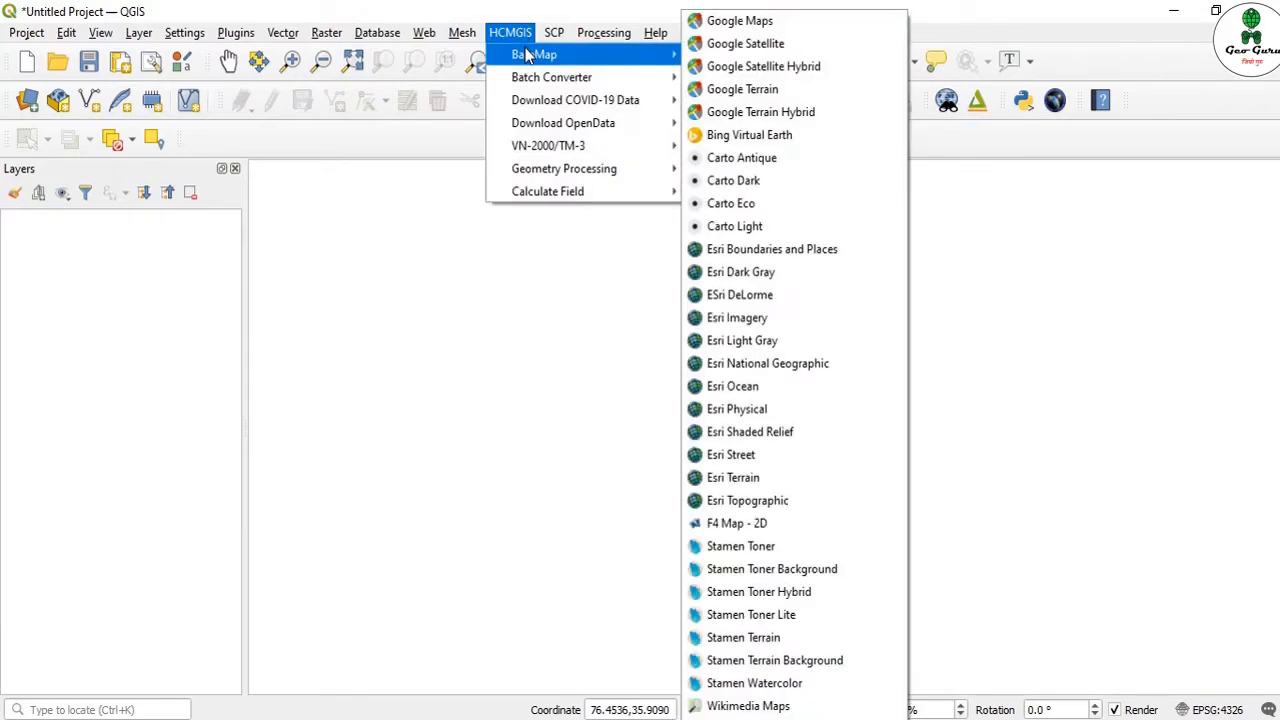
{"action": "mouse_move", "coordinate": [740, 20]}
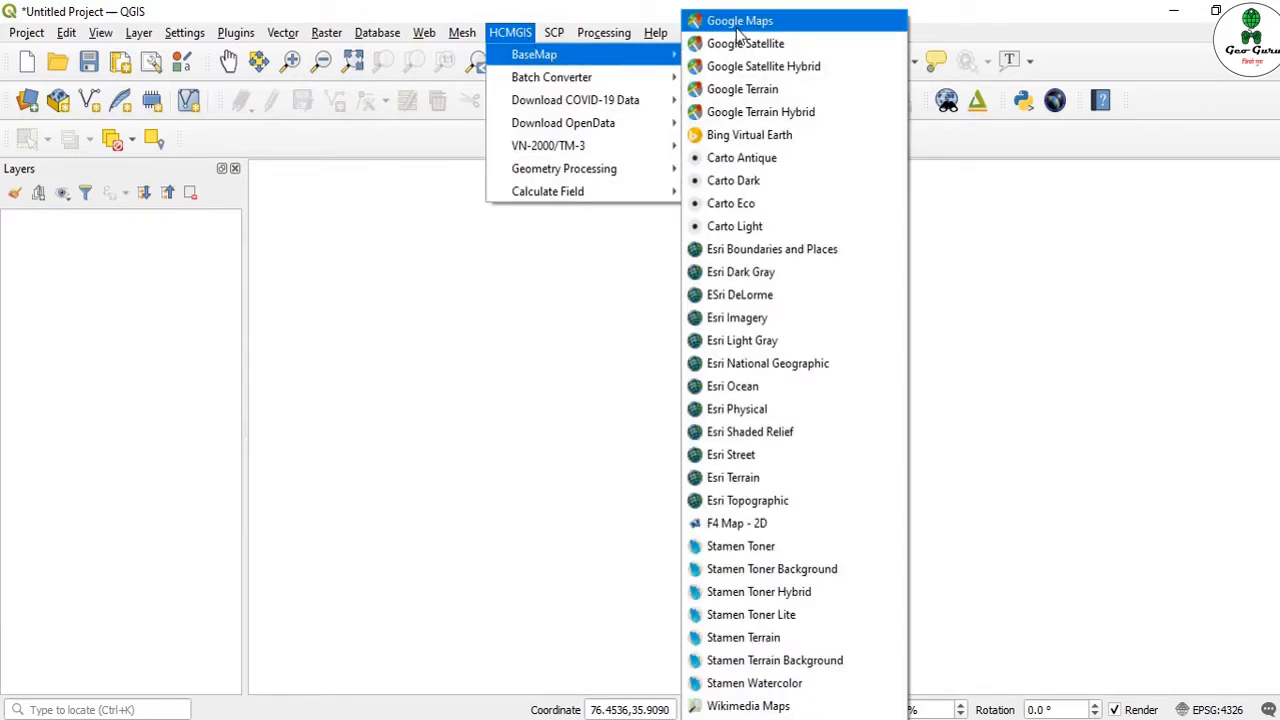
{"action": "left_click", "coordinate": [740, 20]}
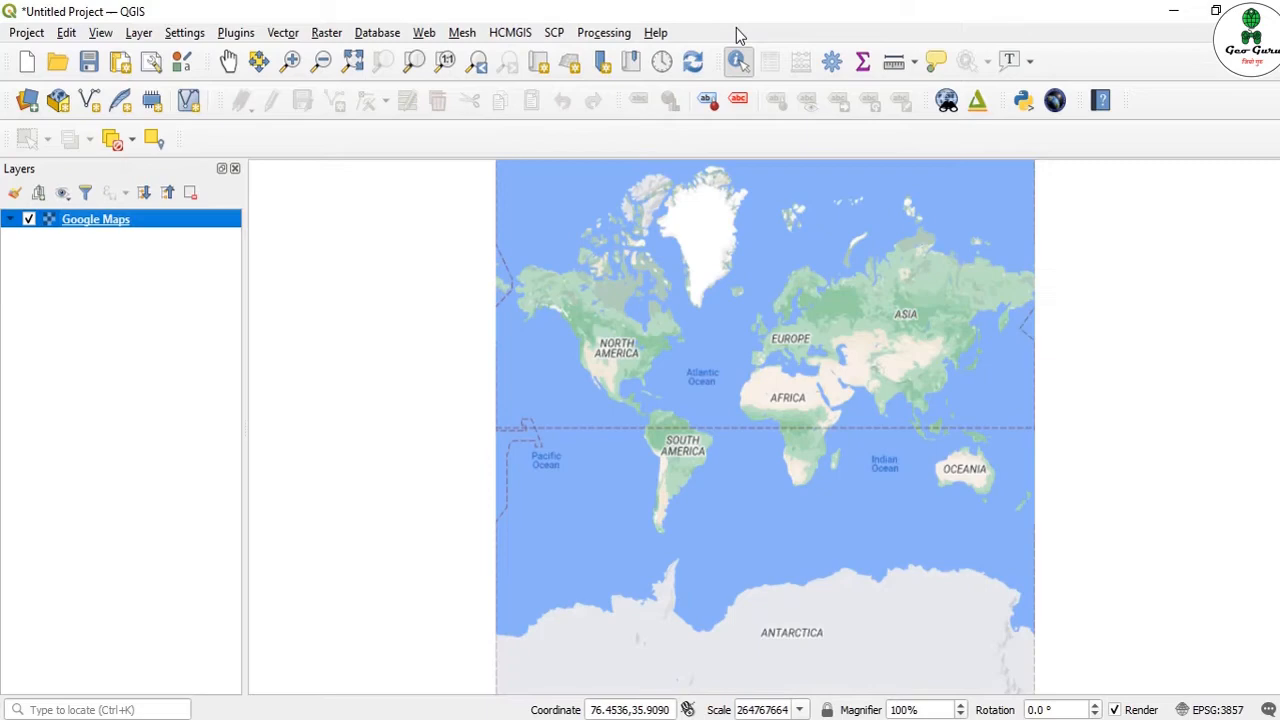
{"action": "mouse_move", "coordinate": [840, 436]}
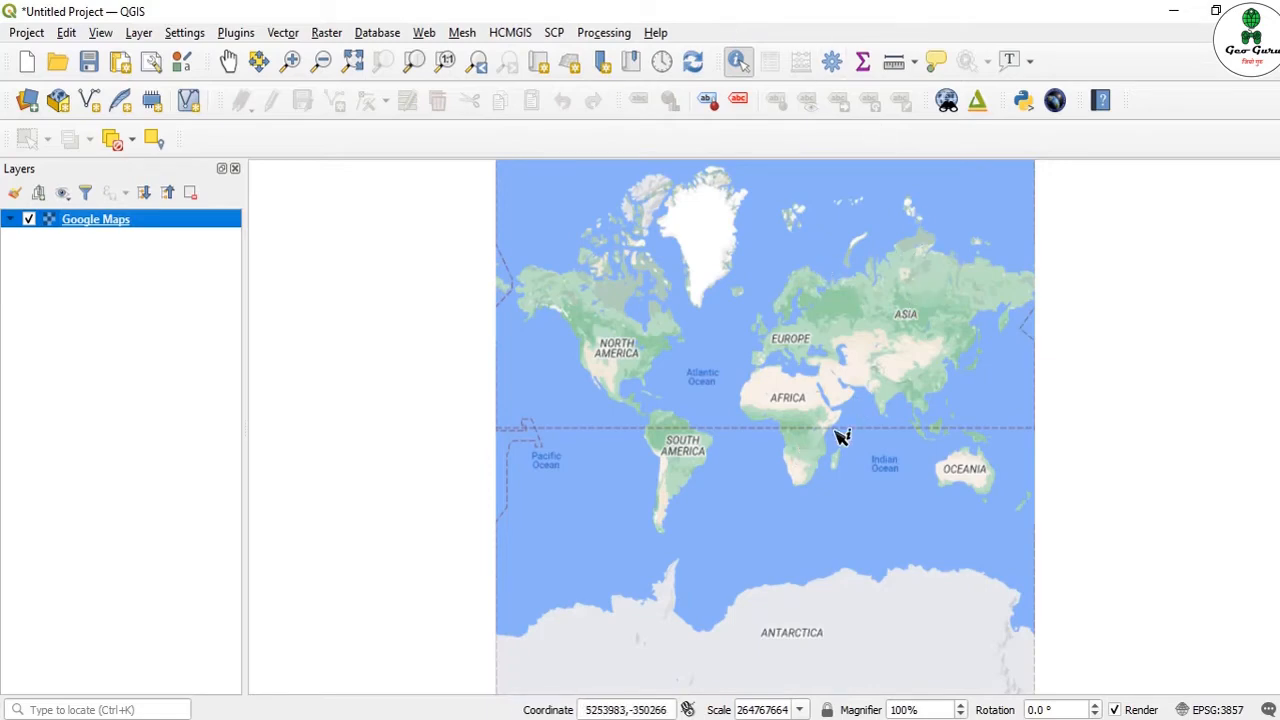
{"action": "mouse_move", "coordinate": [896, 388]}
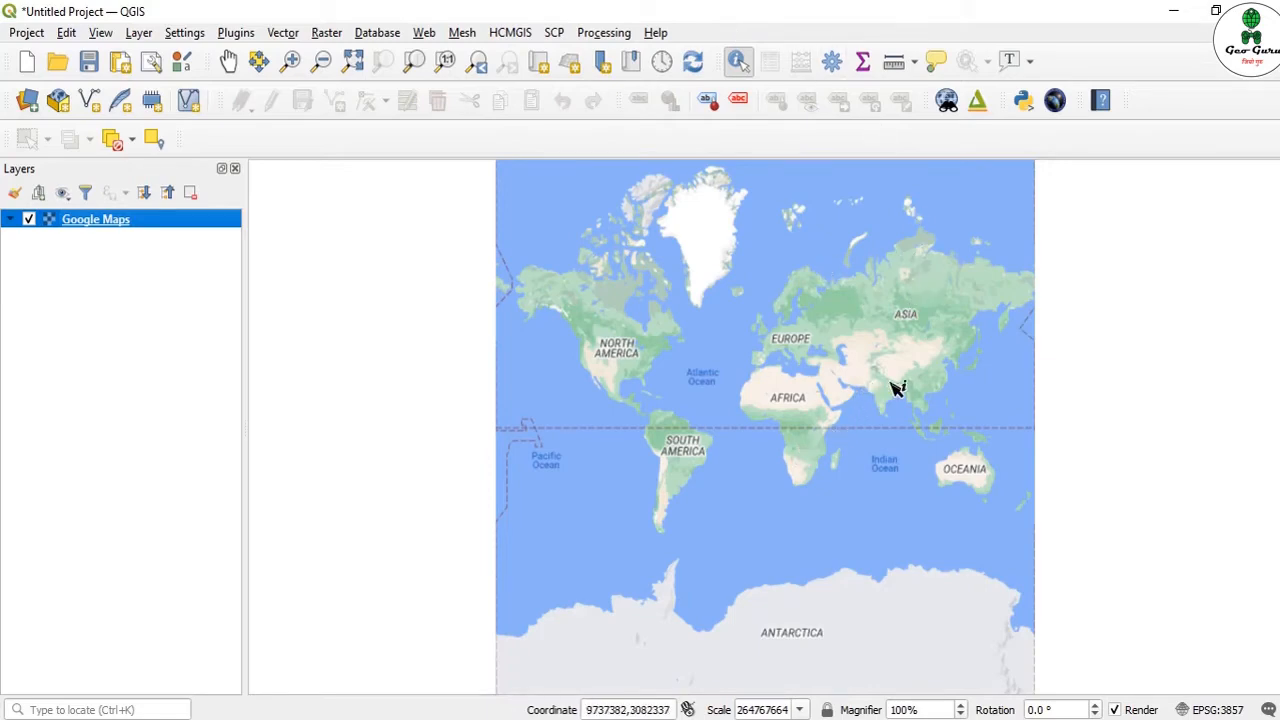
- Zoom and pan the map onto the Parvati Parvat area in the Himalayas
{"action": "scroll", "scroll_direction": "up", "scroll_amount": 3}
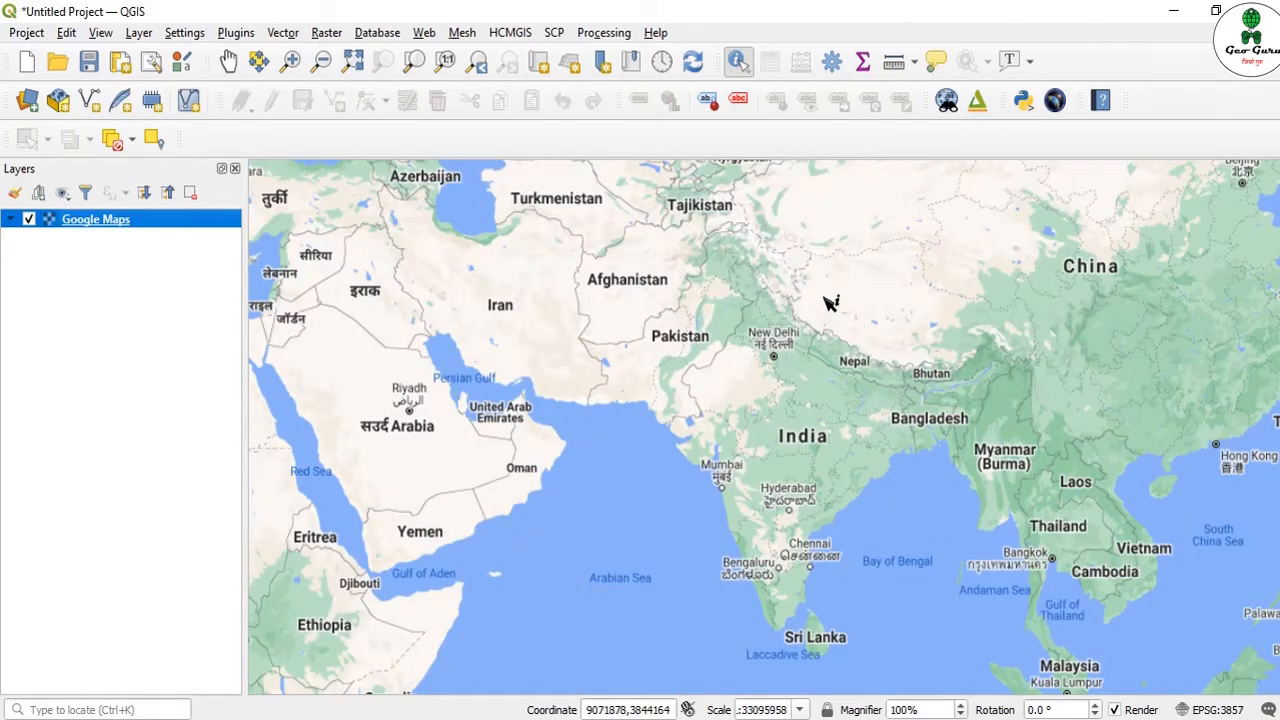
{"action": "left_click_drag", "start_coordinate": [830, 304], "coordinate": [710, 348]}
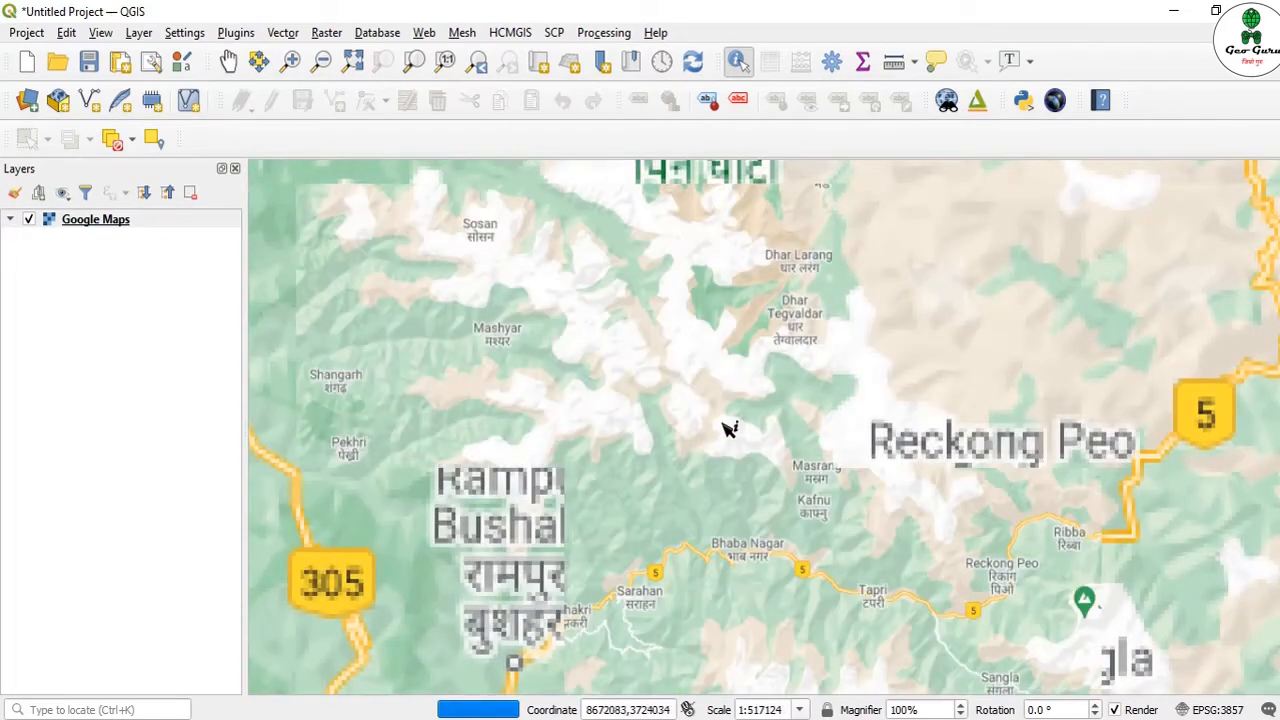
{"action": "left_click_drag", "start_coordinate": [730, 430], "coordinate": [792, 492]}
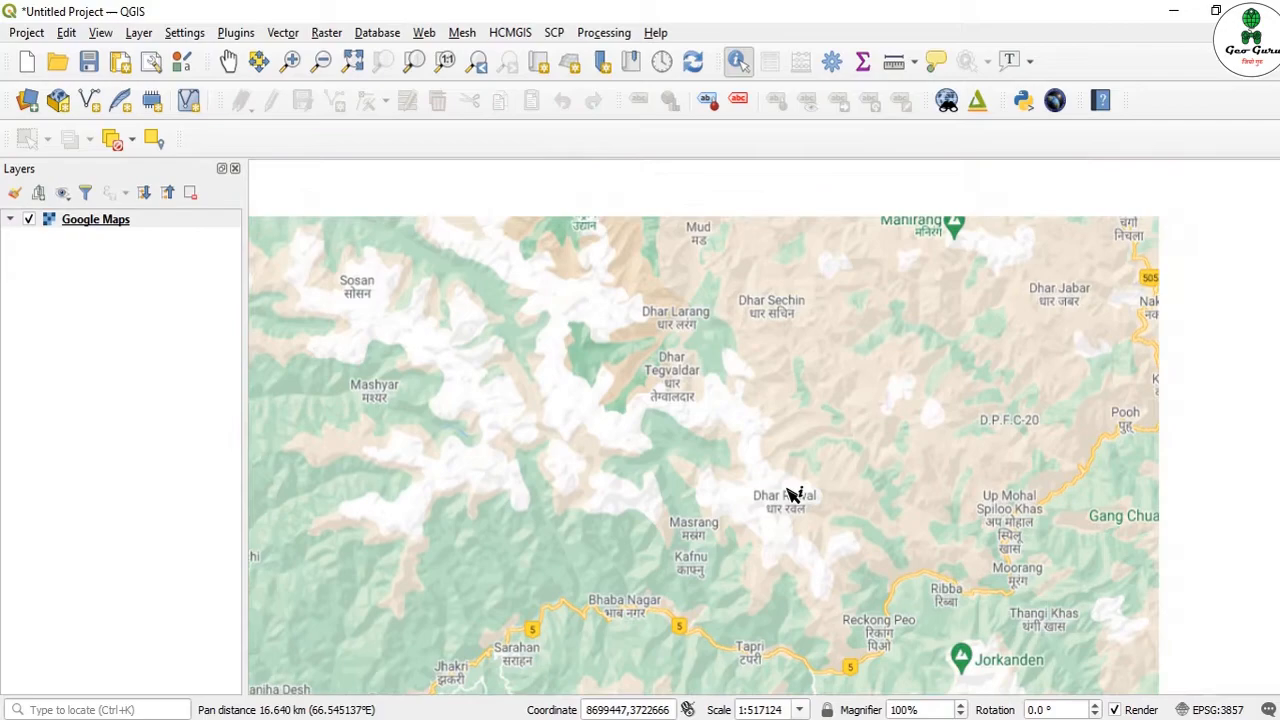
{"action": "scroll", "scroll_direction": "up", "scroll_amount": 3}
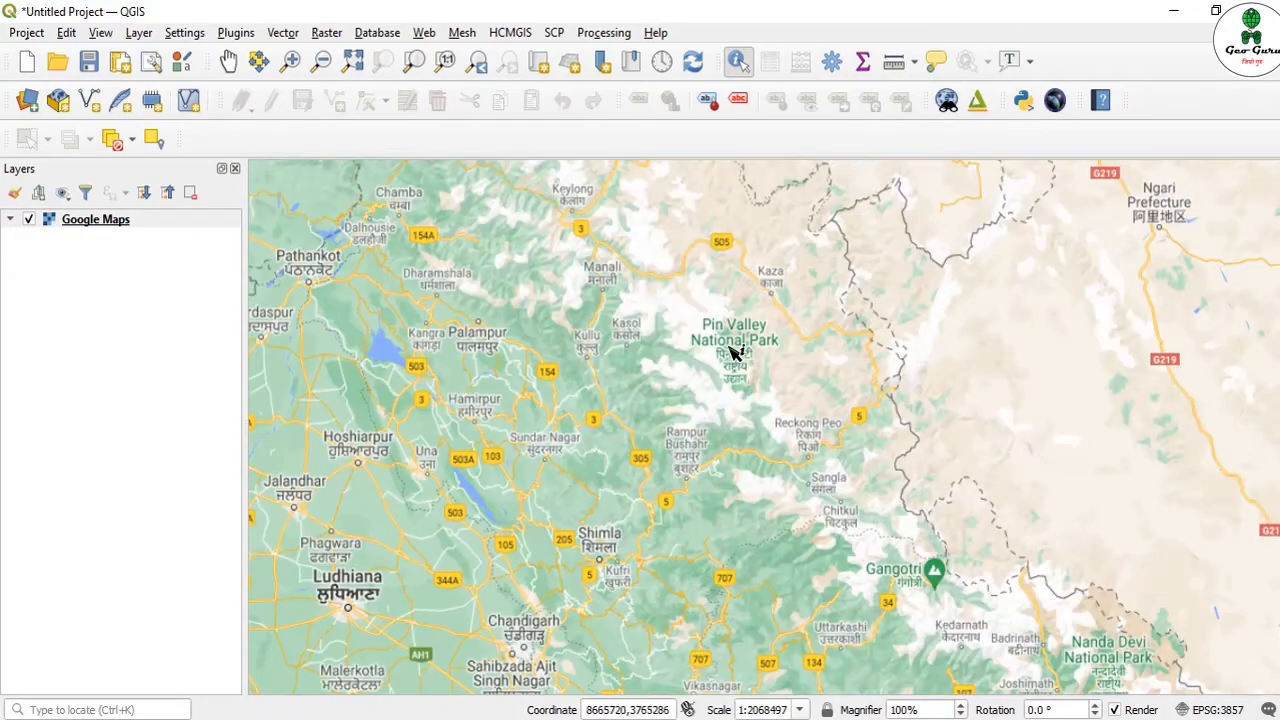
{"action": "scroll", "scroll_direction": "up", "scroll_amount": 3}
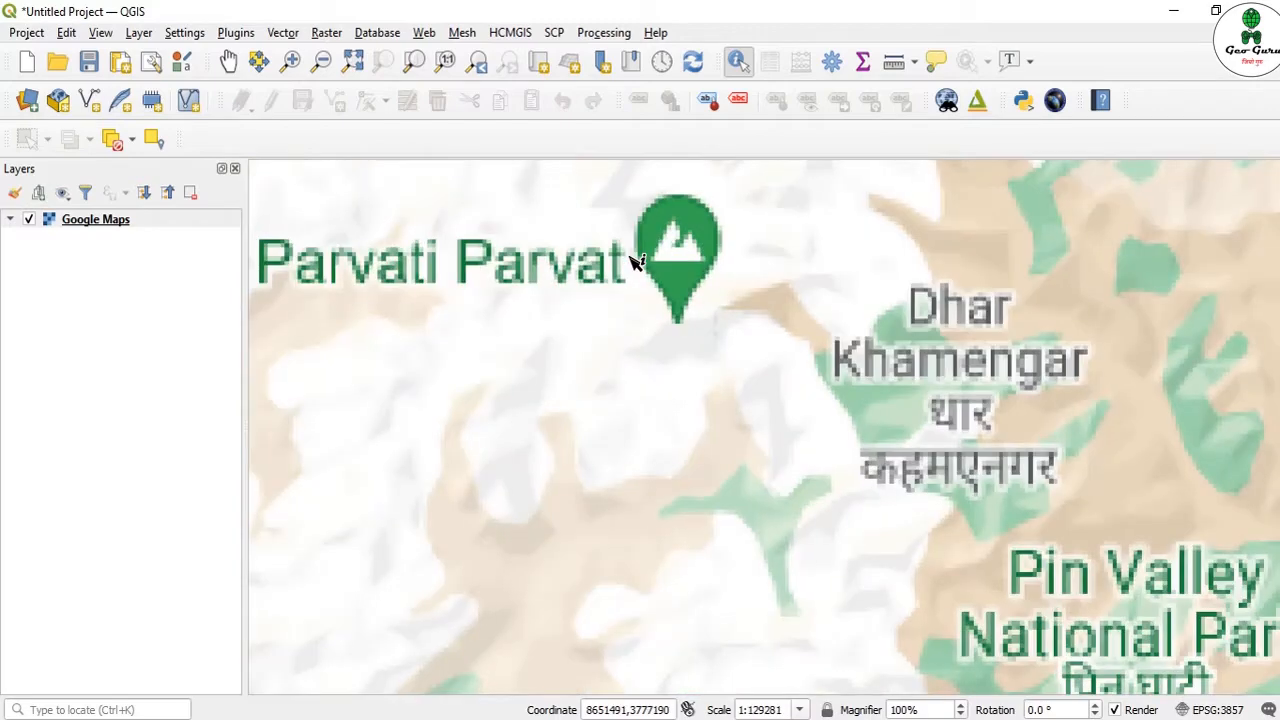
{"action": "left_click_drag", "start_coordinate": [636, 260], "coordinate": [736, 330]}
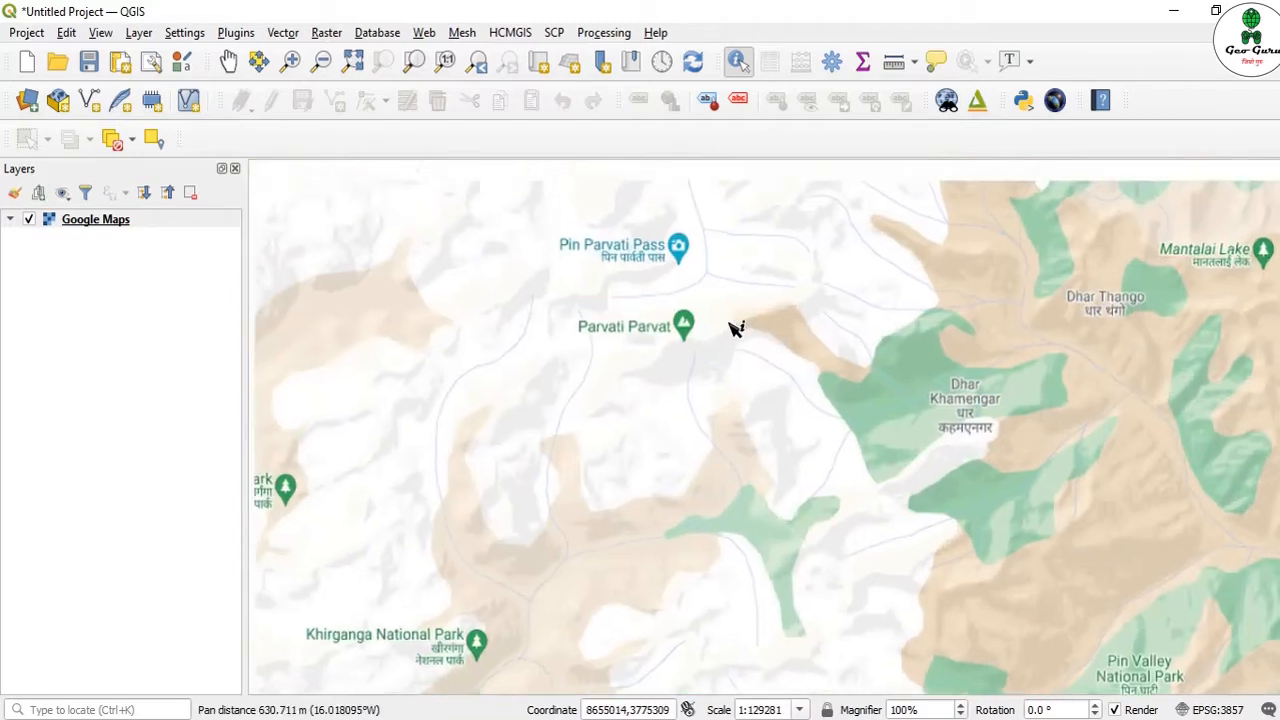
{"action": "left_click_drag", "start_coordinate": [736, 330], "coordinate": [758, 242]}
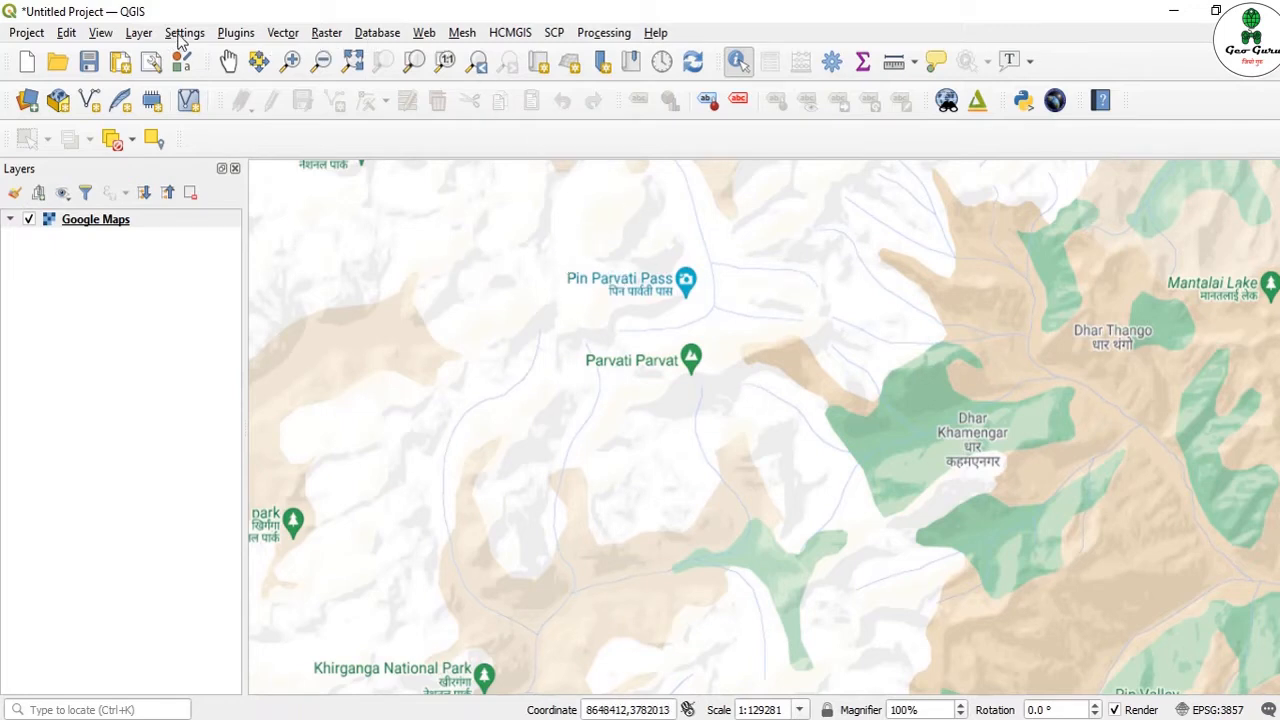
- In SRTM-Downloader set the bounds from the canvas (N33 S32 W77 E78) and start the download
{"action": "left_click", "coordinate": [236, 32]}
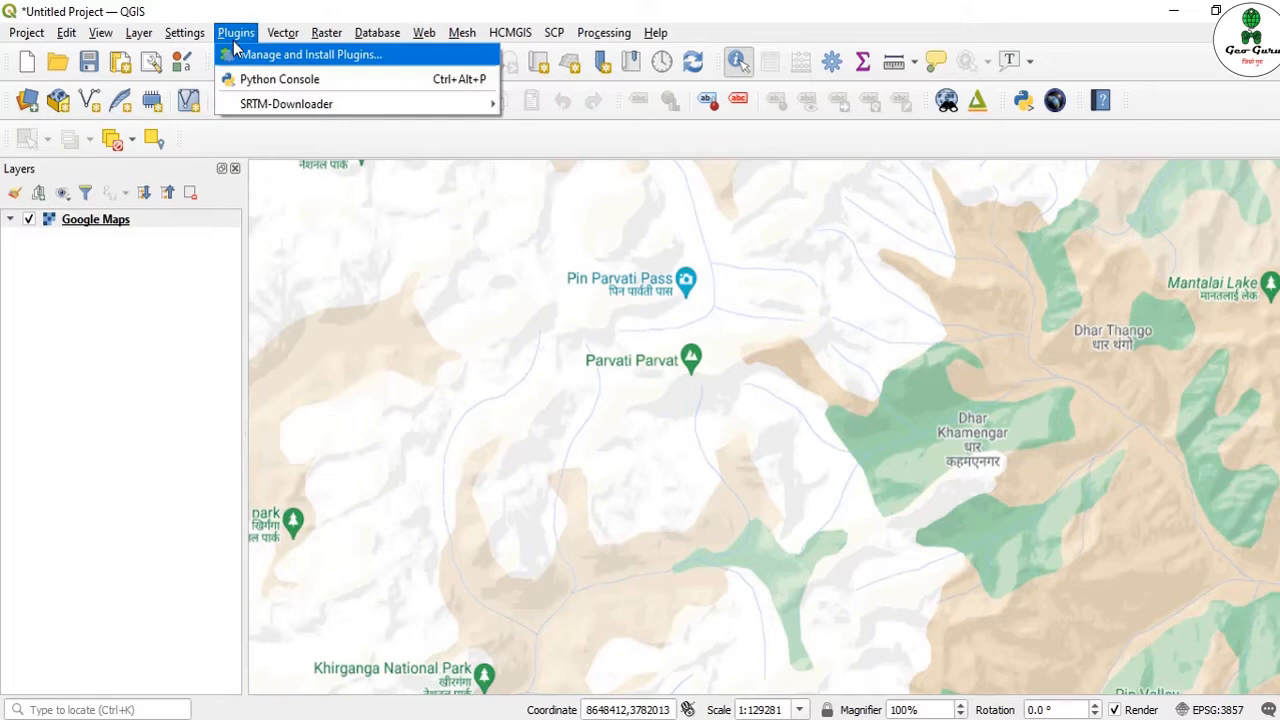
{"action": "left_click", "coordinate": [286, 104]}
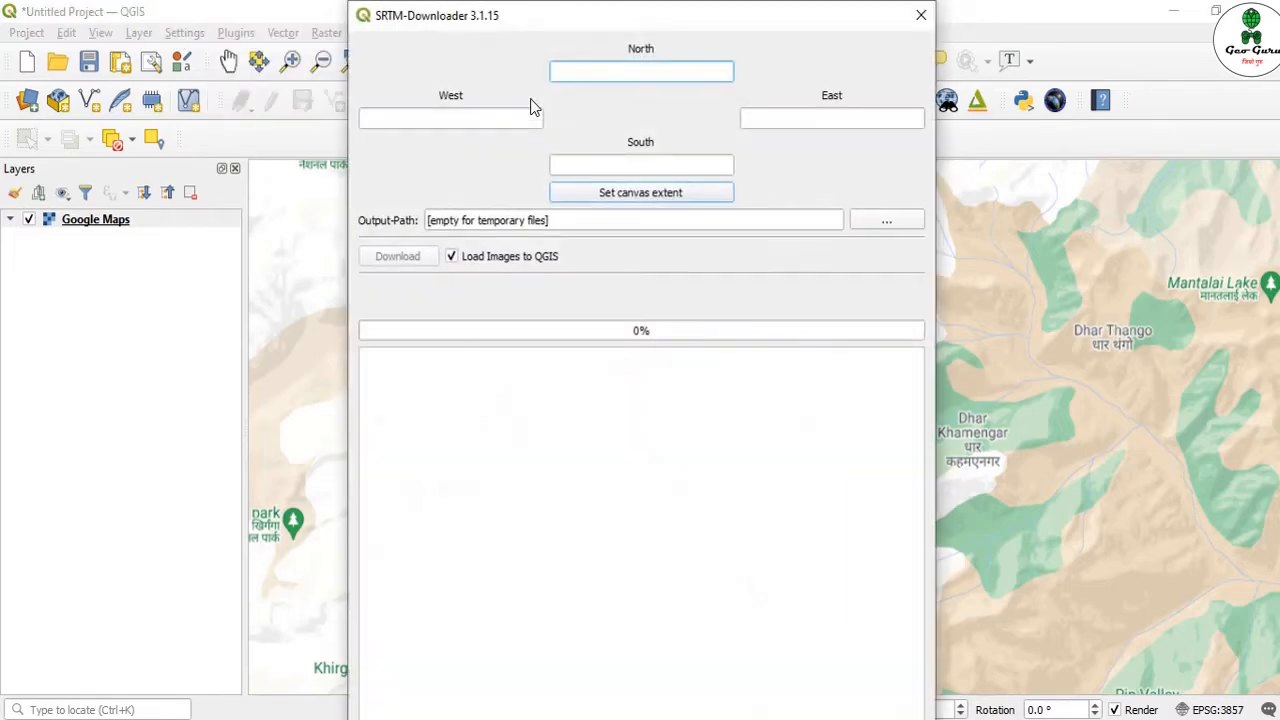
{"action": "left_click", "coordinate": [640, 192]}
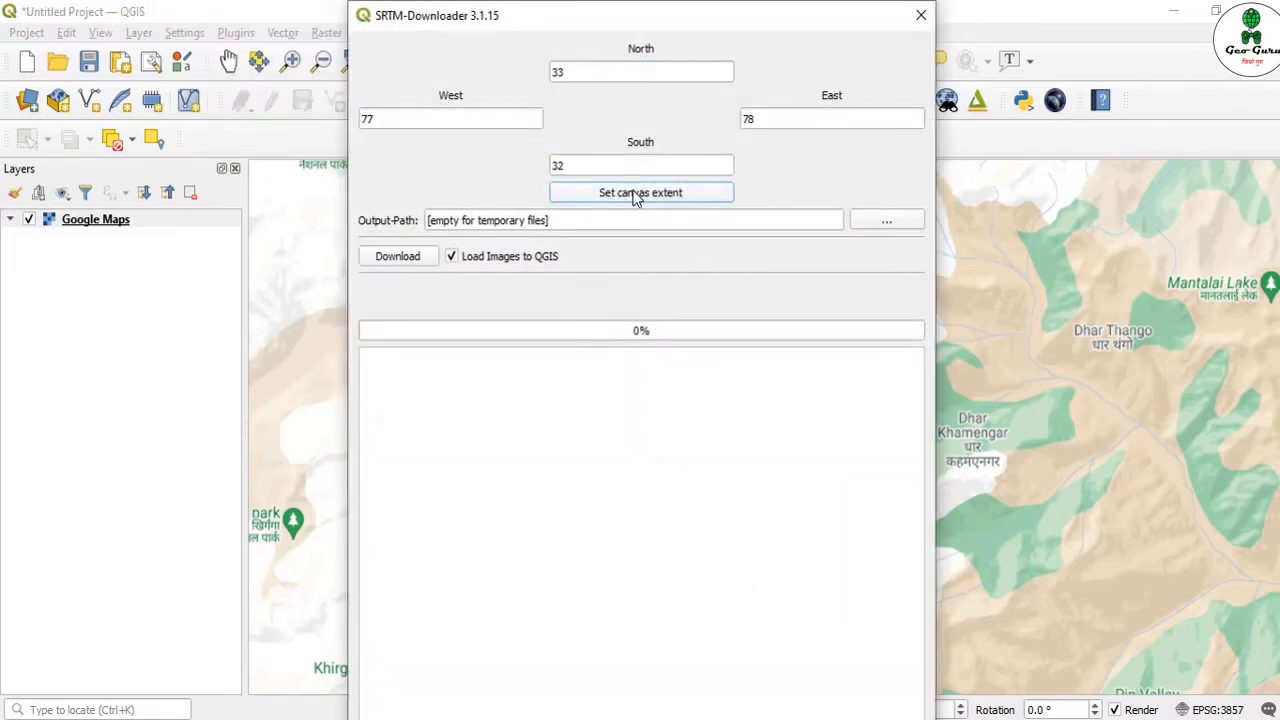
{"action": "left_click", "coordinate": [832, 118]}
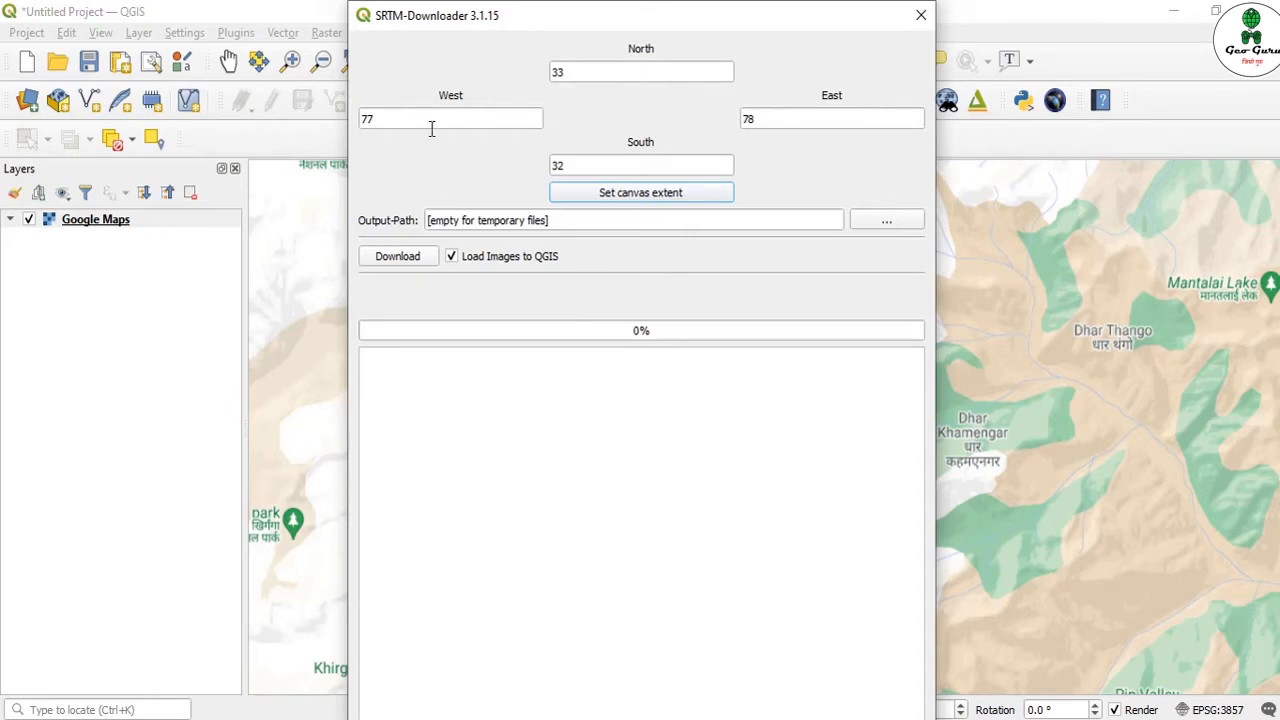
{"action": "left_click", "coordinate": [396, 256]}
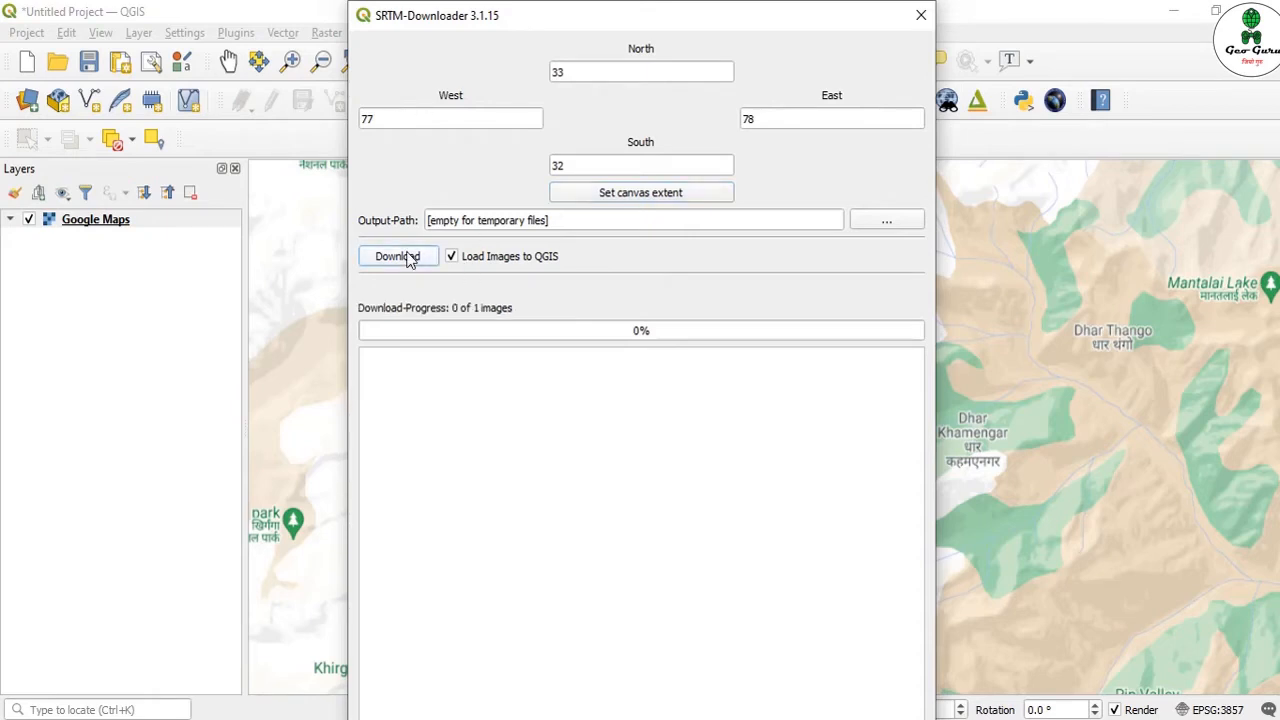
- Log in to NASA Earthdata with username and password so tile N32E077 downloads to 100%
{"action": "left_click", "coordinate": [396, 256]}
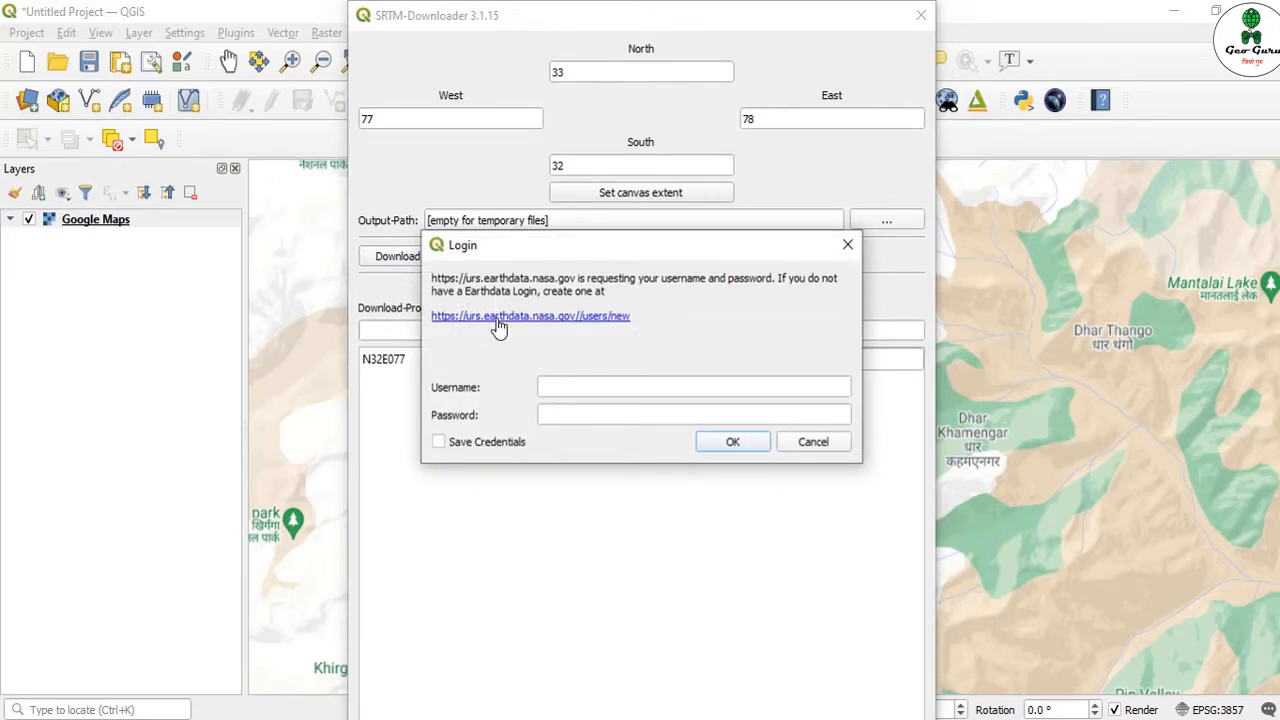
{"action": "mouse_move", "coordinate": [582, 330]}
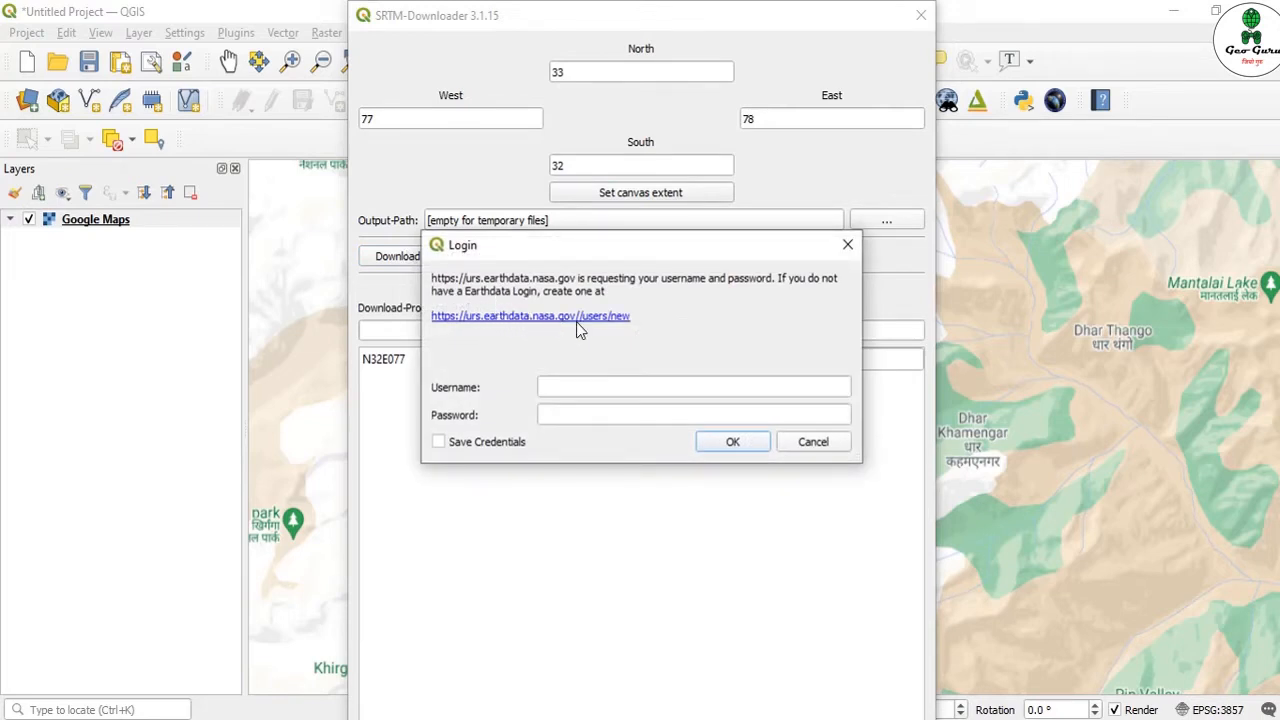
{"action": "mouse_move", "coordinate": [578, 320]}
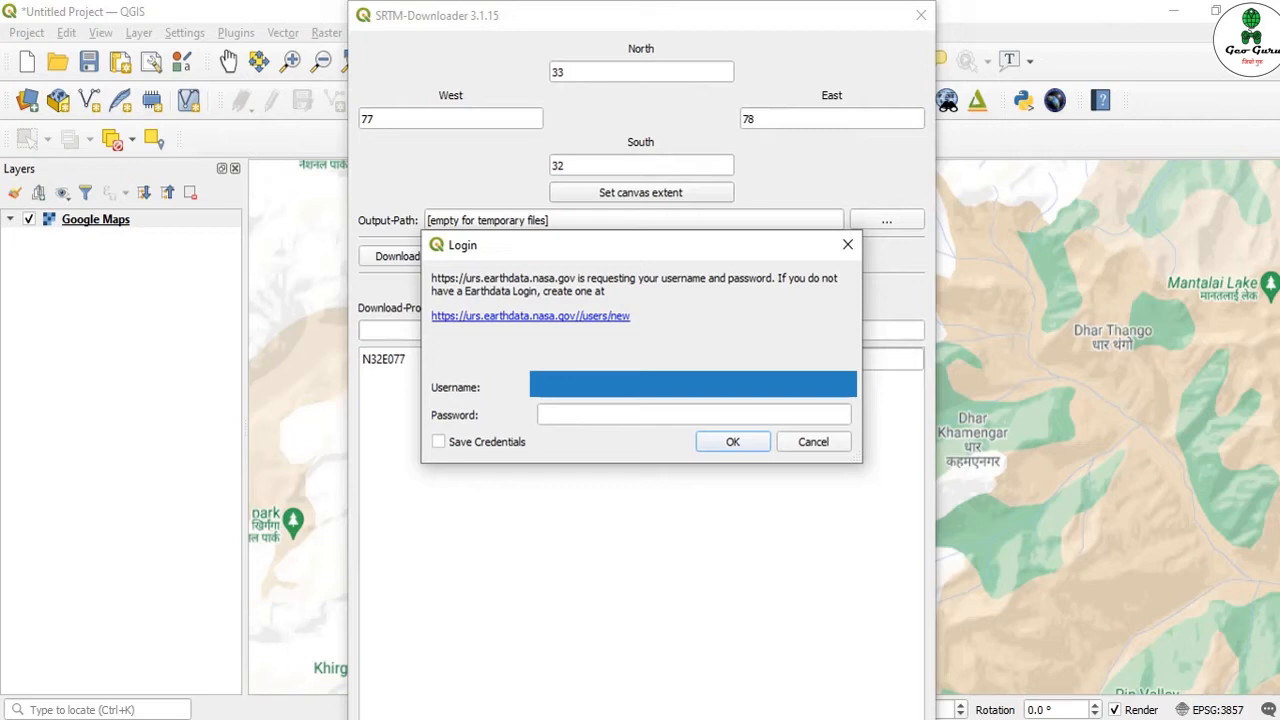
{"action": "type", "text": "••"}
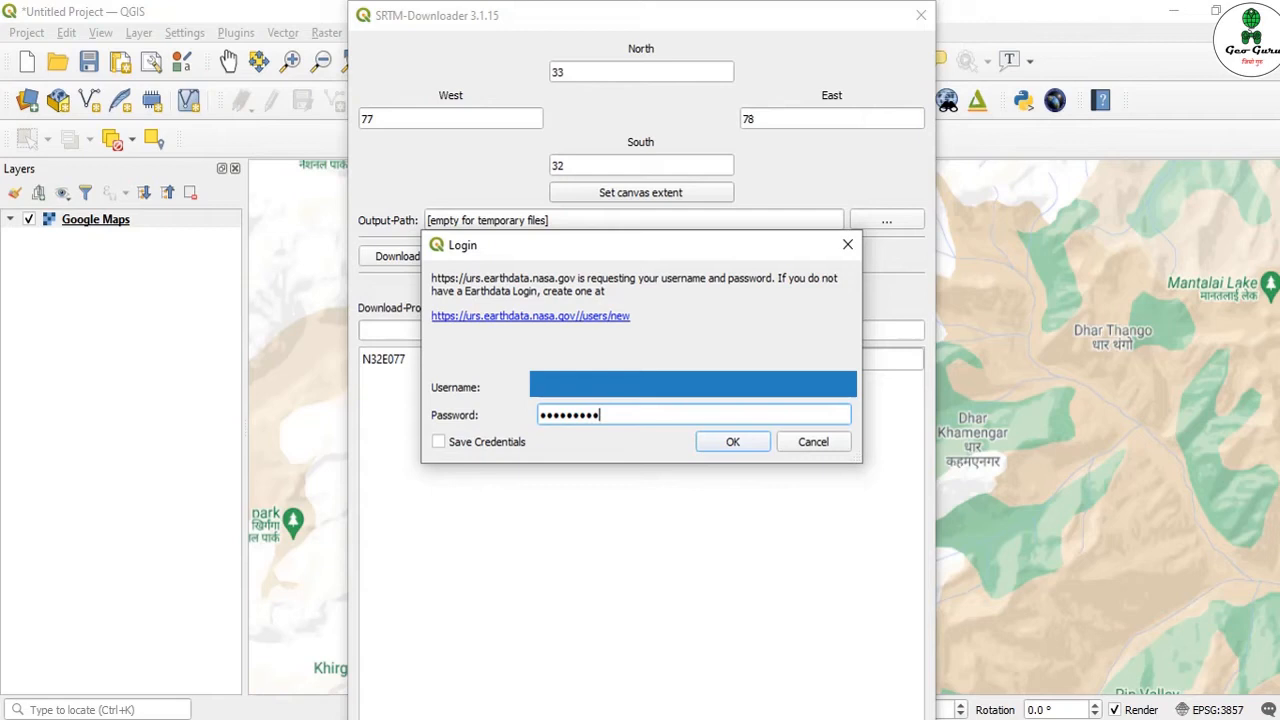
{"action": "type", "text": "password"}
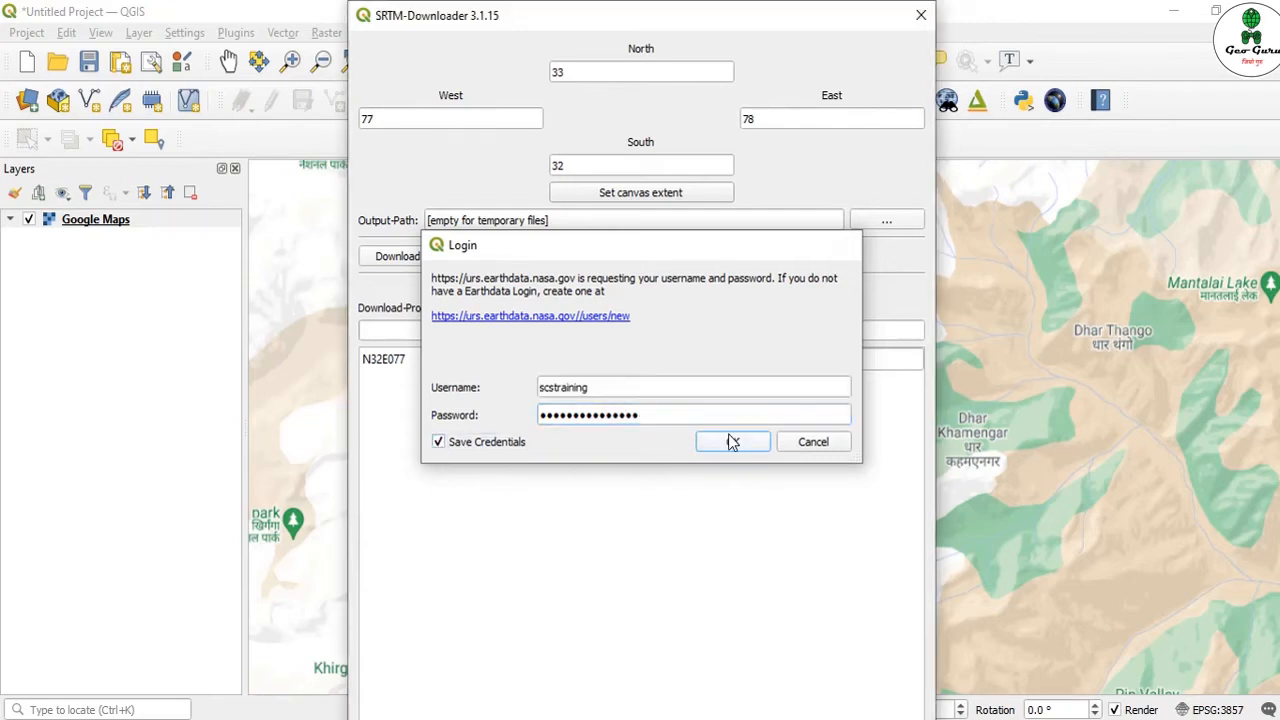
{"action": "left_click", "coordinate": [732, 442]}
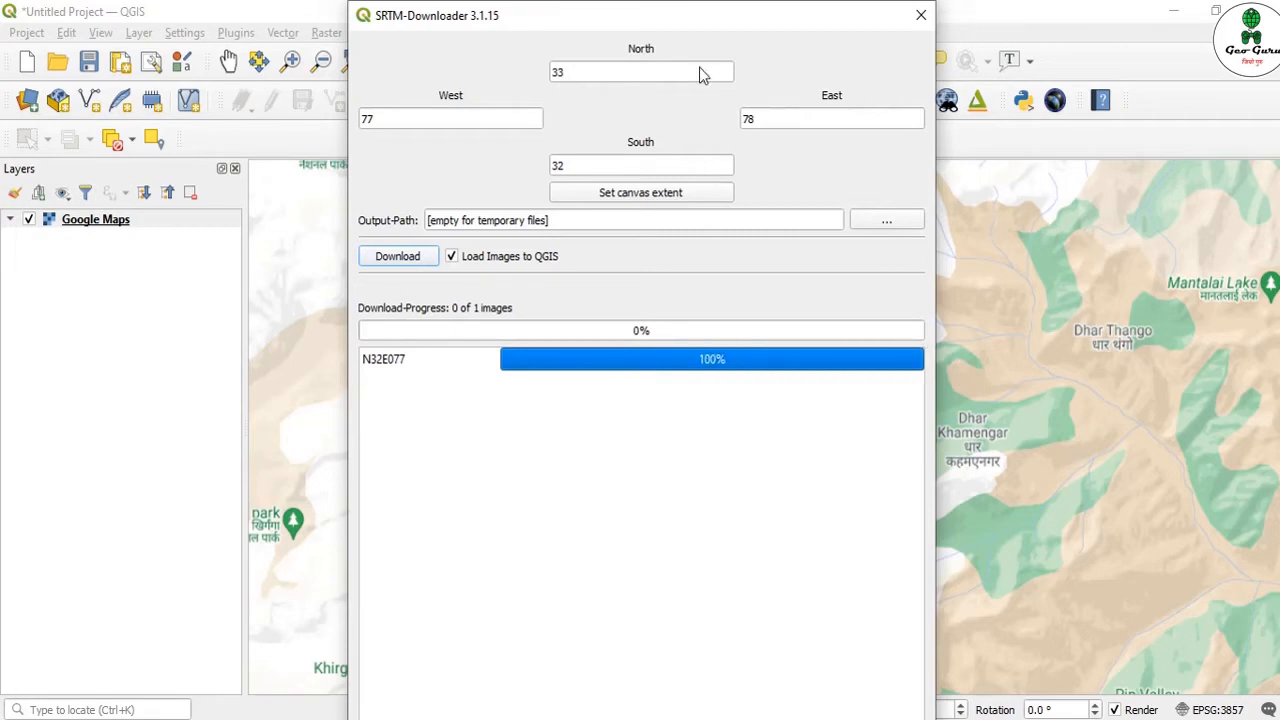
- Zoom to the N32E077.hgt raster layer and hide the Google Maps basemap
{"action": "left_click", "coordinate": [396, 256]}
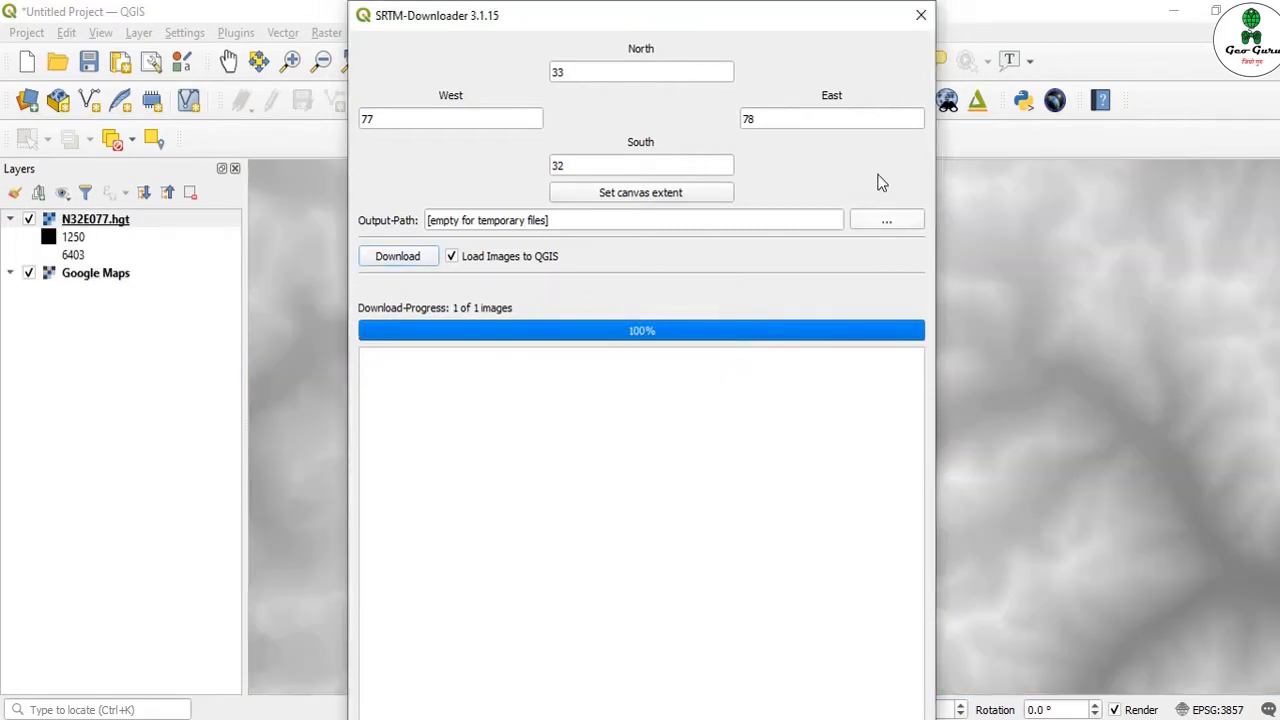
{"action": "right_click", "coordinate": [96, 218]}
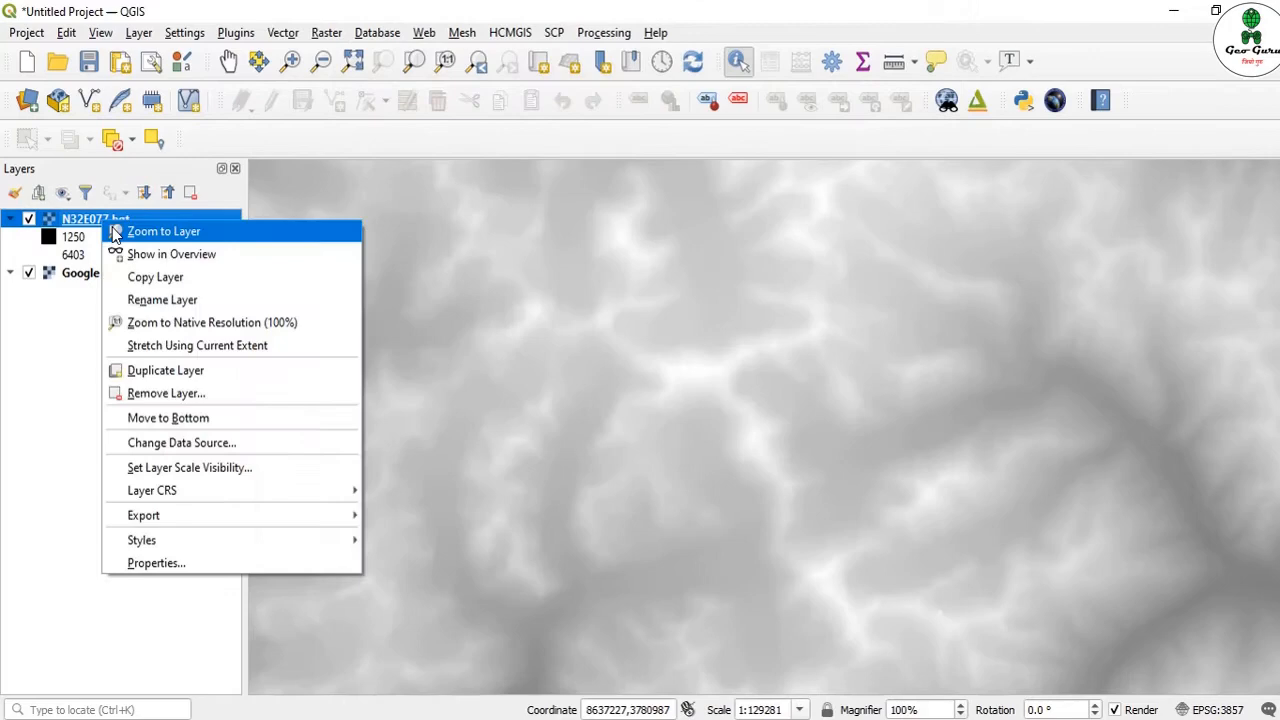
{"action": "left_click", "coordinate": [164, 232]}
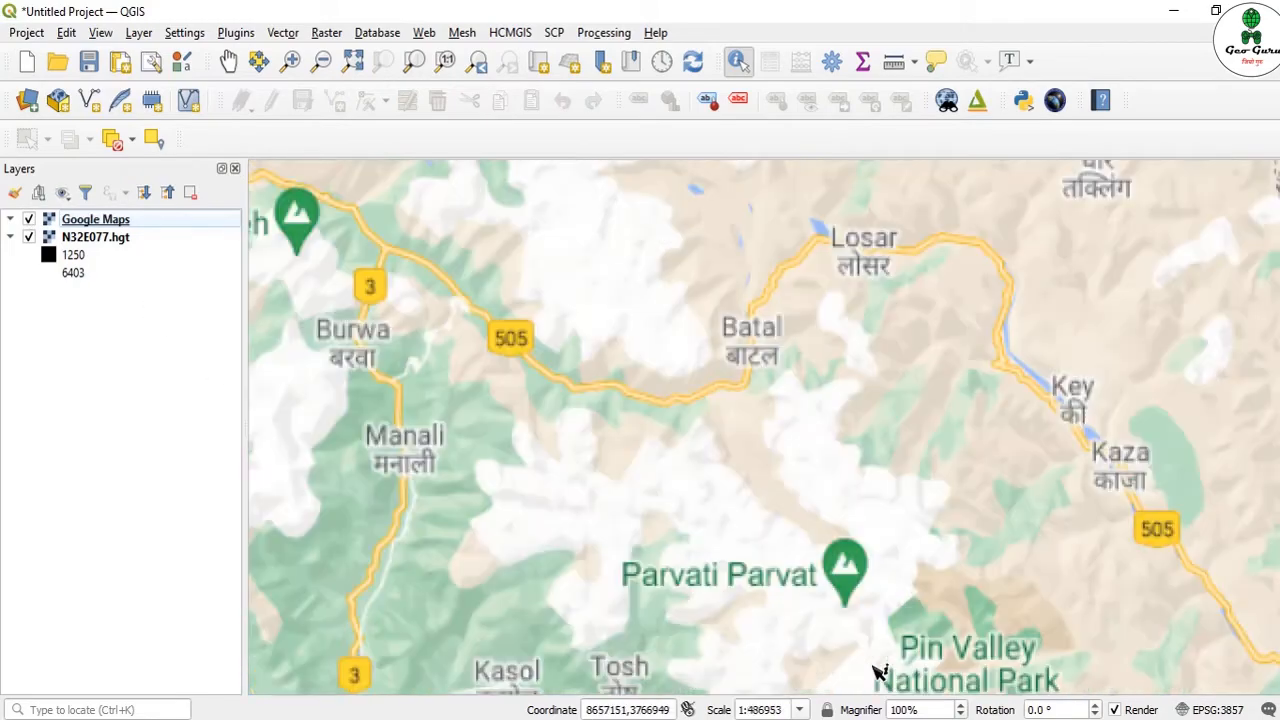
{"action": "scroll", "scroll_direction": "up", "scroll_amount": 3}
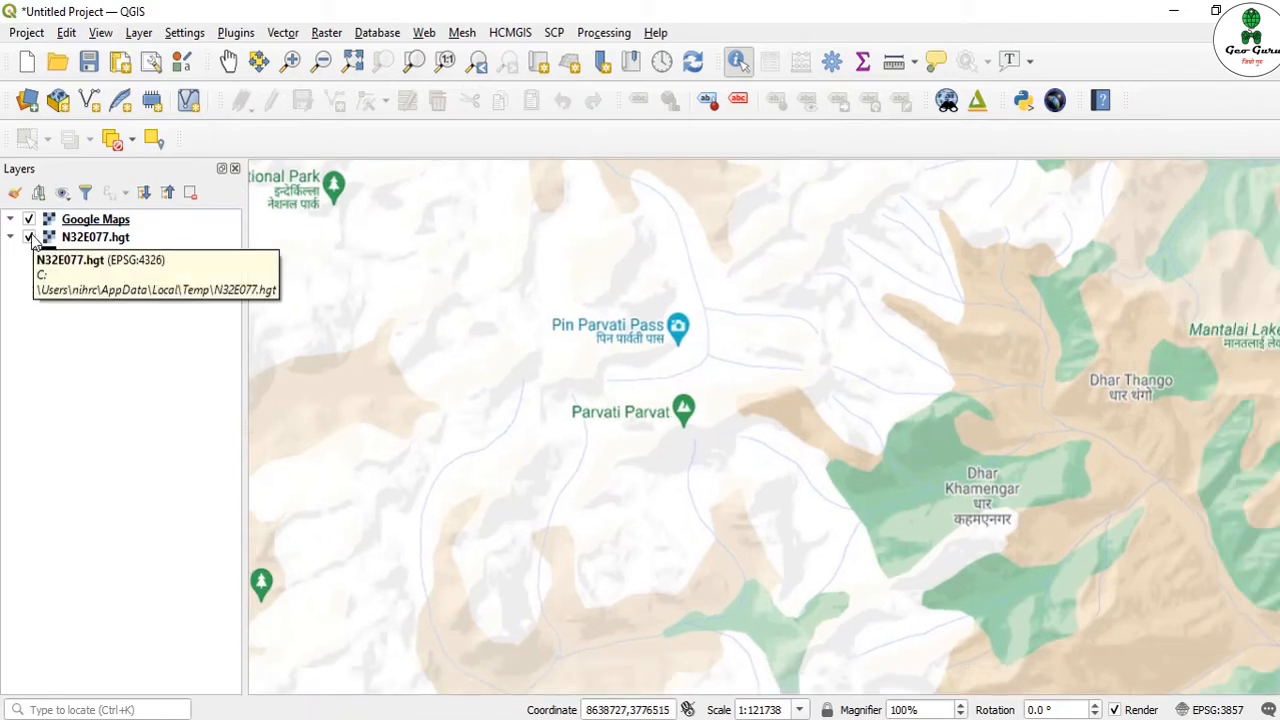
{"action": "left_click", "coordinate": [28, 218]}
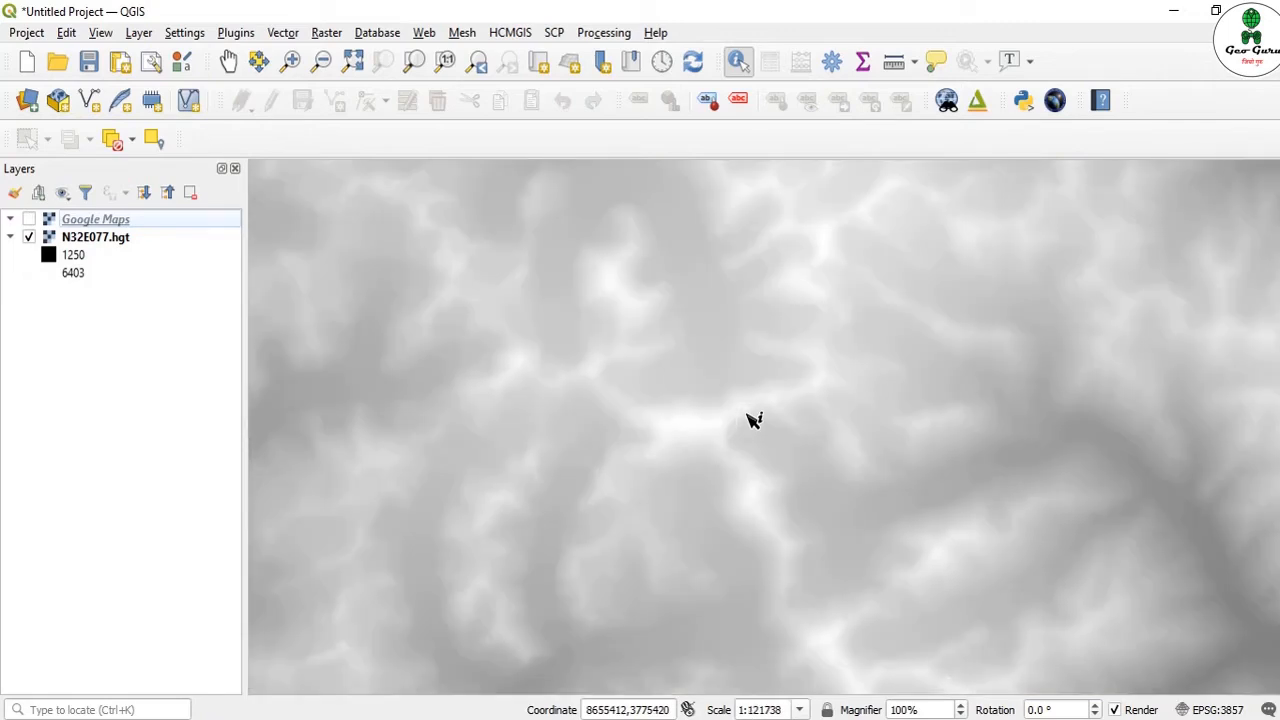
{"action": "scroll", "scroll_direction": "down", "scroll_amount": 3}
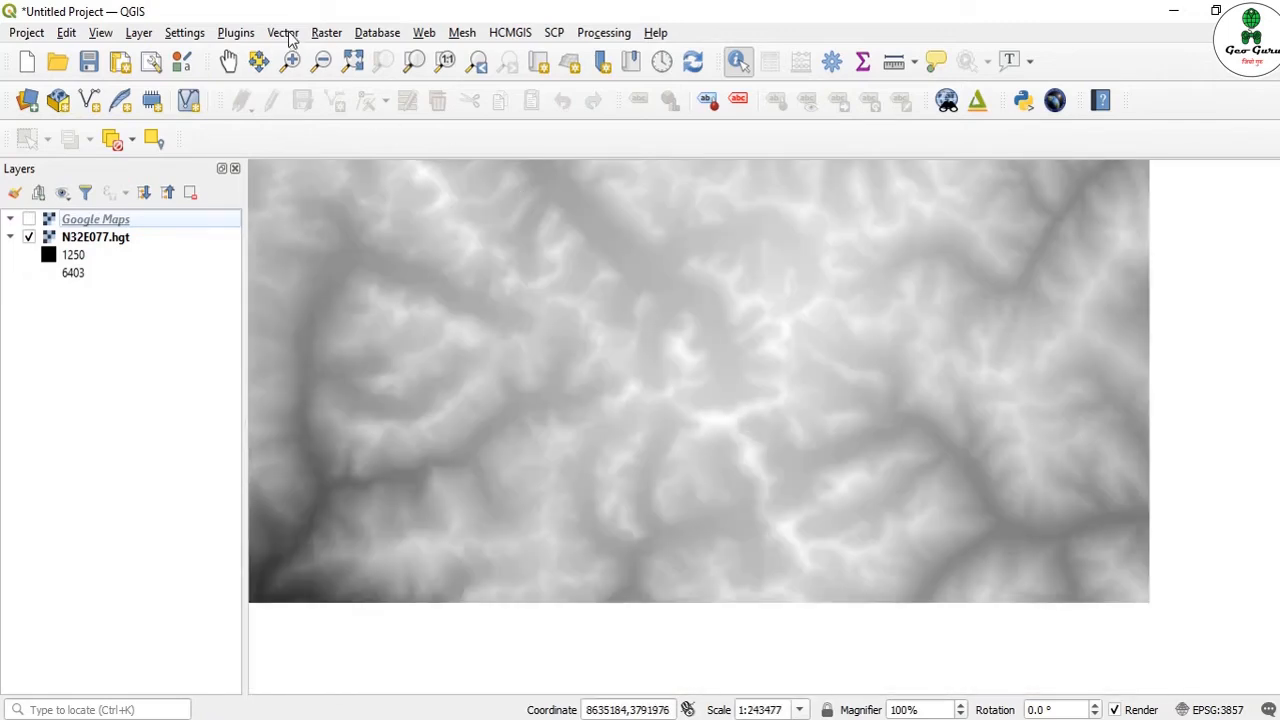
- Clip N32E077.hgt to the canvas extent with Clip Raster by Extent, producing a Clipped layer
{"action": "left_click", "coordinate": [326, 32]}
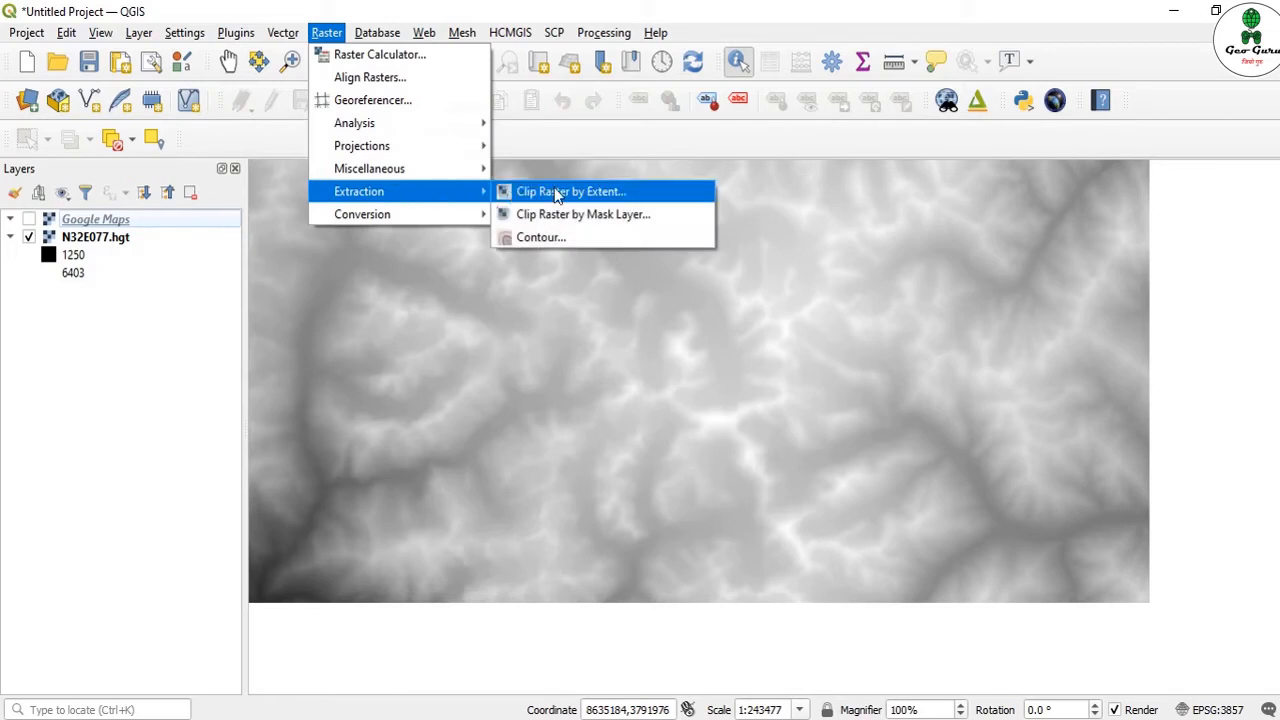
{"action": "left_click", "coordinate": [572, 192]}
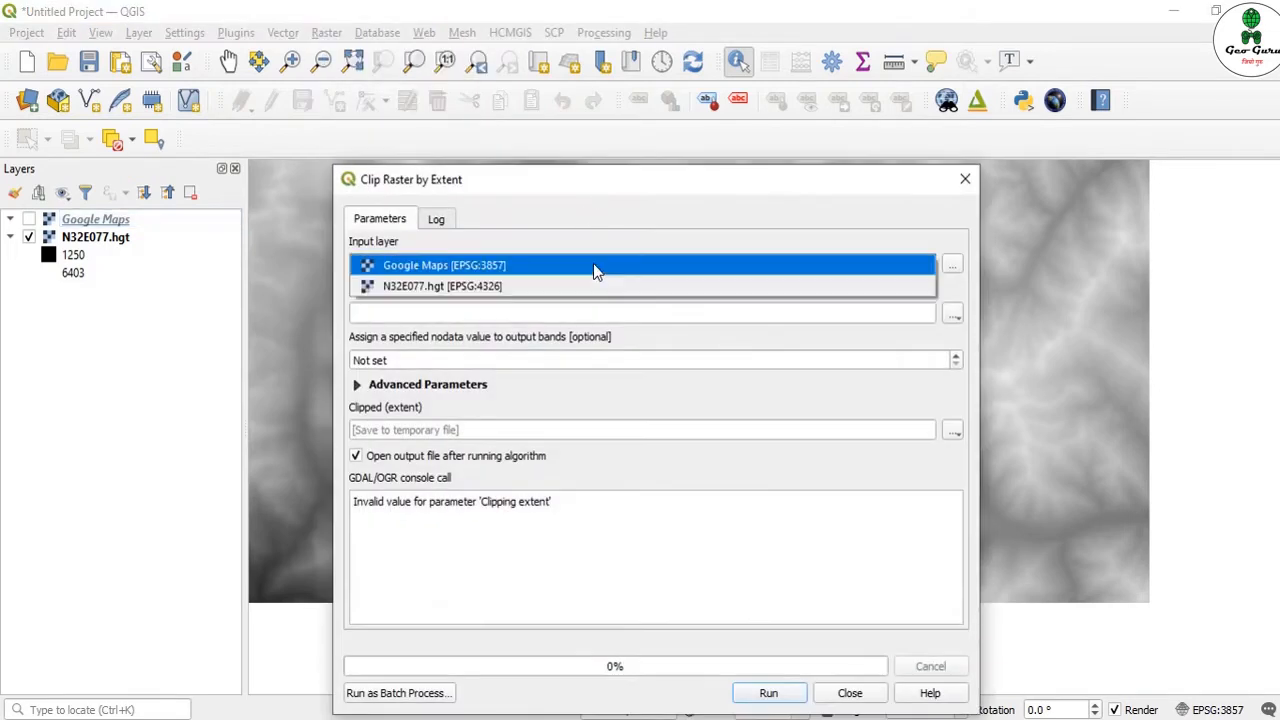
{"action": "left_click", "coordinate": [952, 312]}
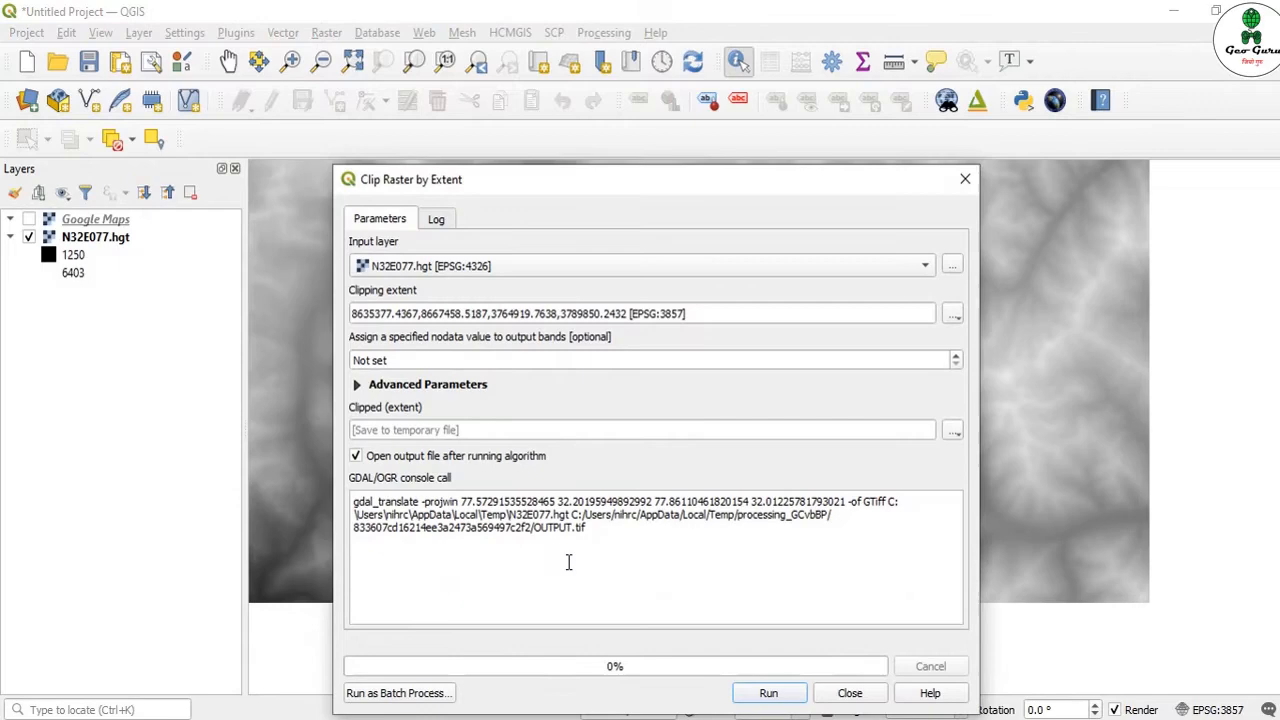
{"action": "left_click", "coordinate": [768, 692]}
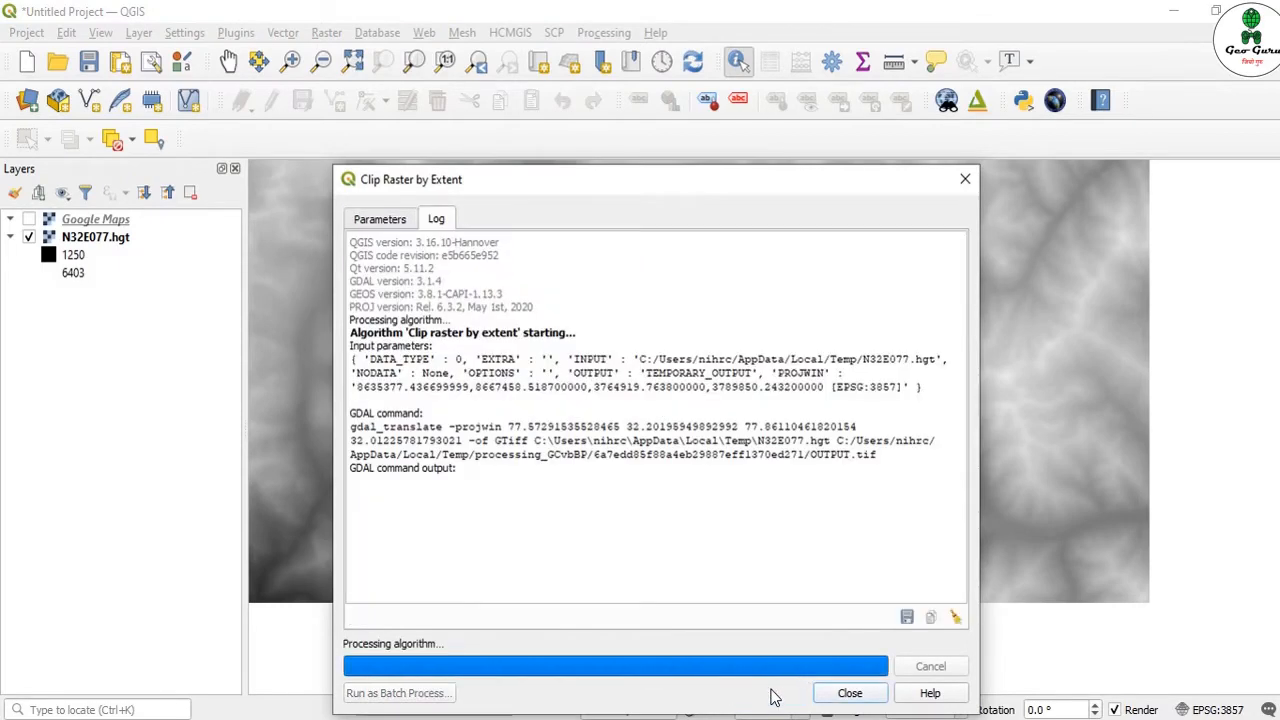
{"action": "left_click", "coordinate": [848, 692]}
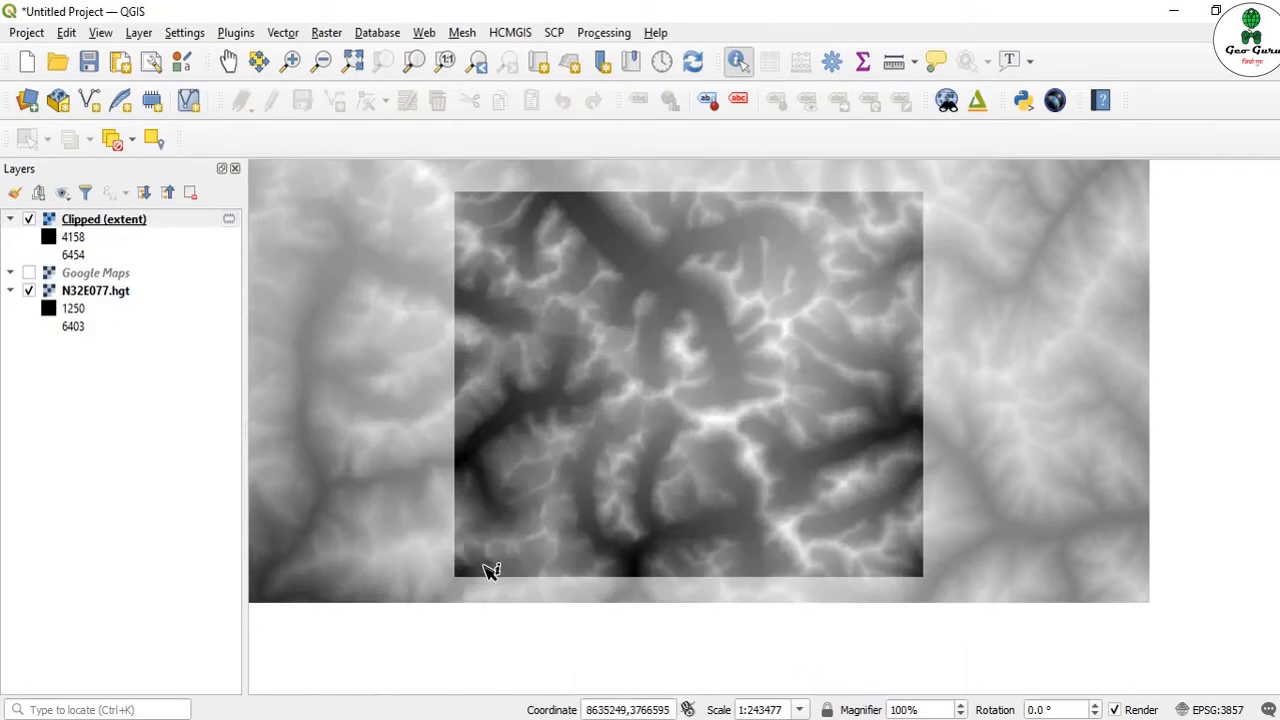
- Remove the original N32E077.hgt layer, keeping only the clipped raster
{"action": "right_click", "coordinate": [96, 290]}
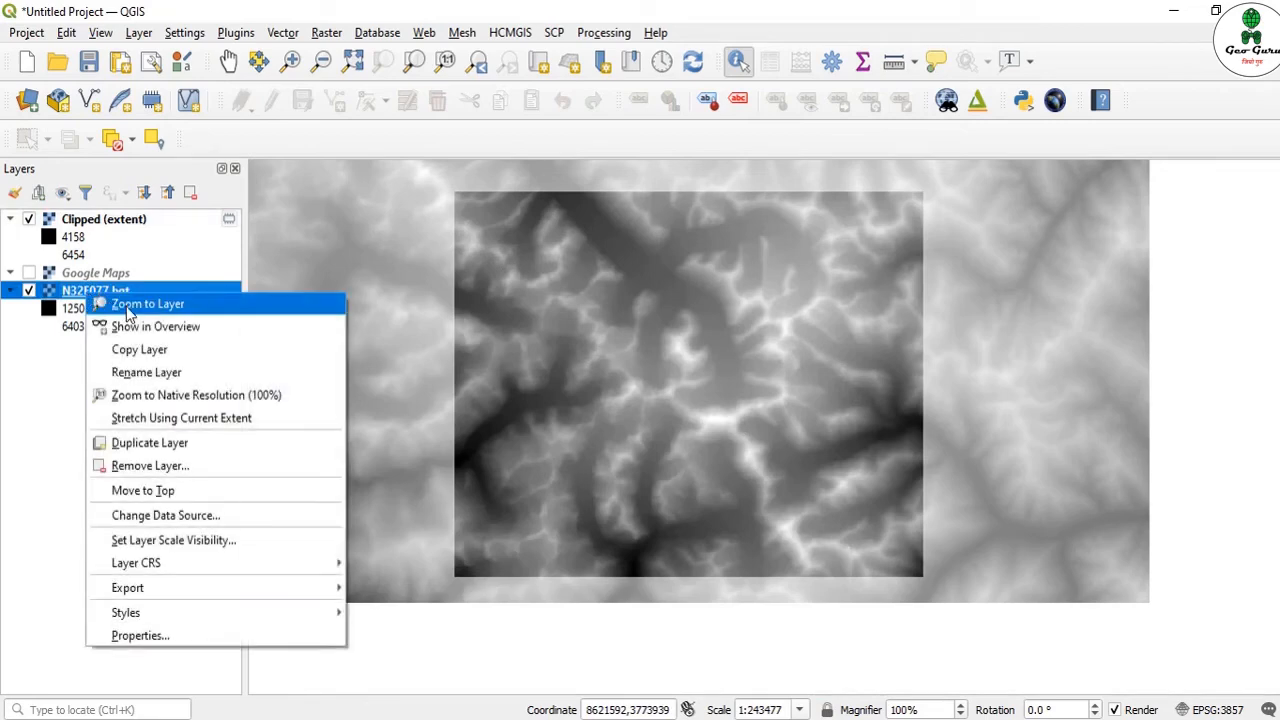
{"action": "left_click", "coordinate": [148, 464]}
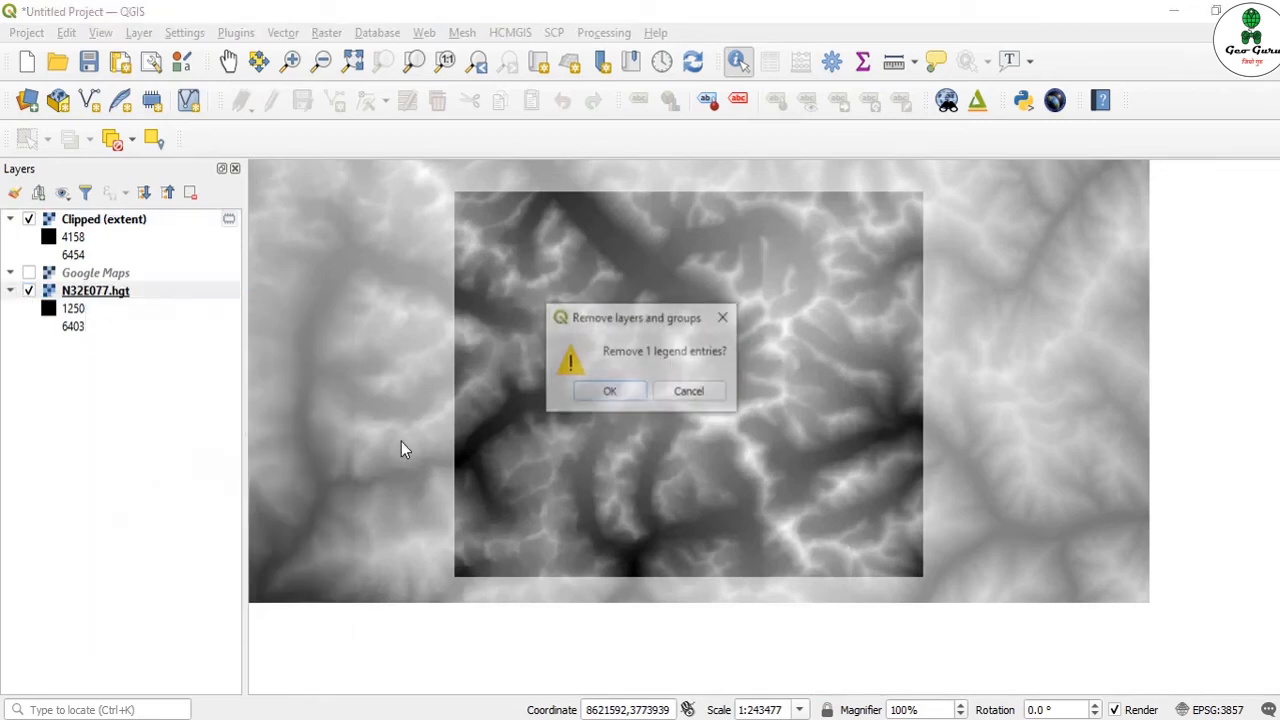
{"action": "left_click", "coordinate": [610, 390]}
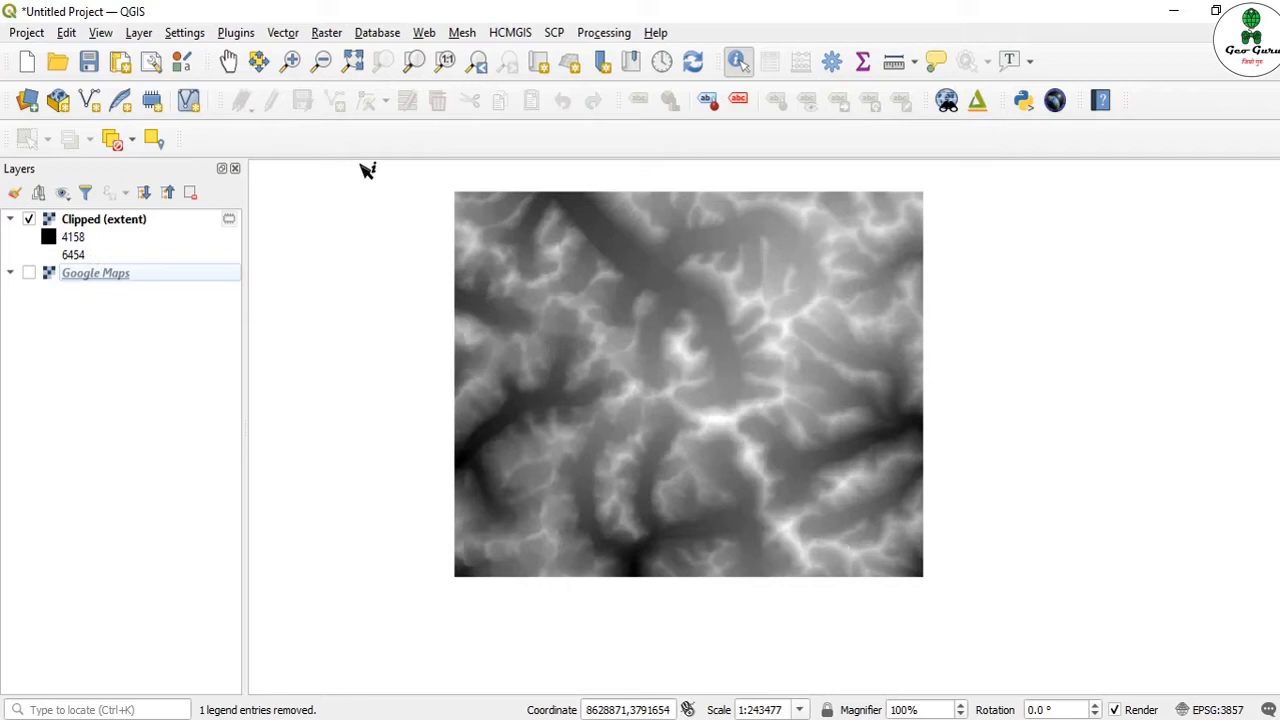
{"action": "mouse_move", "coordinate": [344, 160]}
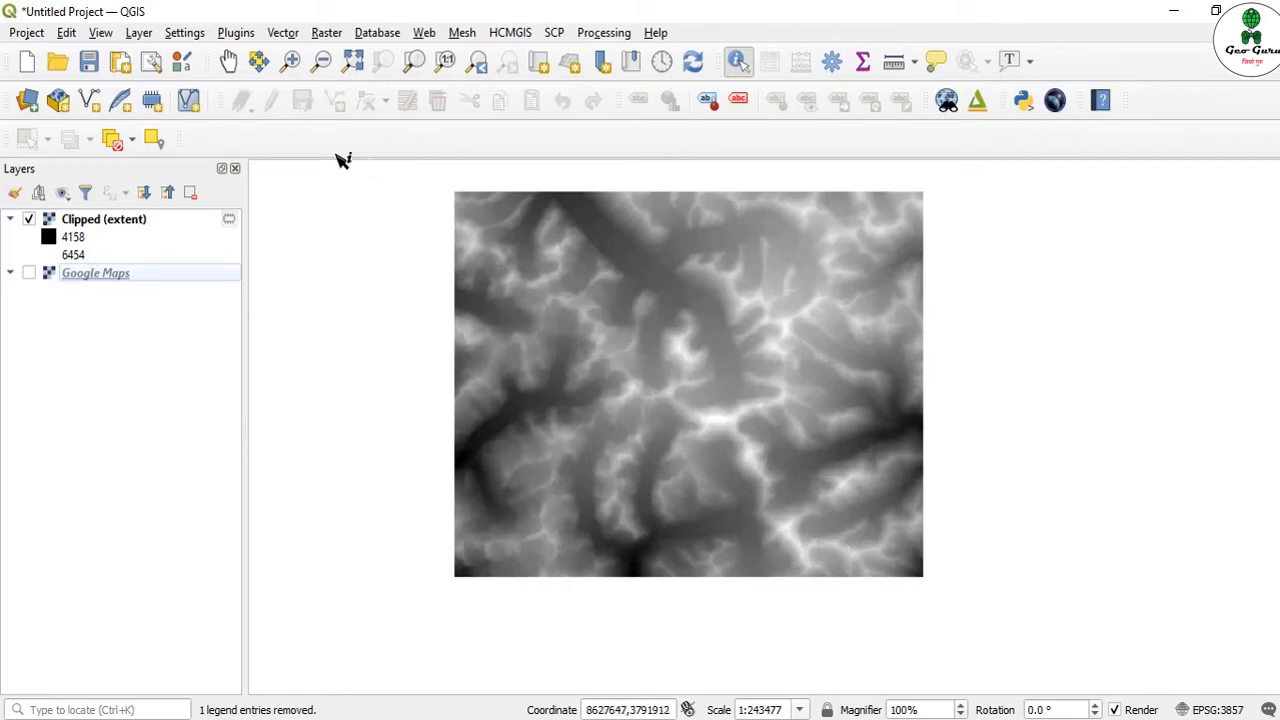
{"action": "left_click", "coordinate": [326, 32]}
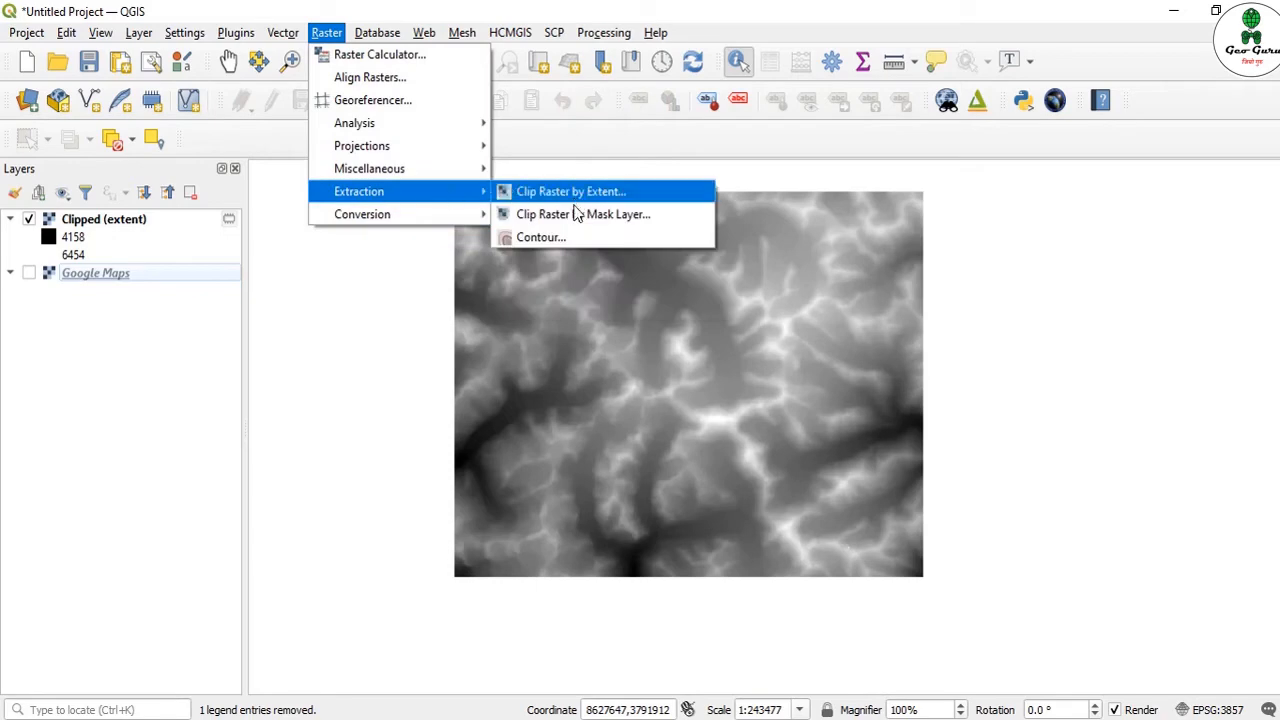
- Run the Contour tool on the clipped DEM with 50 m interval and ELEV attribute
{"action": "left_click", "coordinate": [540, 236]}
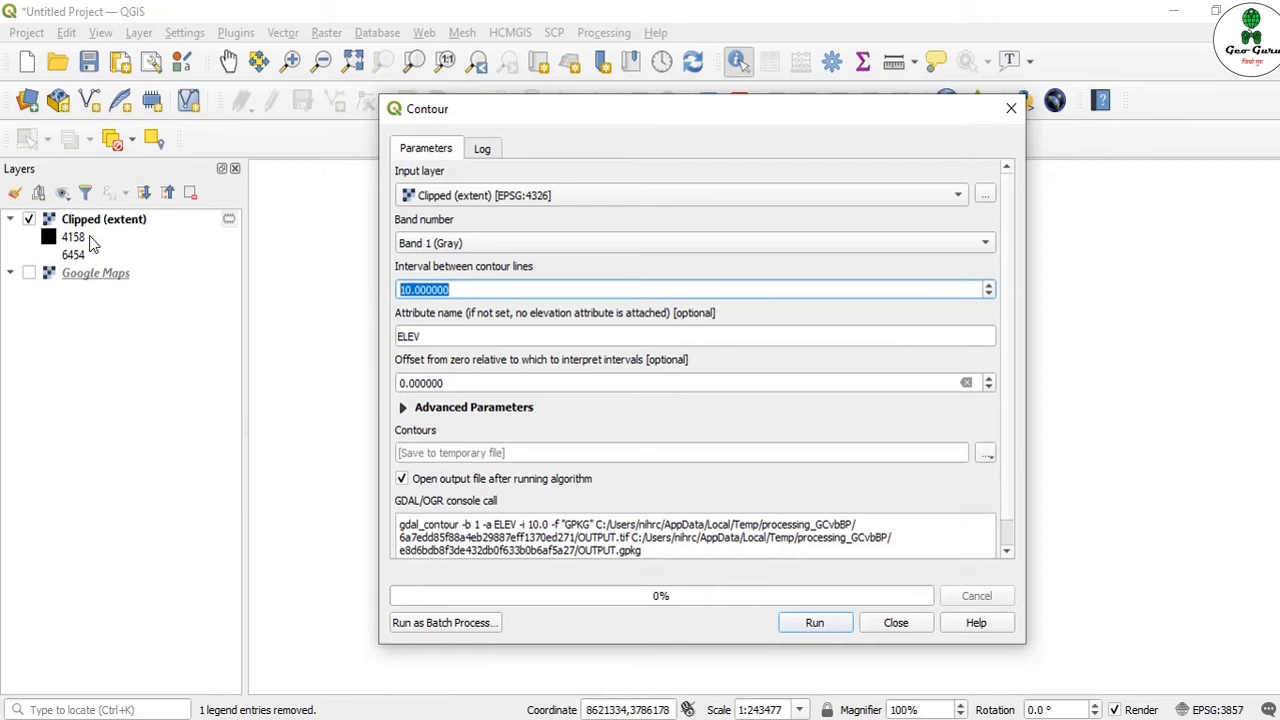
{"action": "mouse_move", "coordinate": [88, 256]}
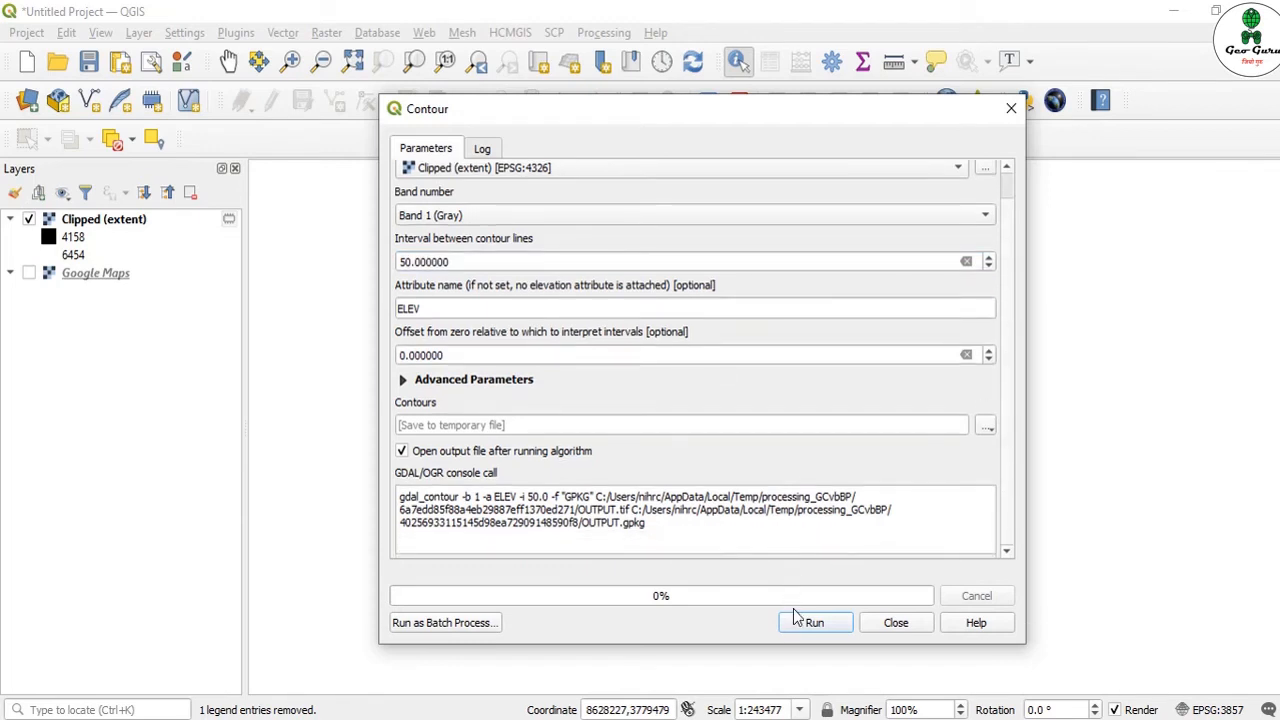
{"action": "left_click", "coordinate": [814, 622]}
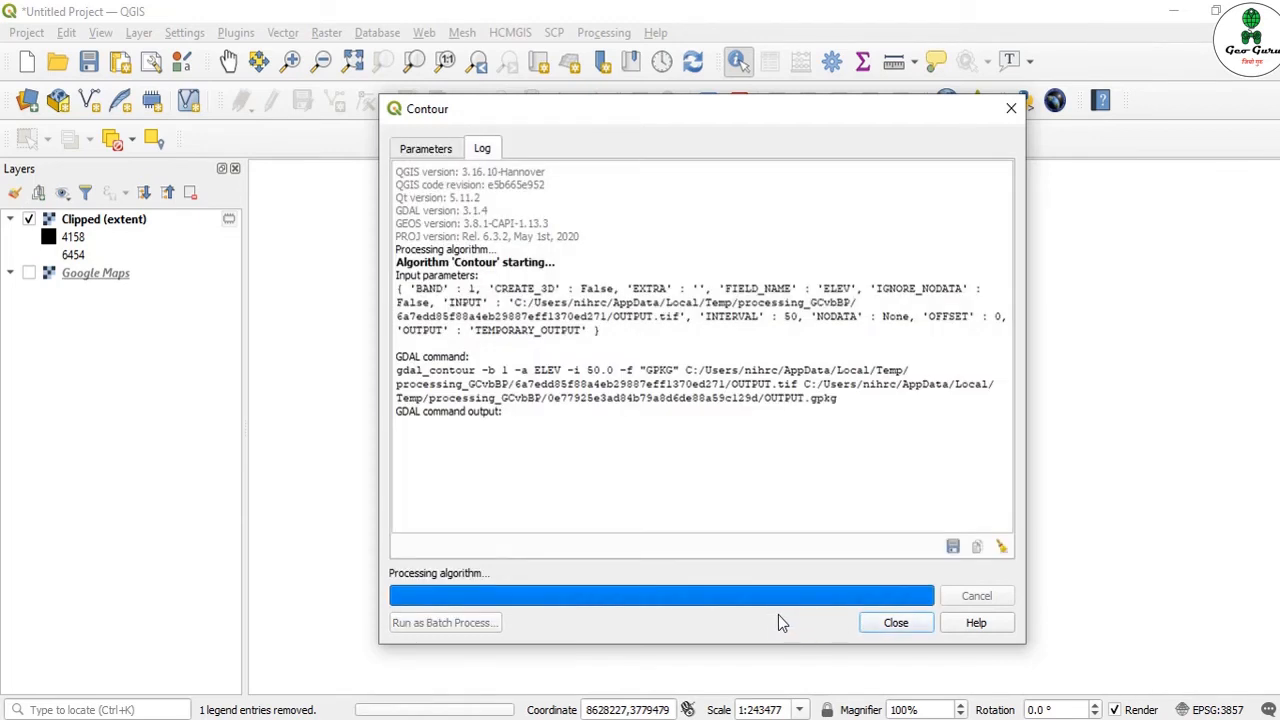
{"action": "mouse_move", "coordinate": [870, 622]}
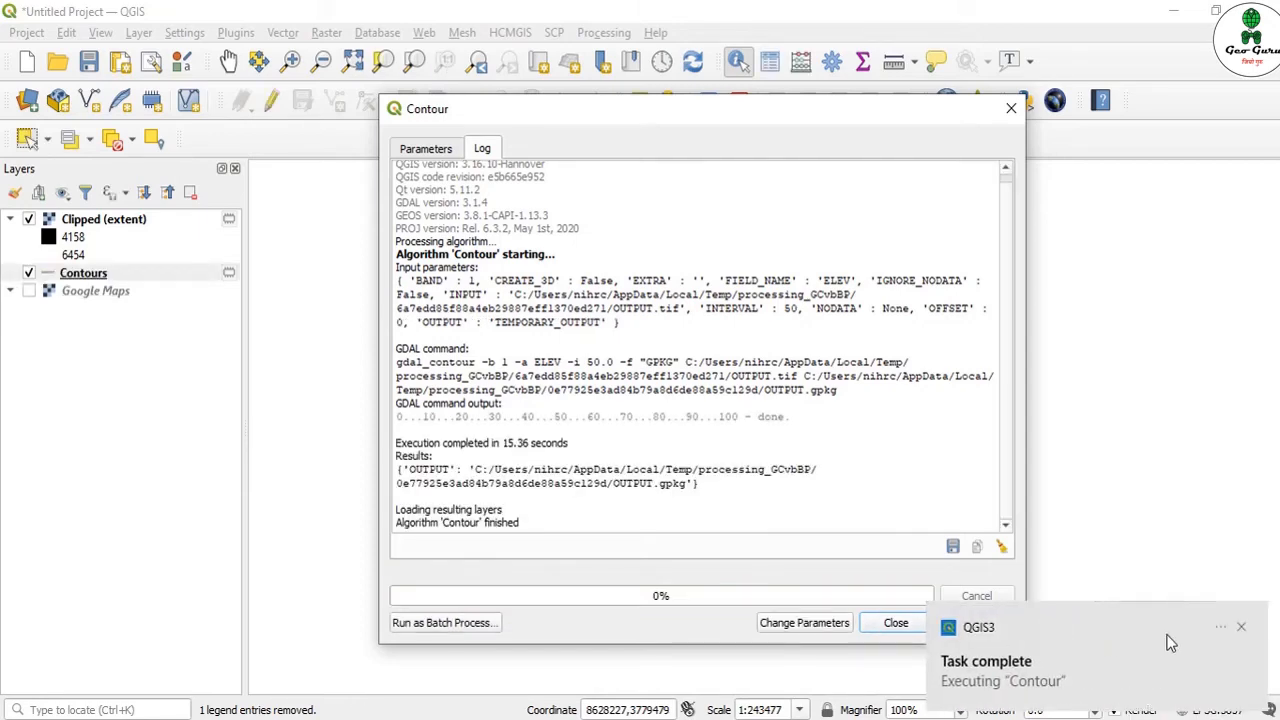
{"action": "left_click", "coordinate": [894, 622]}
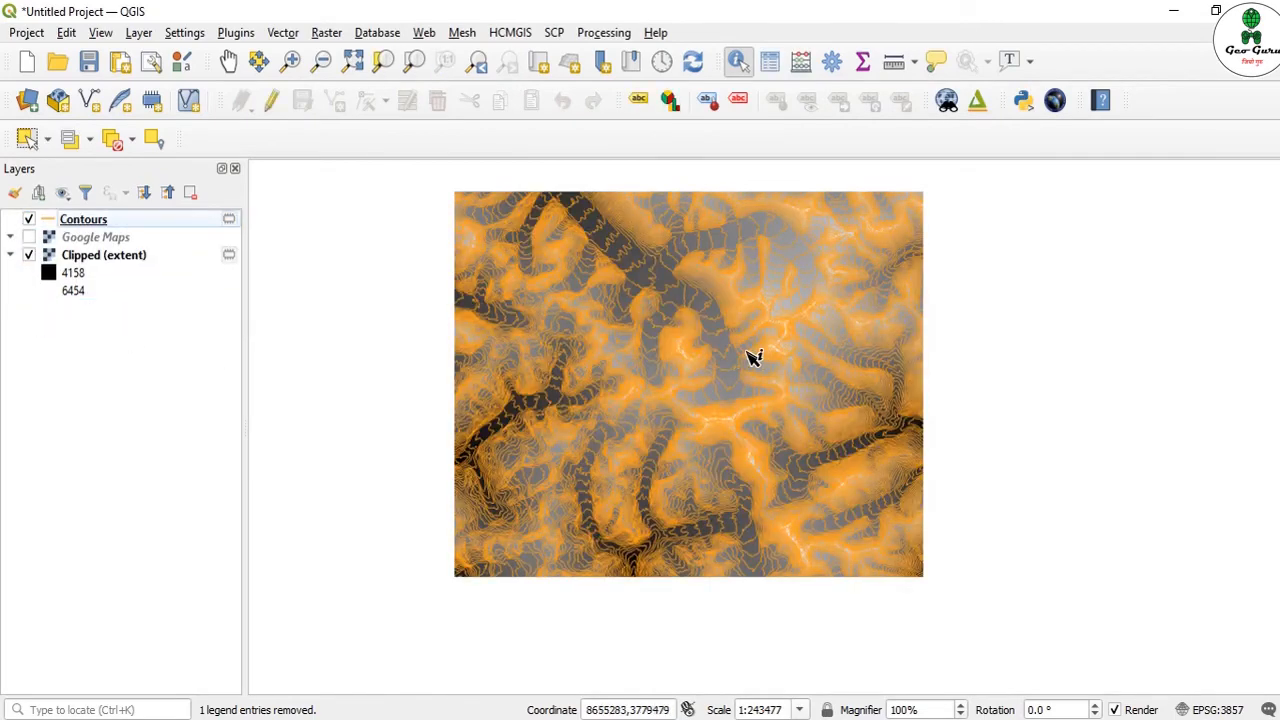
- Zoom and pan in on the orange 50 m contour lines over the raster
{"action": "scroll", "scroll_direction": "up", "scroll_amount": 3}
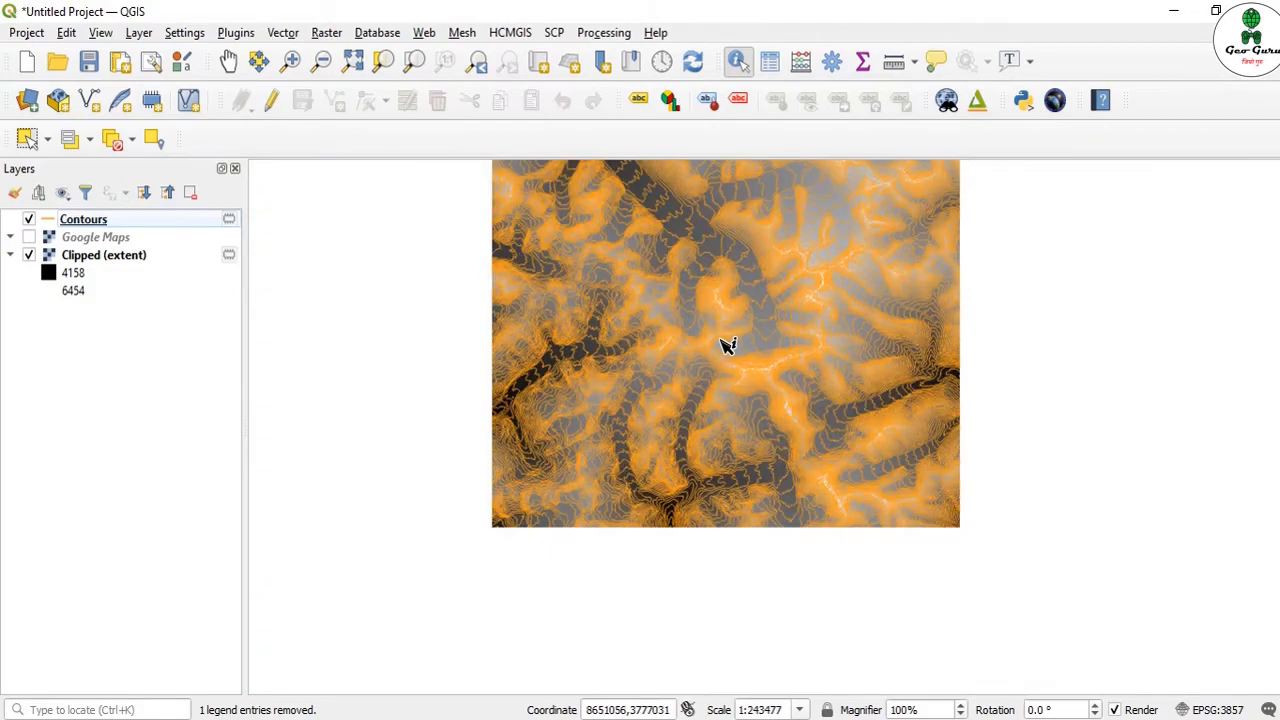
{"action": "left_click_drag", "start_coordinate": [728, 344], "coordinate": [696, 360]}
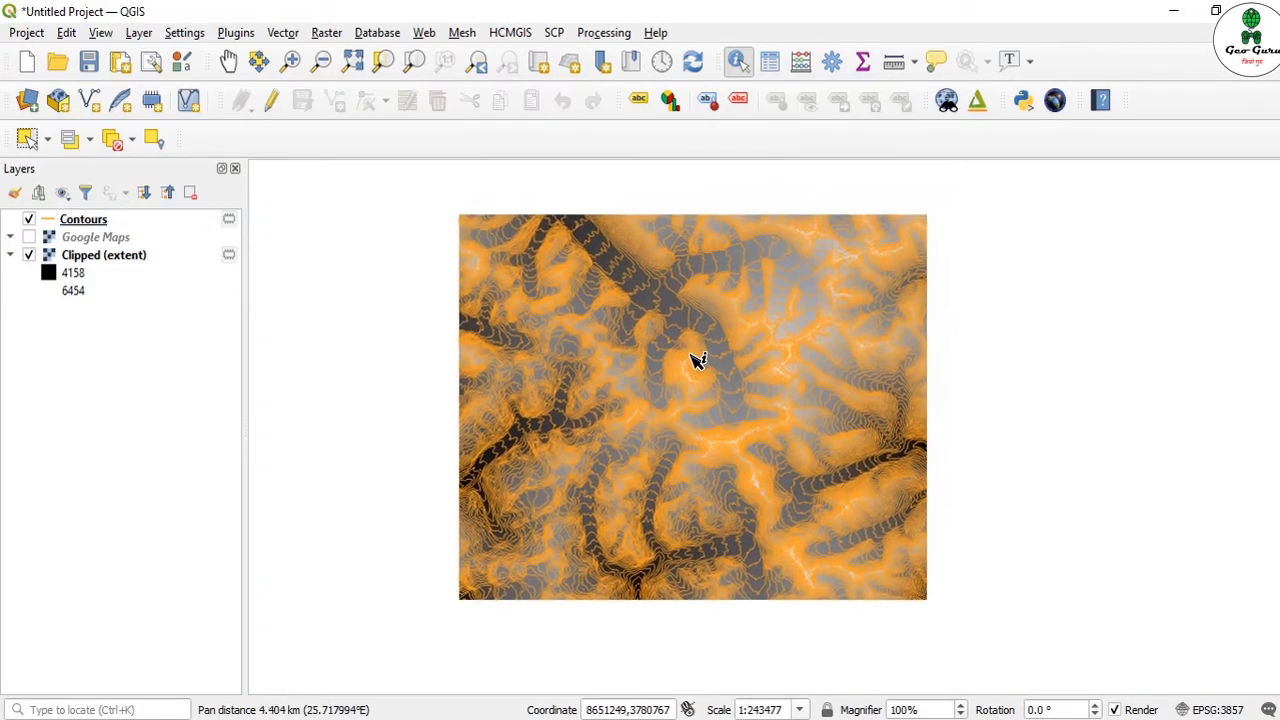
{"action": "scroll", "scroll_direction": "up", "scroll_amount": 3}
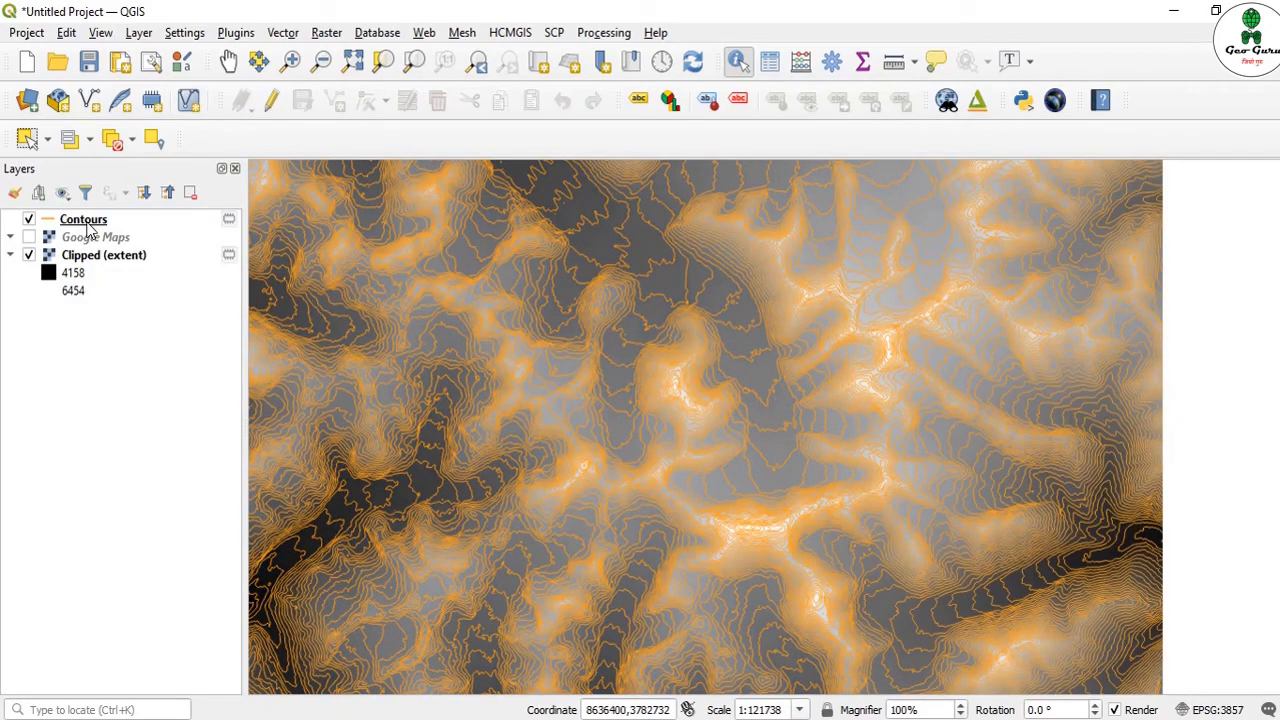
- Start exporting the Contours layer with Keyhole Markup Language (KML) as the output format
{"action": "right_click", "coordinate": [84, 218]}
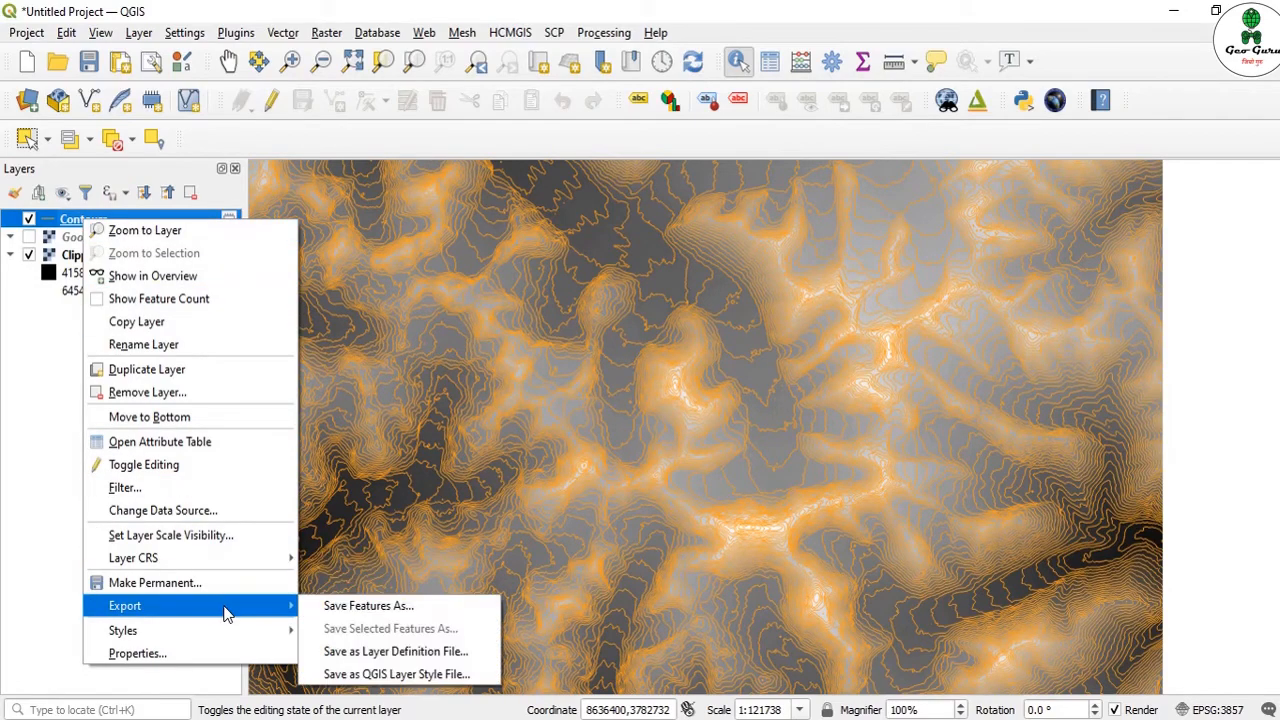
{"action": "left_click", "coordinate": [368, 604]}
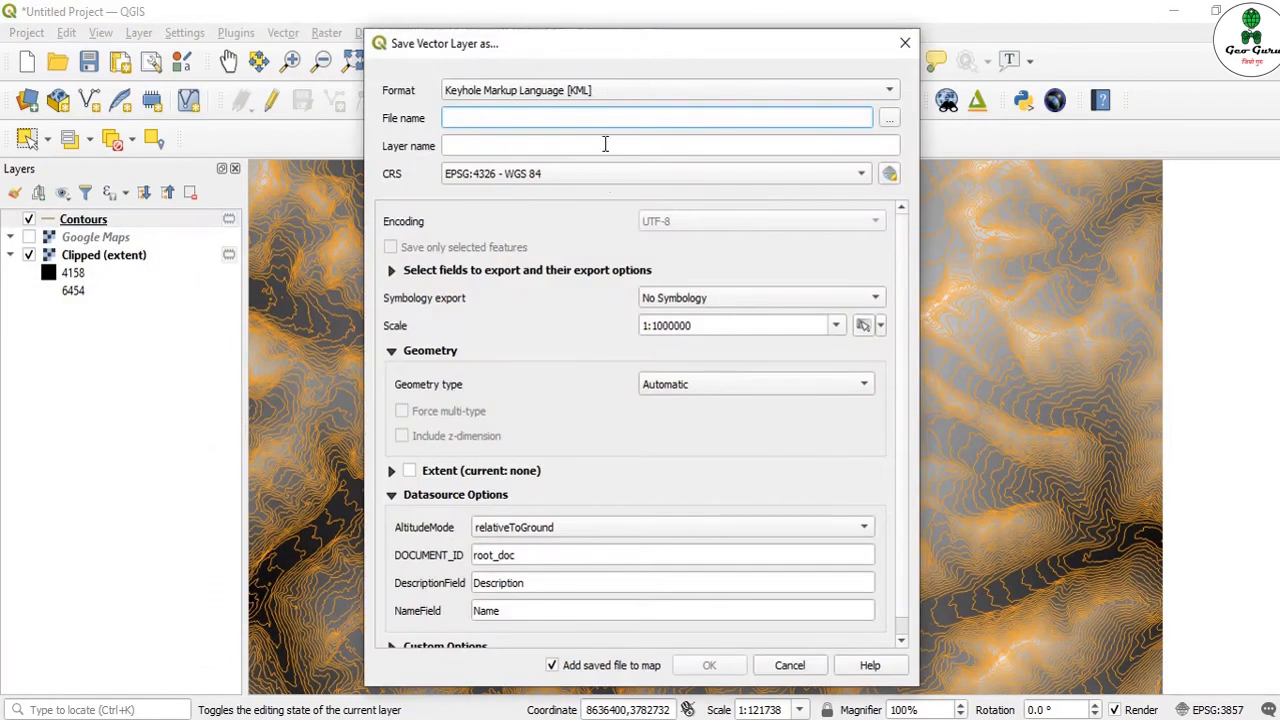
{"action": "left_click", "coordinate": [888, 90]}
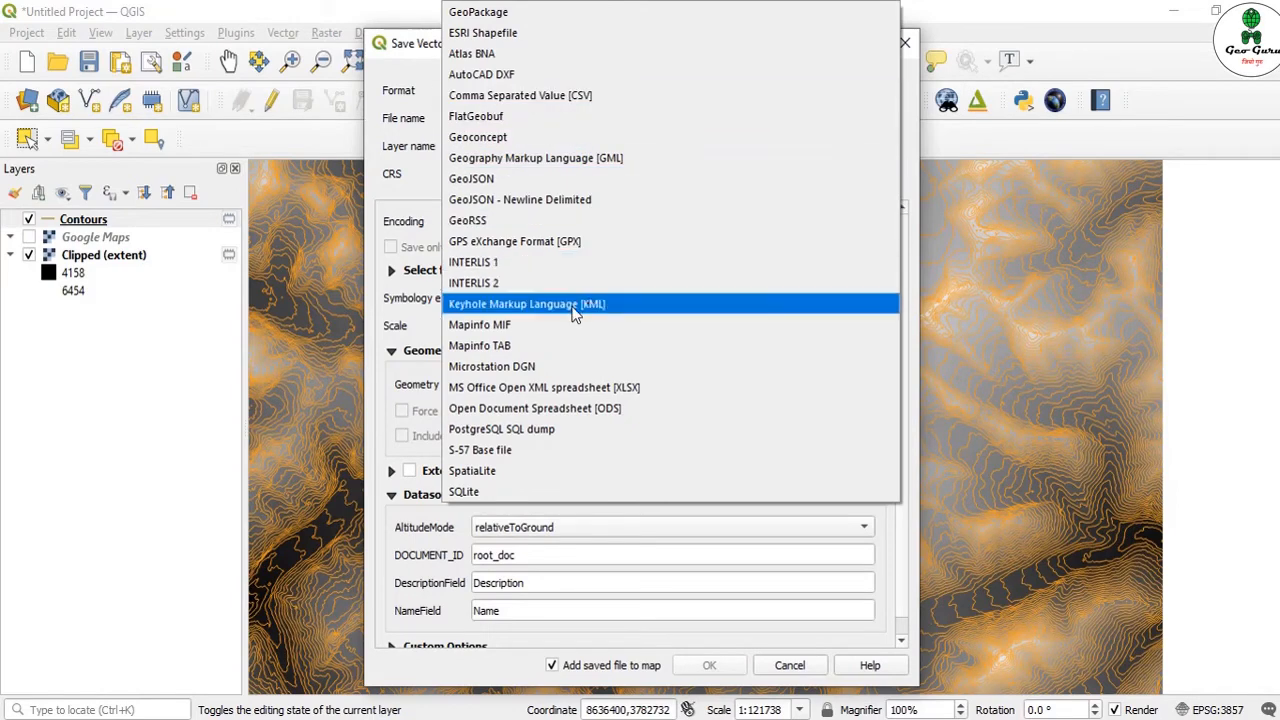
{"action": "mouse_move", "coordinate": [588, 308]}
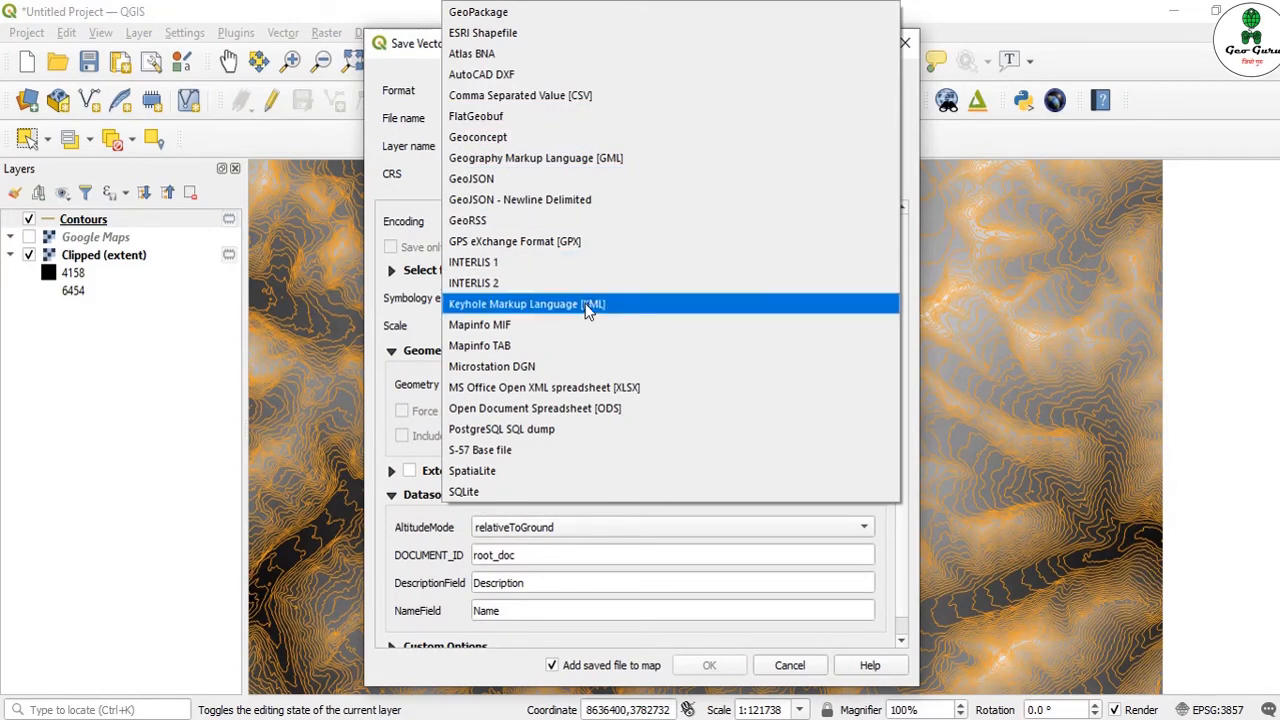
{"action": "left_click", "coordinate": [528, 304]}
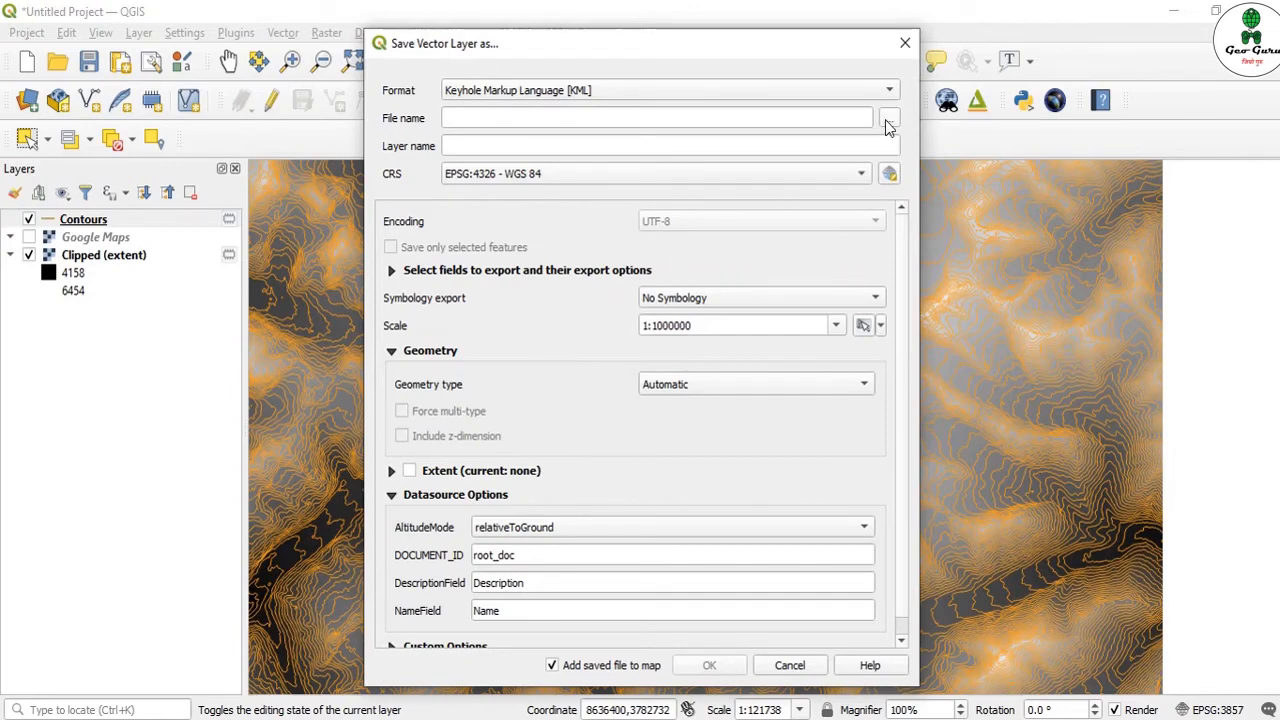
- Name the output file 'contour' in the Downloads folder and confirm the KML export
{"action": "left_click", "coordinate": [888, 116]}
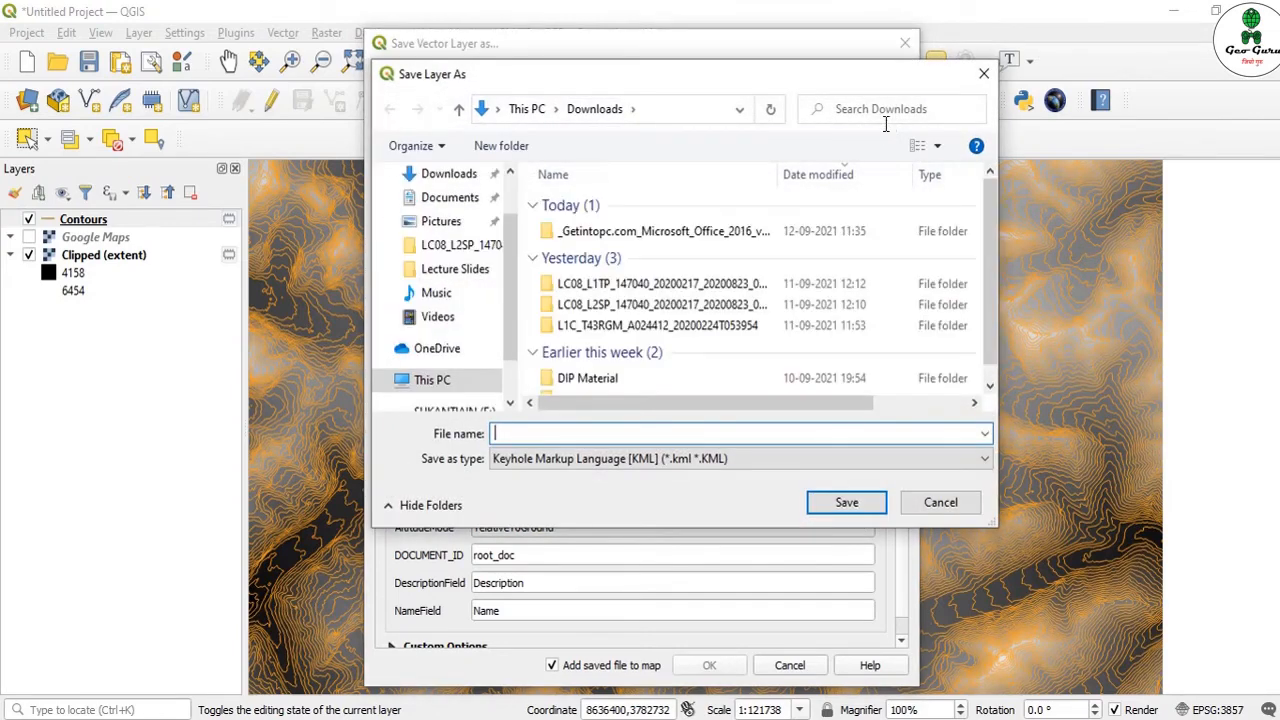
{"action": "type", "text": "conto"}
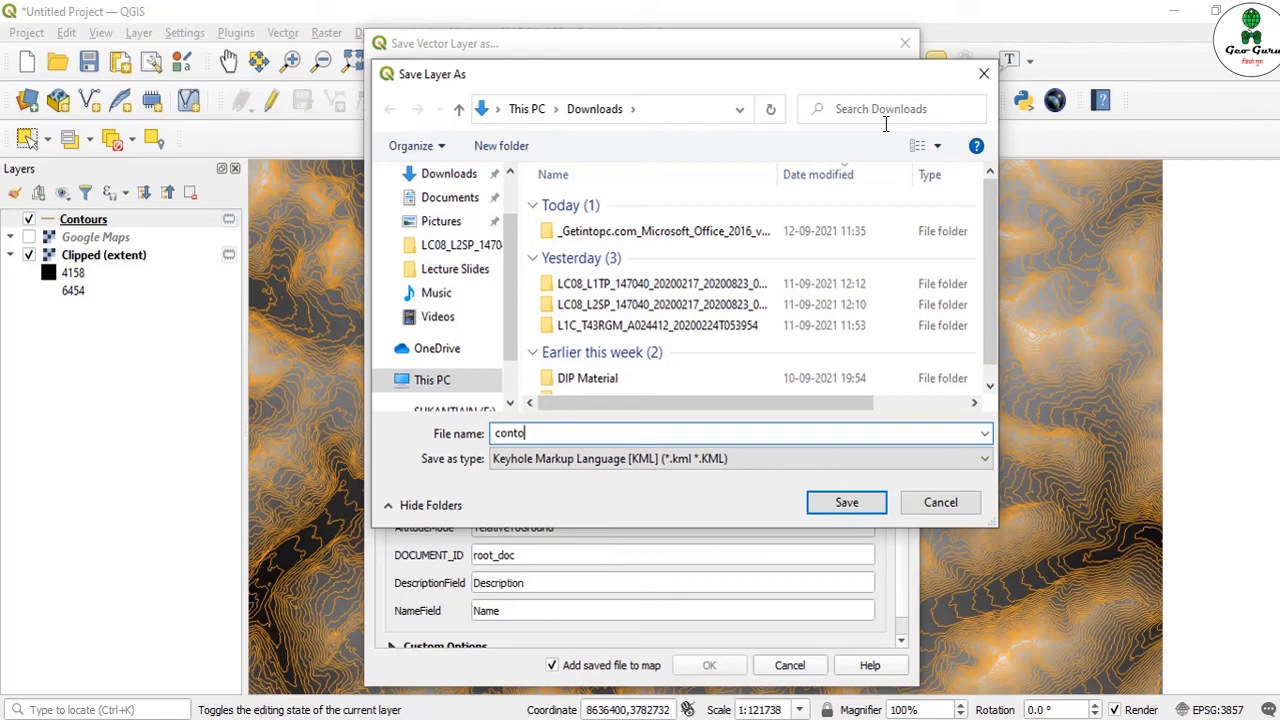
{"action": "type", "text": "ur.kml"}
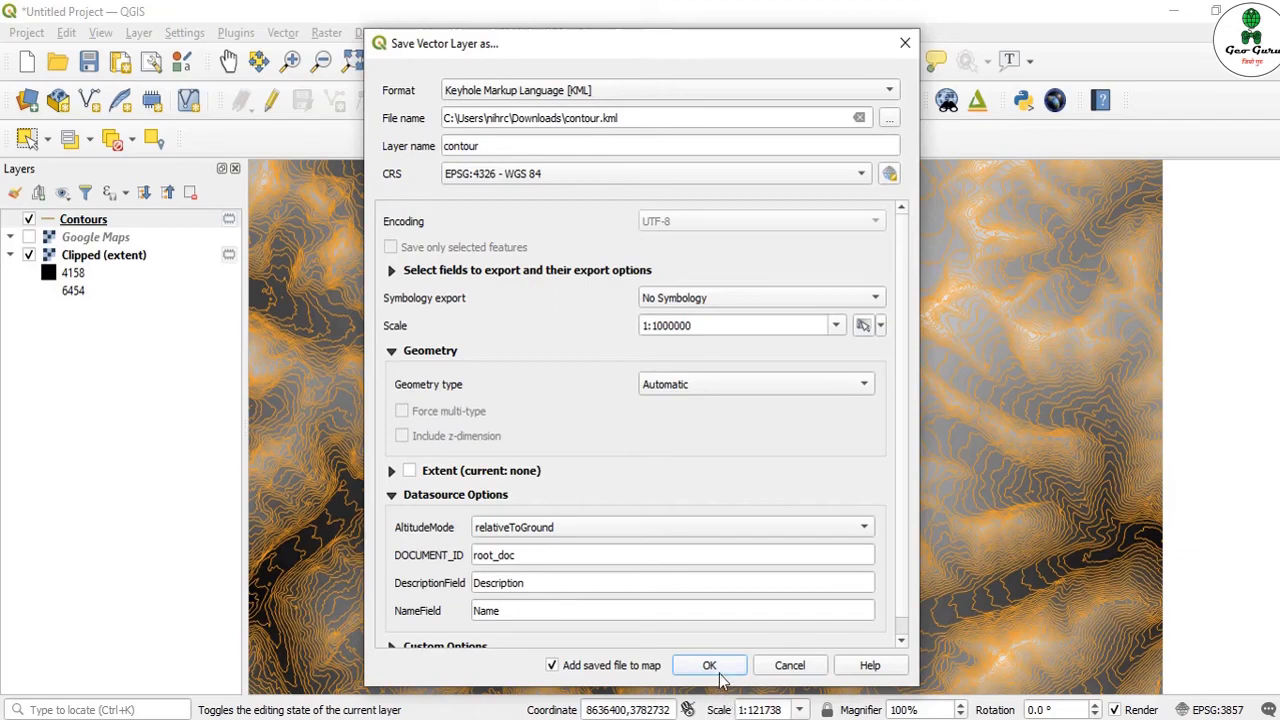
{"action": "left_click", "coordinate": [708, 664]}
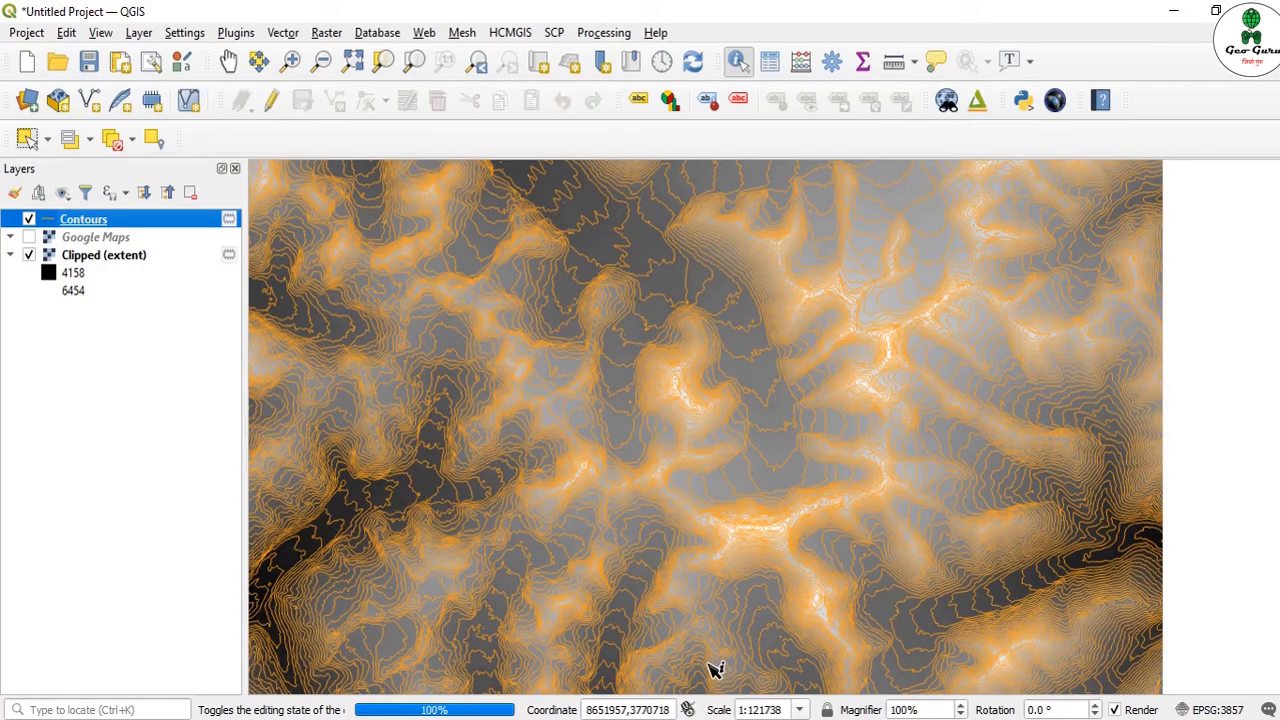
{"action": "mouse_move", "coordinate": [296, 700]}
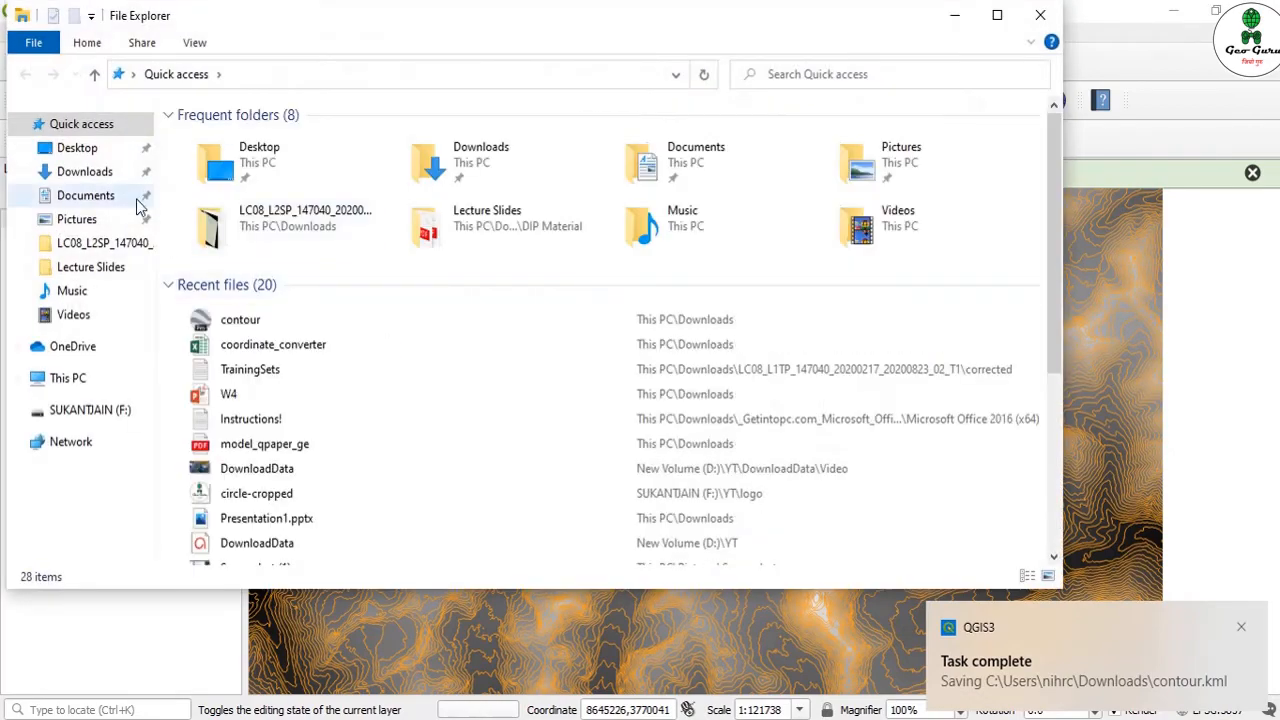
- Open contour.kml from the Downloads folder so it loads into Google Earth Pro
{"action": "left_click", "coordinate": [84, 172]}
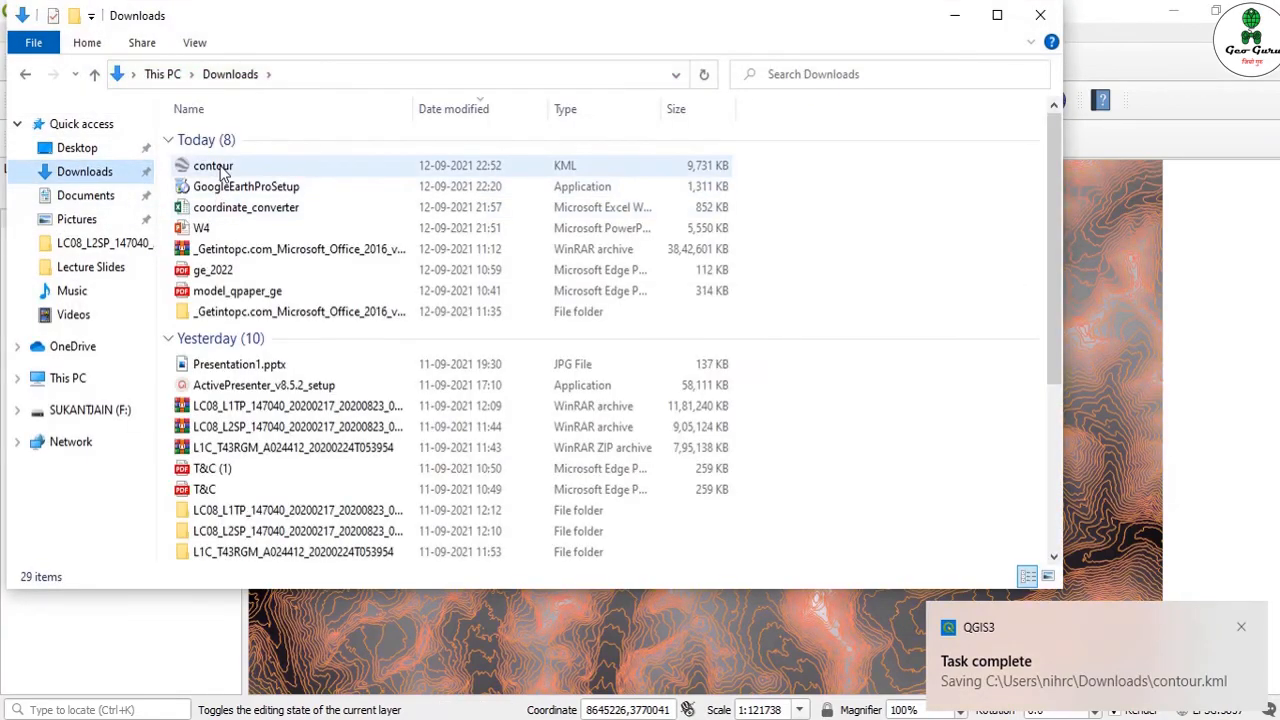
{"action": "mouse_move", "coordinate": [204, 164]}
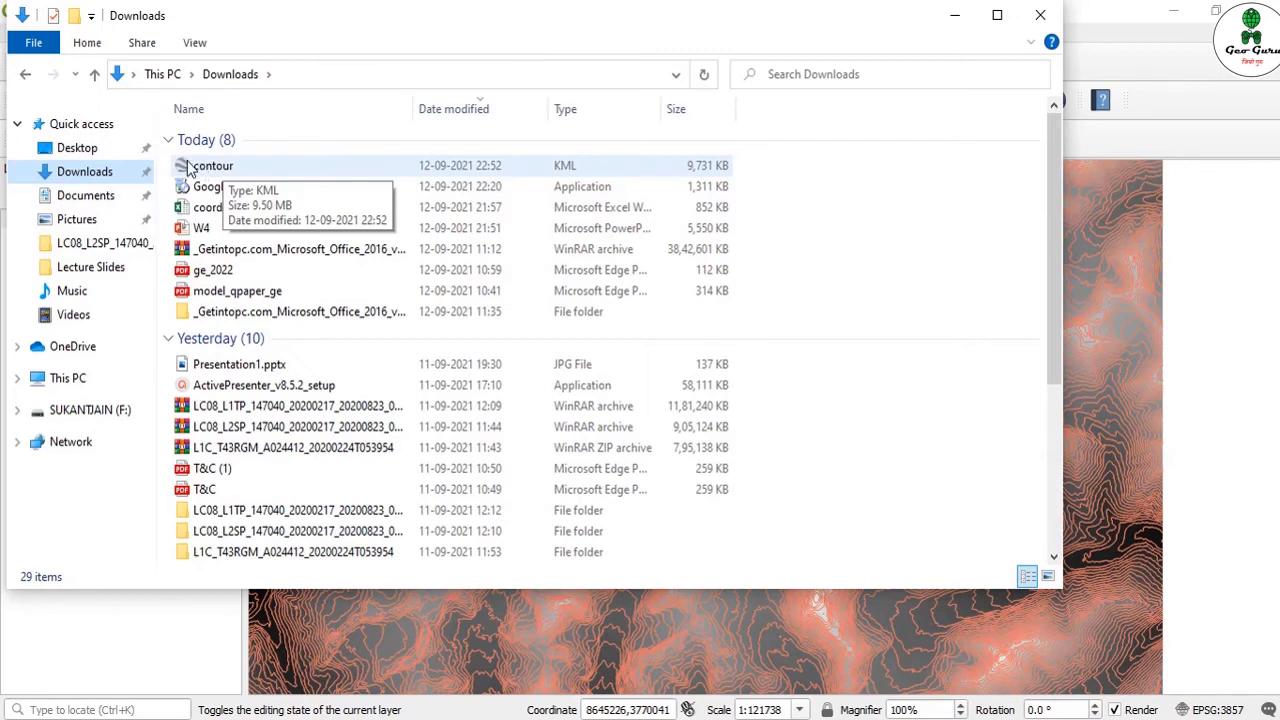
{"action": "mouse_move", "coordinate": [216, 186]}
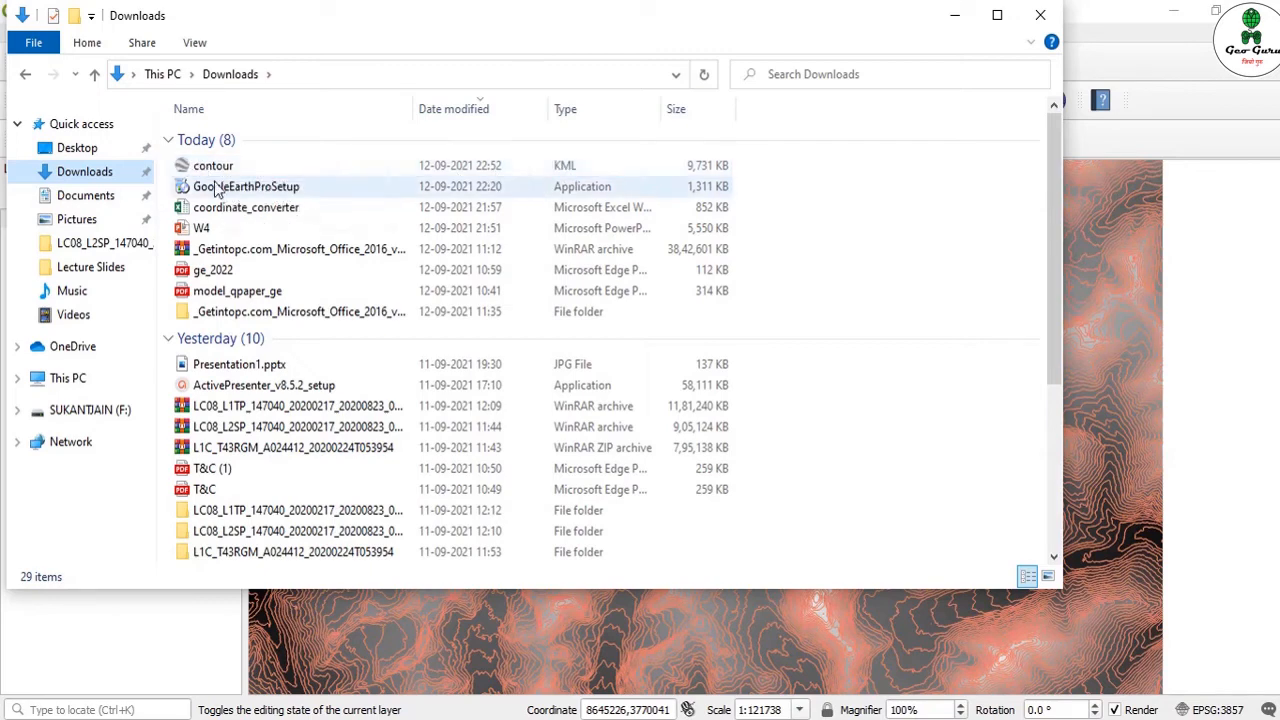
{"action": "mouse_move", "coordinate": [212, 164]}
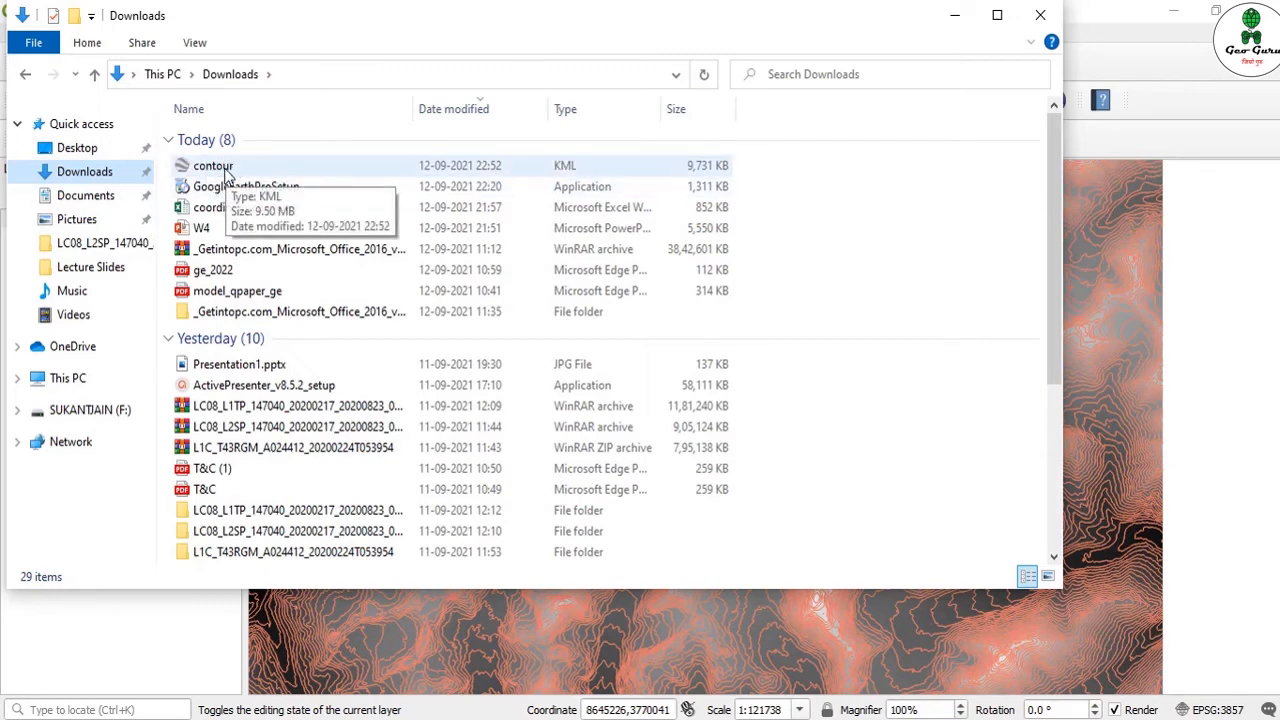
{"action": "mouse_move", "coordinate": [222, 166]}
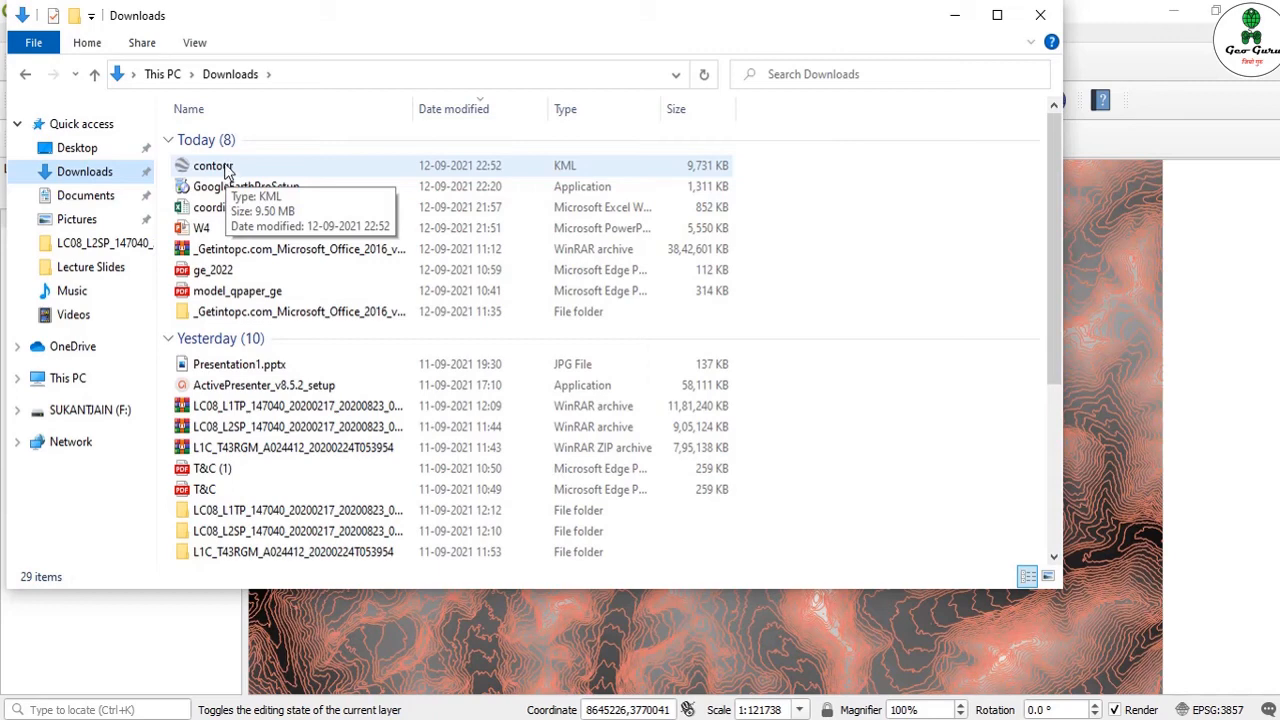
{"action": "left_click", "coordinate": [212, 164]}
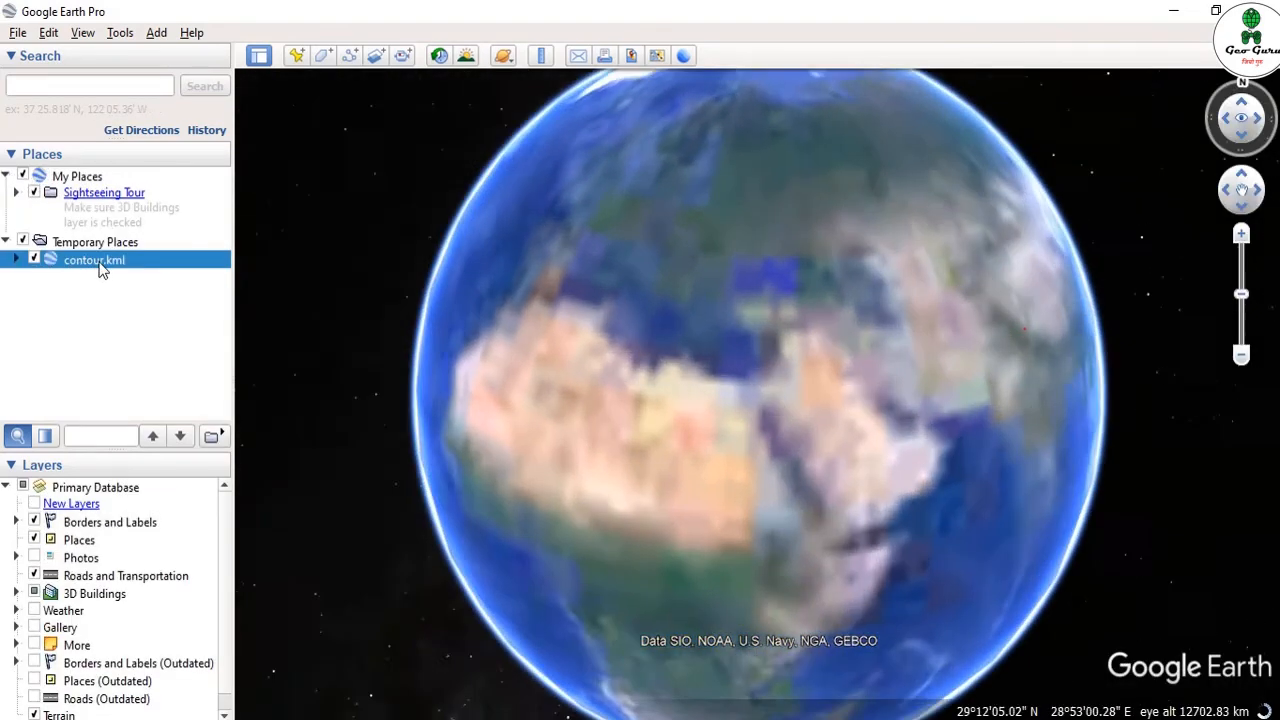
- Fly to contour.kml under Temporary Places and zoom in on the red contour lines over the terrain
{"action": "double_click", "coordinate": [94, 260]}
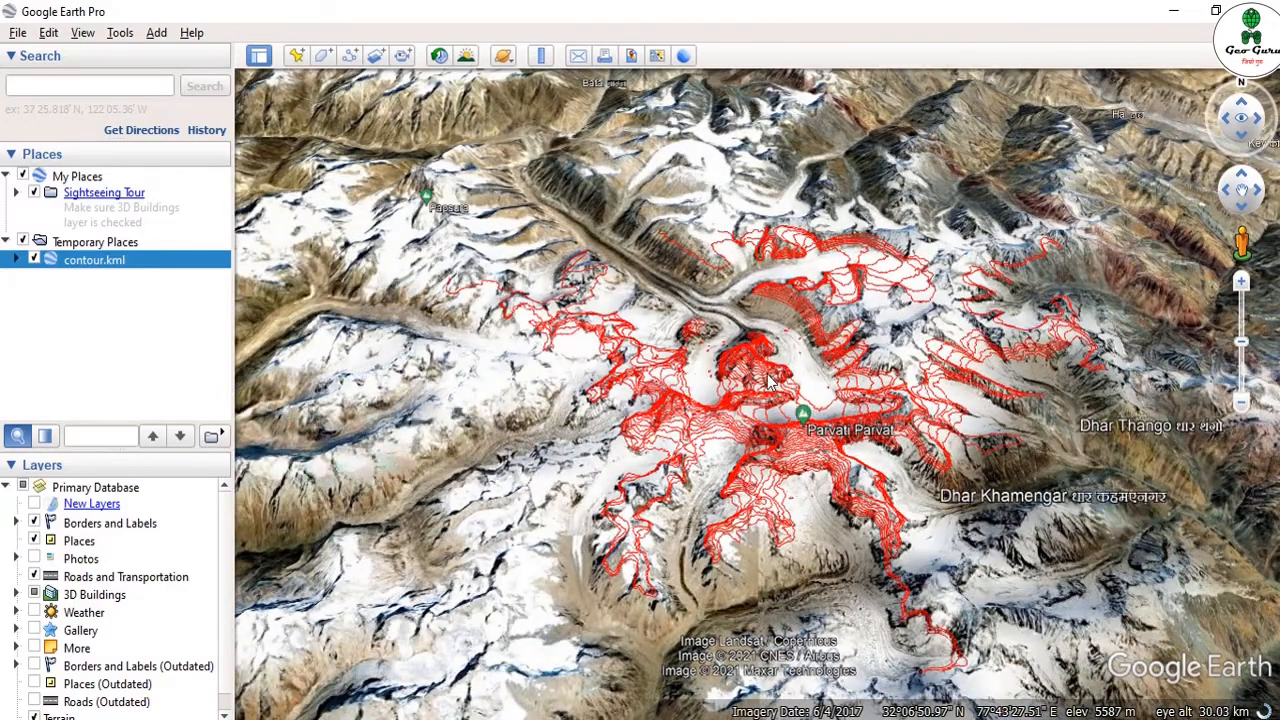
{"action": "scroll", "scroll_direction": "down", "scroll_amount": 3}
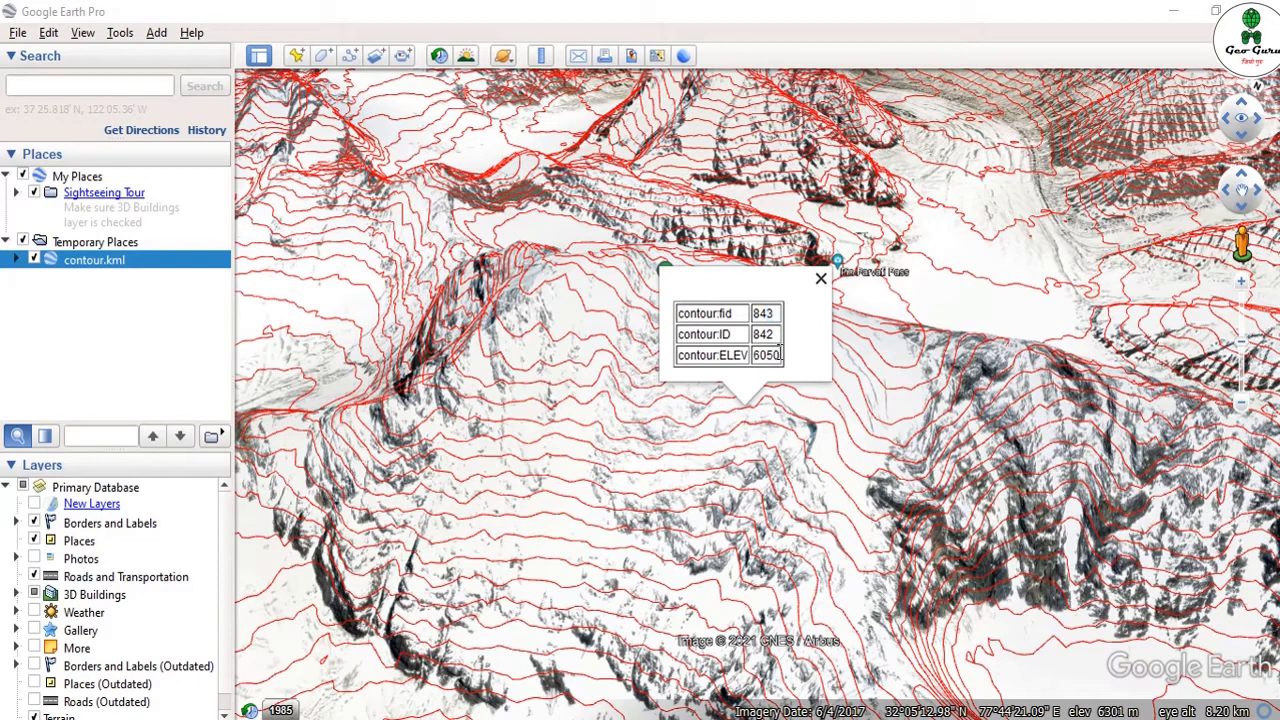
- Select a contour line's info balloon showing fid 843, ID 842 and ELEV 6050
{"action": "double_click", "coordinate": [766, 356]}
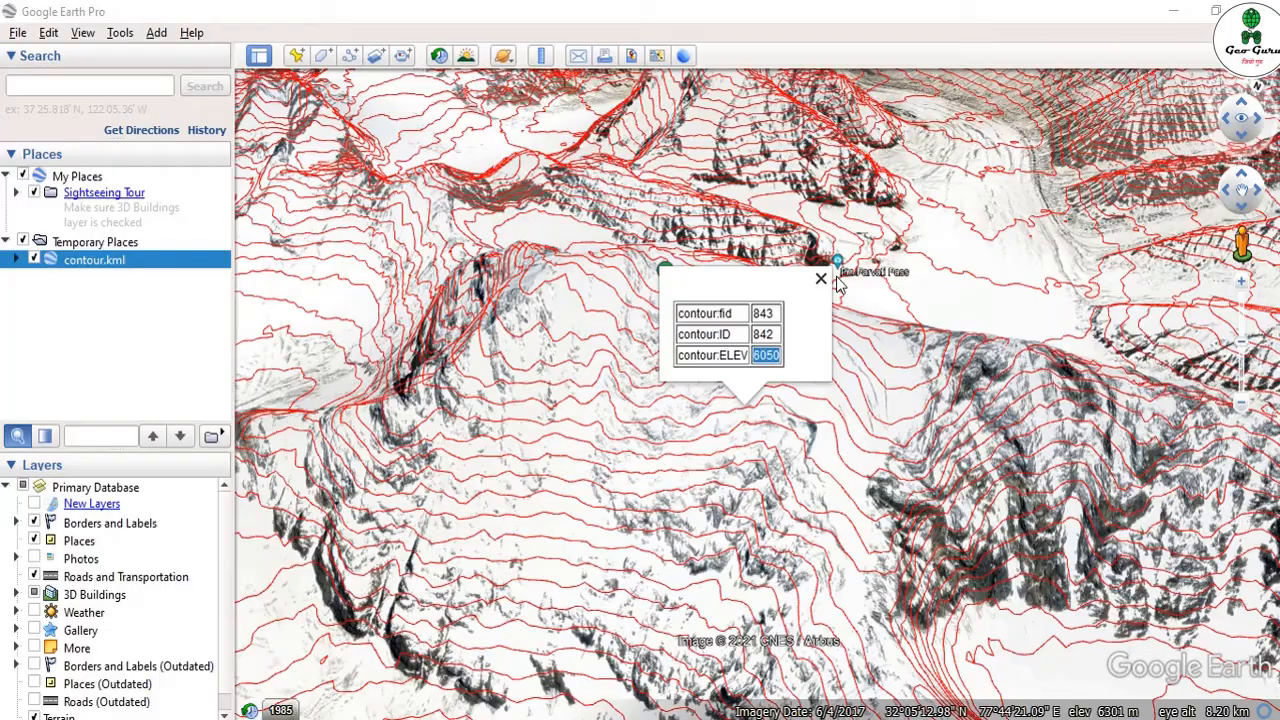